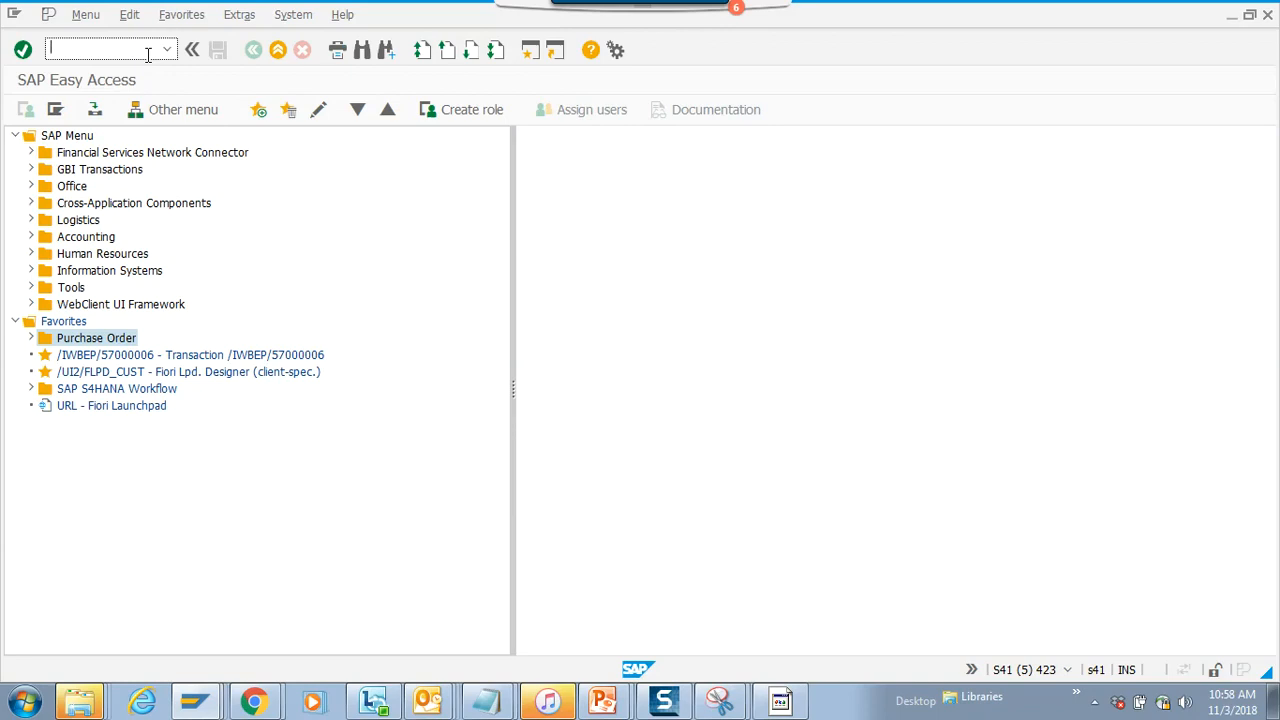
- Start transaction SQVI and enter ZTEST13 as the new QuickView name
{"action": "type", "text": "/n"}
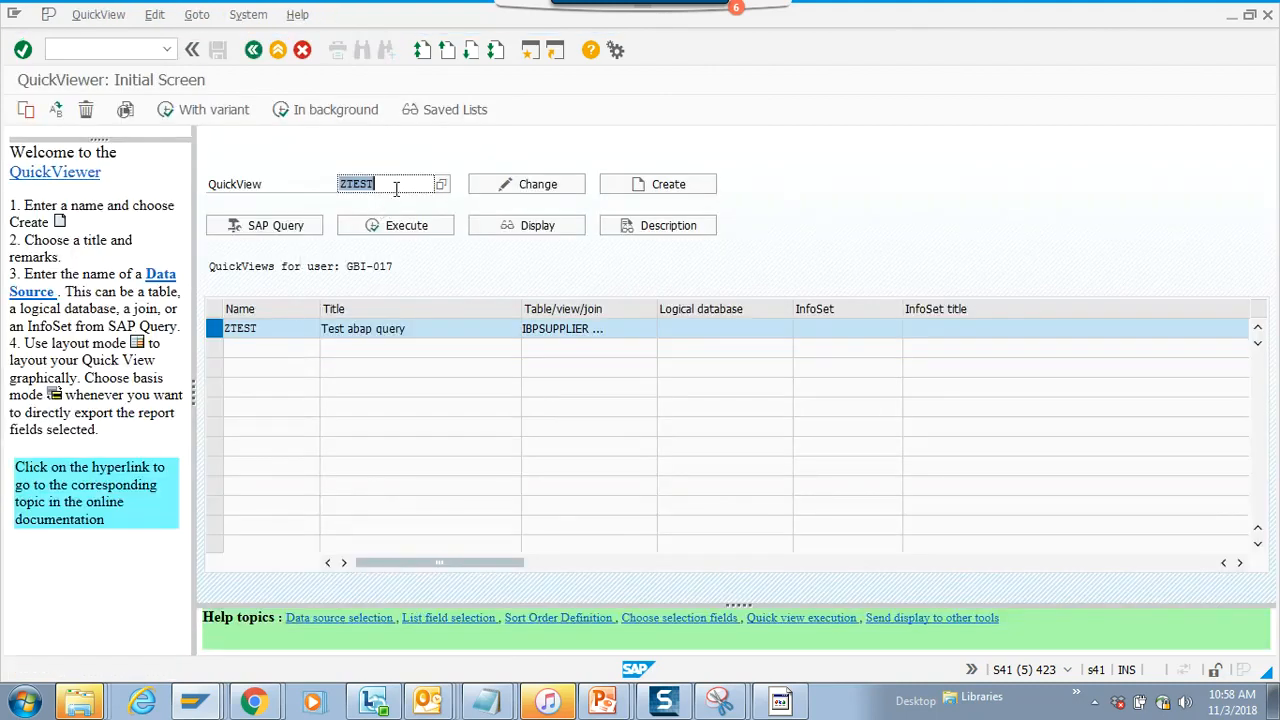
{"action": "mouse_move", "coordinate": [658, 184]}
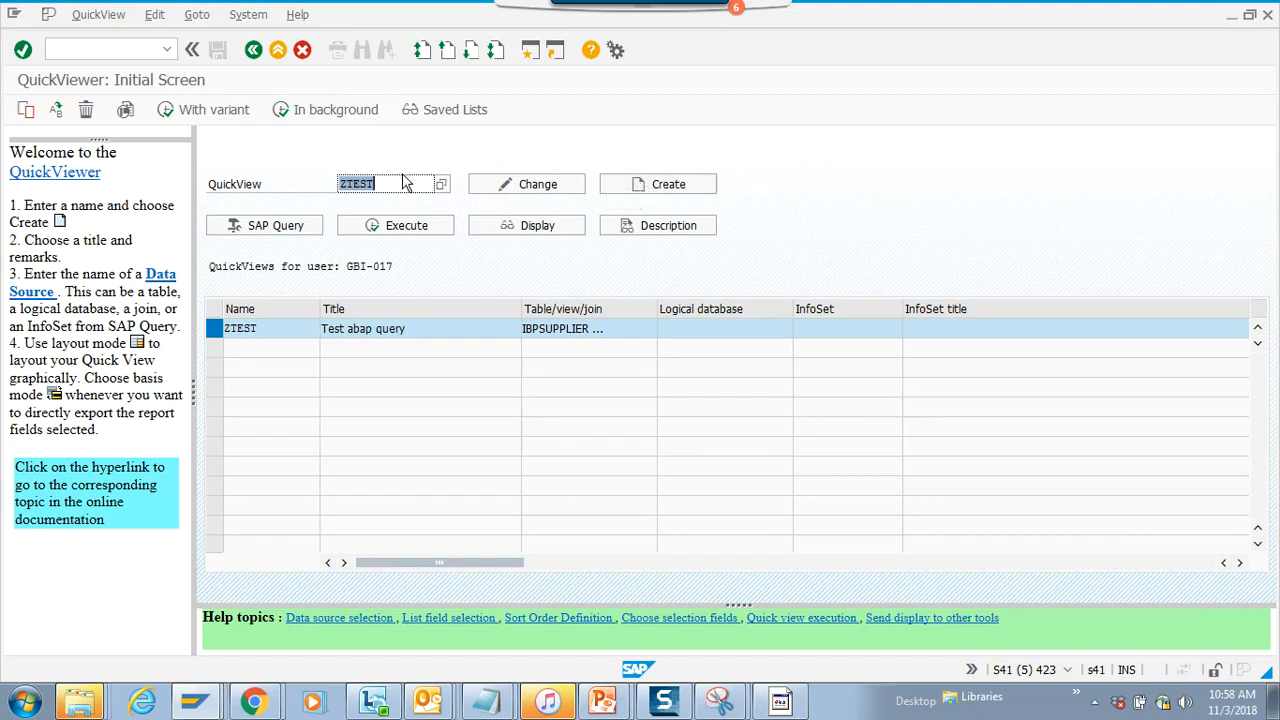
{"action": "left_click", "coordinate": [390, 184]}
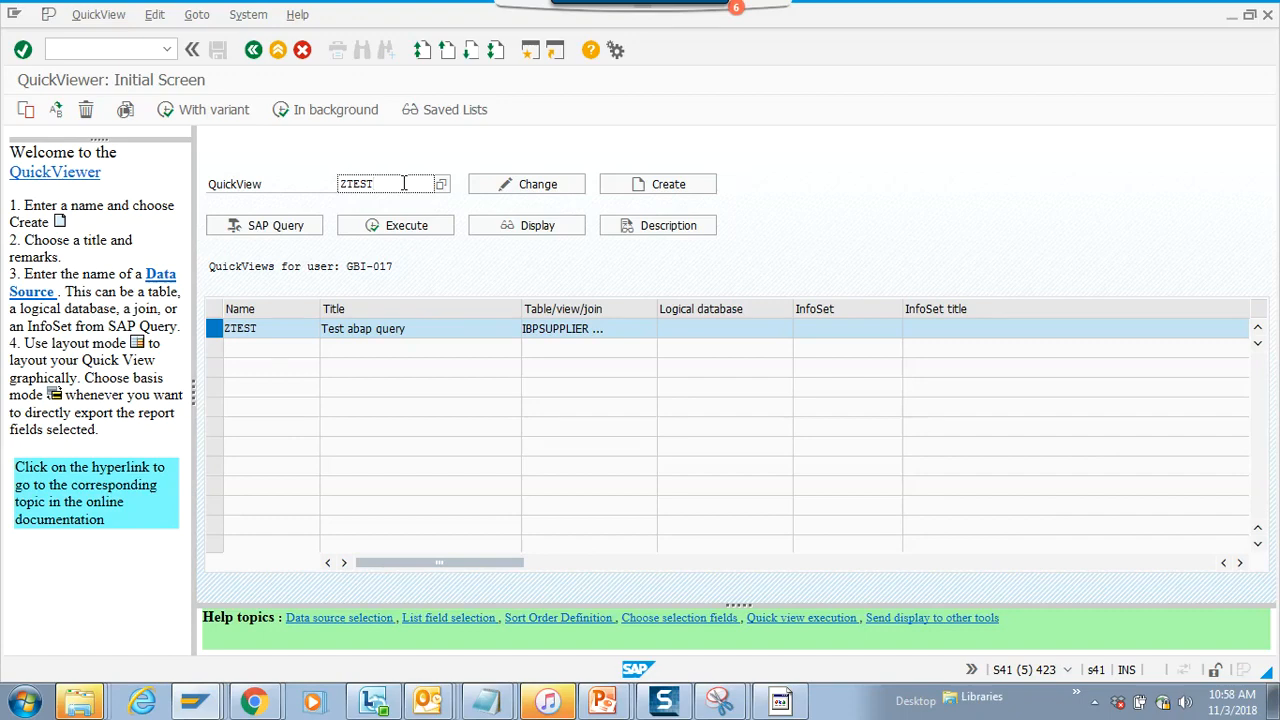
{"action": "type", "text": "1"}
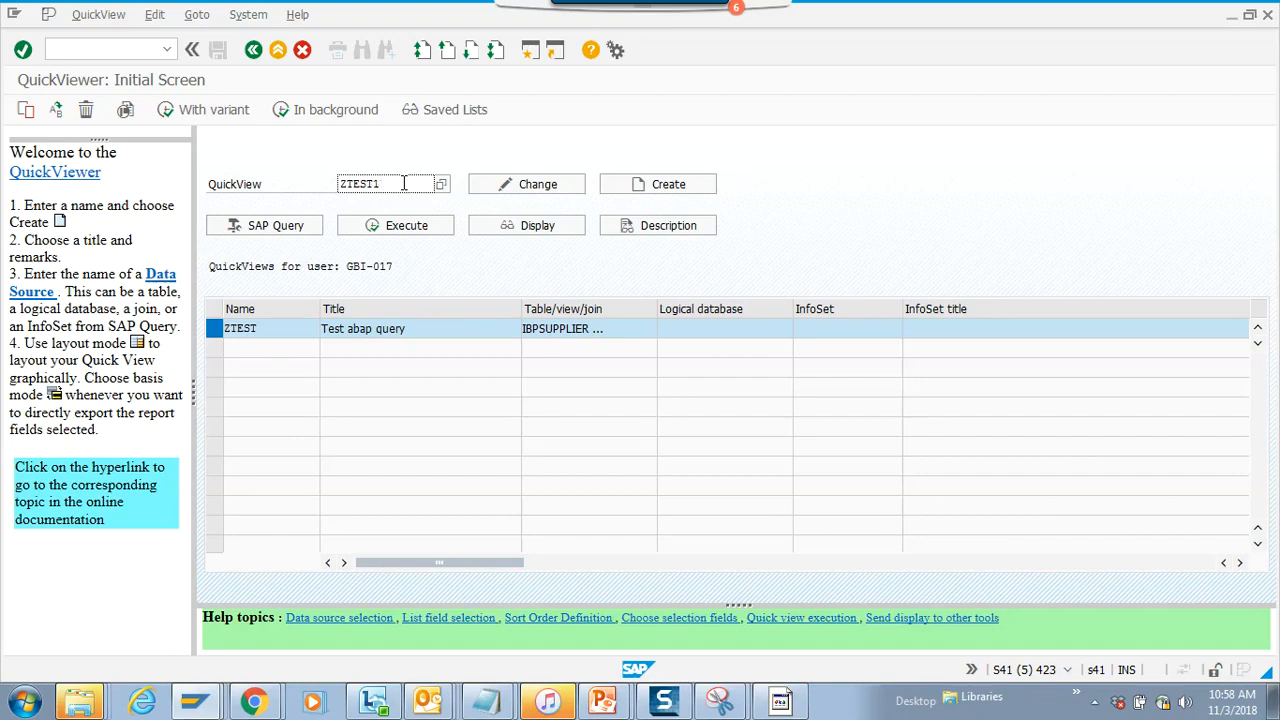
{"action": "type", "text": "3"}
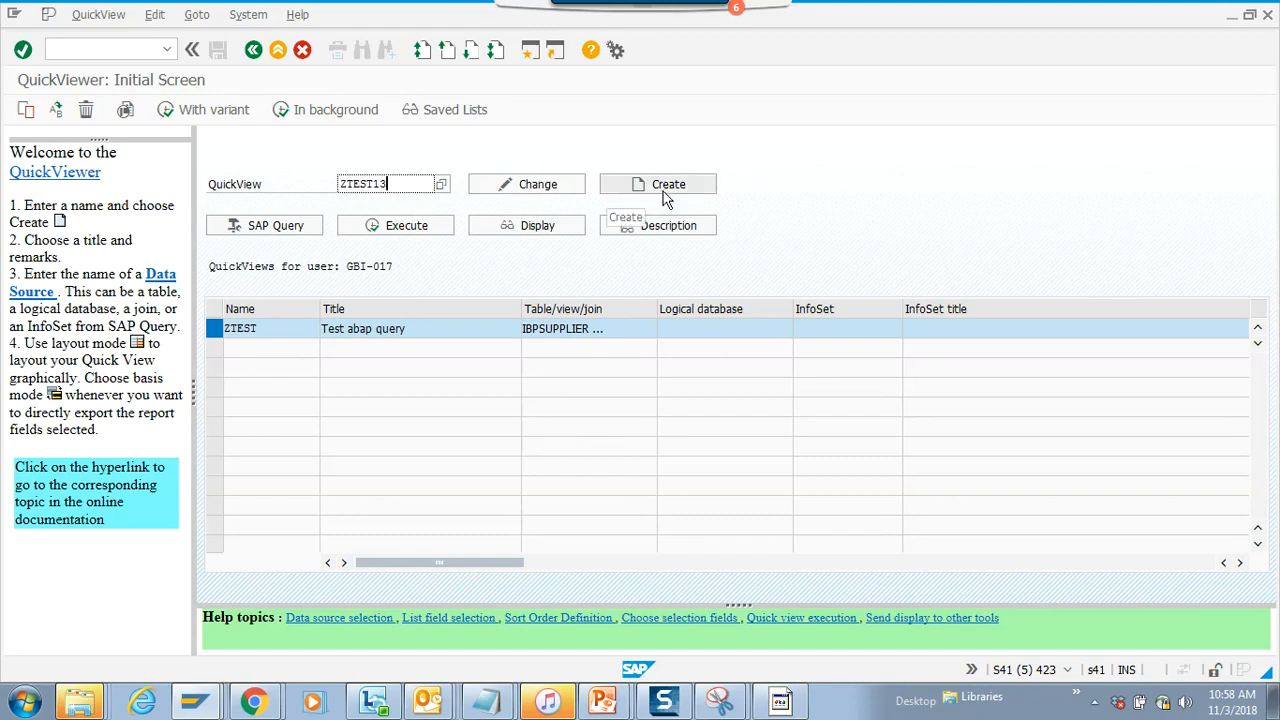
- Create ZTEST13 with the title 'Vendor details by Business Partner'
{"action": "left_click", "coordinate": [658, 184]}
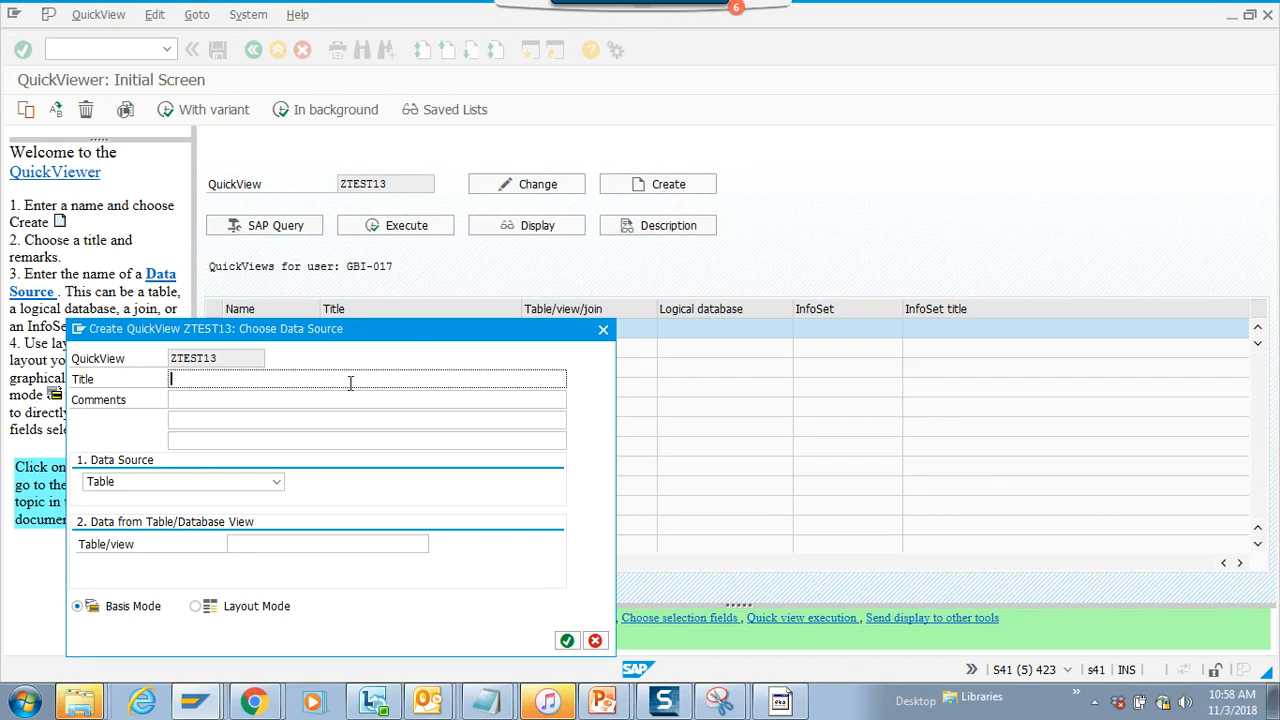
{"action": "type", "text": "Ven"}
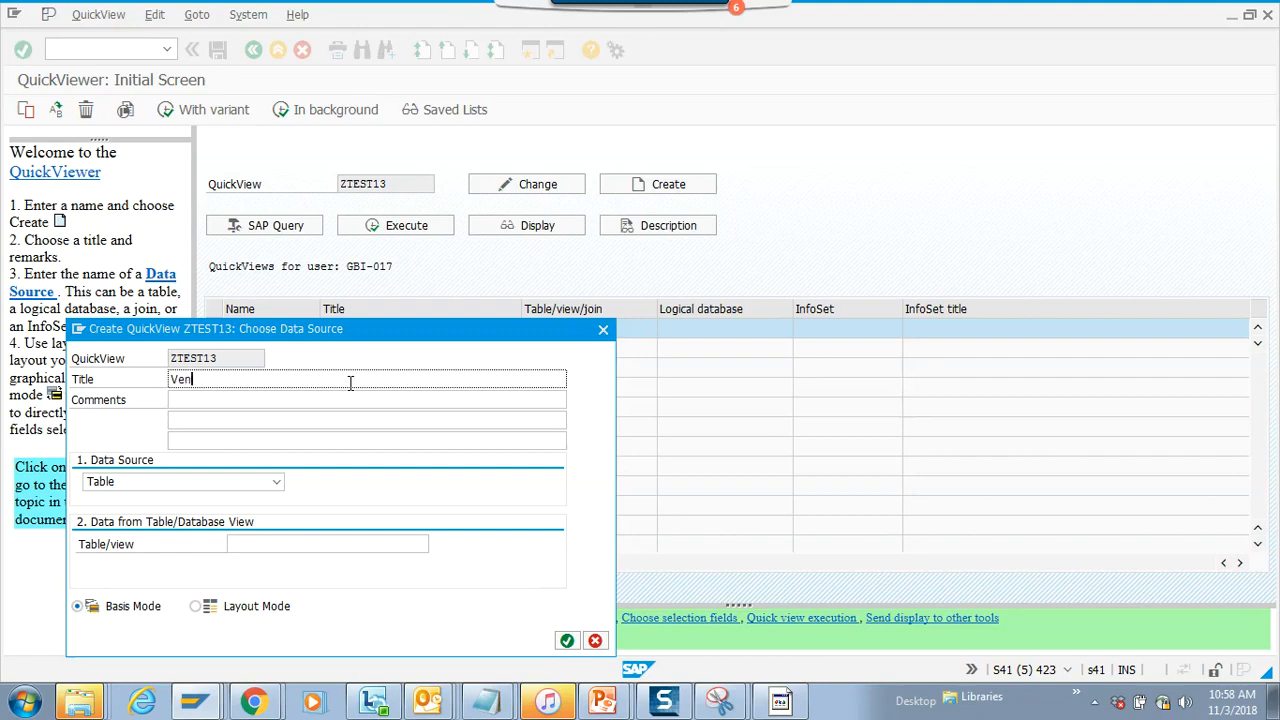
{"action": "type", "text": "dor d"}
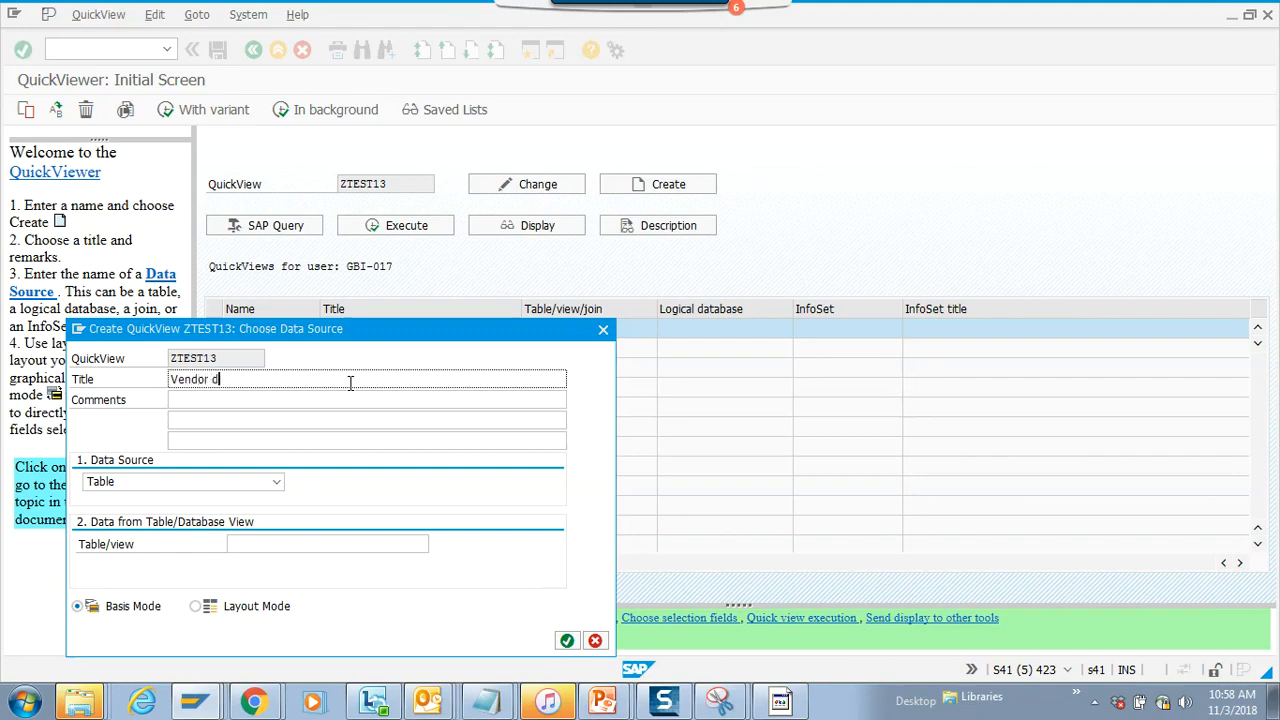
{"action": "type", "text": "etails by"}
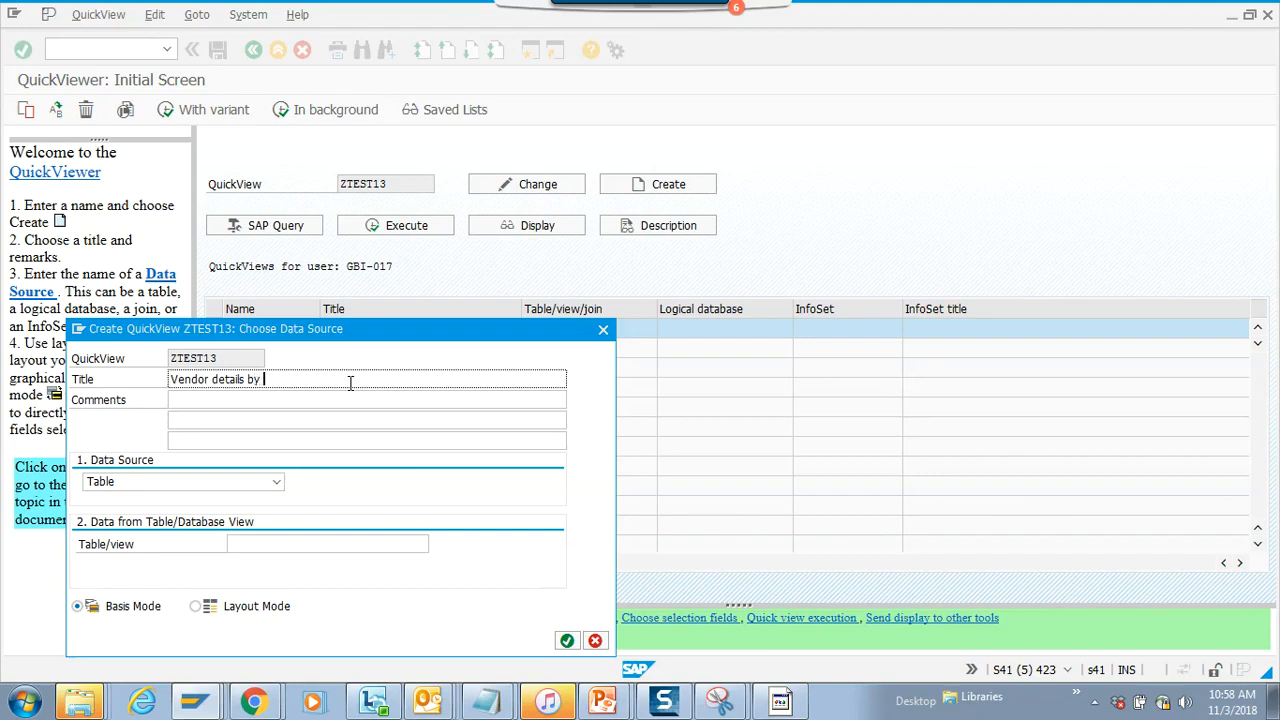
{"action": "type", "text": "Business Prat"}
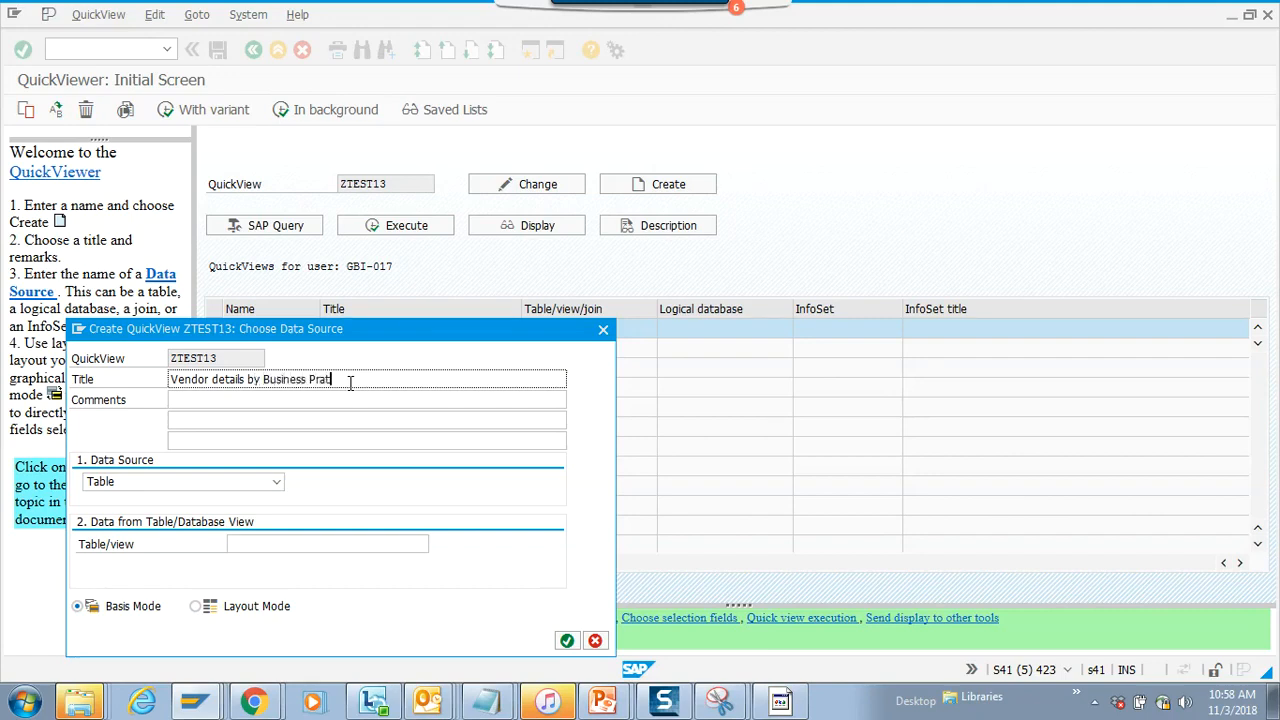
{"action": "type", "text": "ner"}
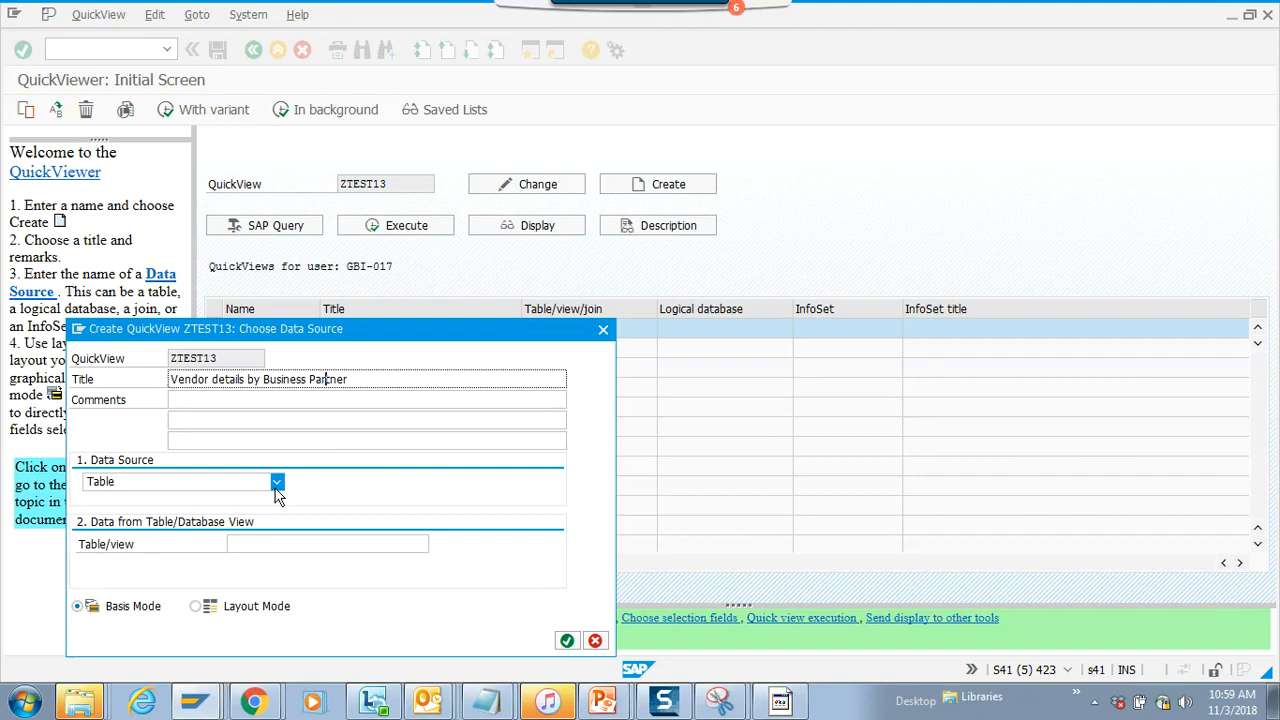
- Choose Table join as the QuickView's data source
{"action": "left_click", "coordinate": [276, 480]}
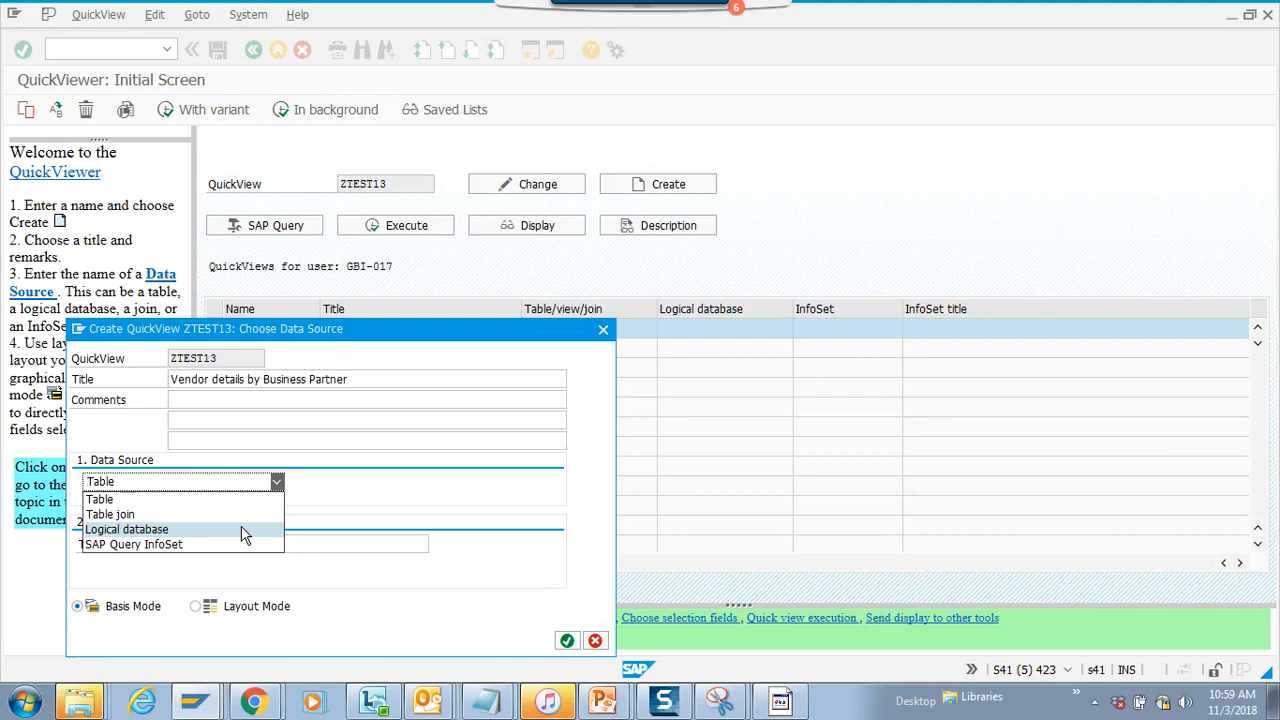
{"action": "mouse_move", "coordinate": [230, 544]}
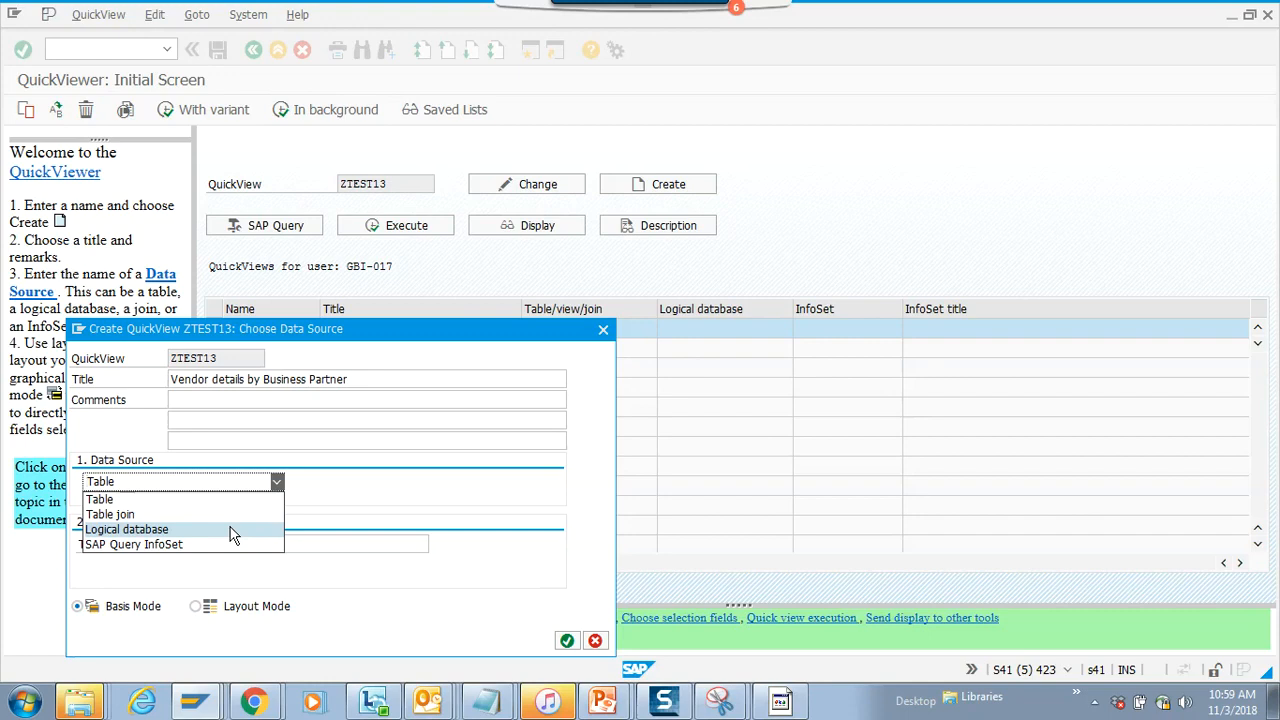
{"action": "mouse_move", "coordinate": [230, 524]}
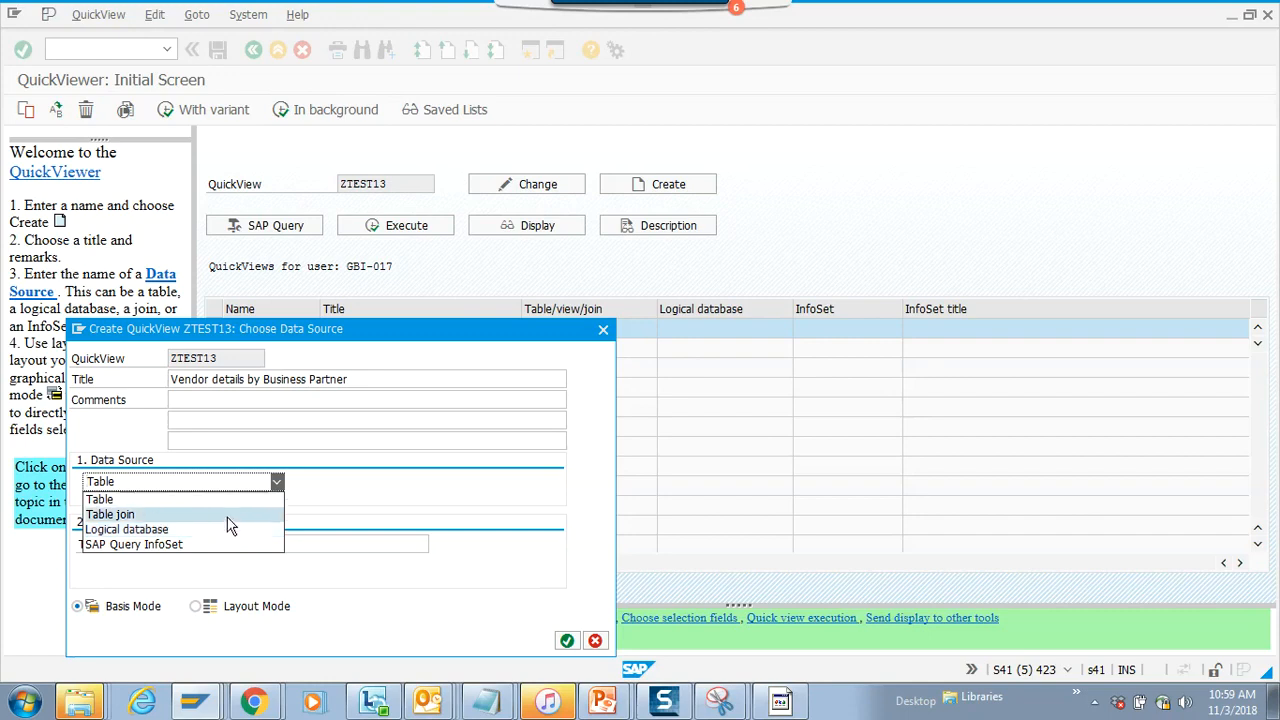
{"action": "left_click", "coordinate": [110, 512]}
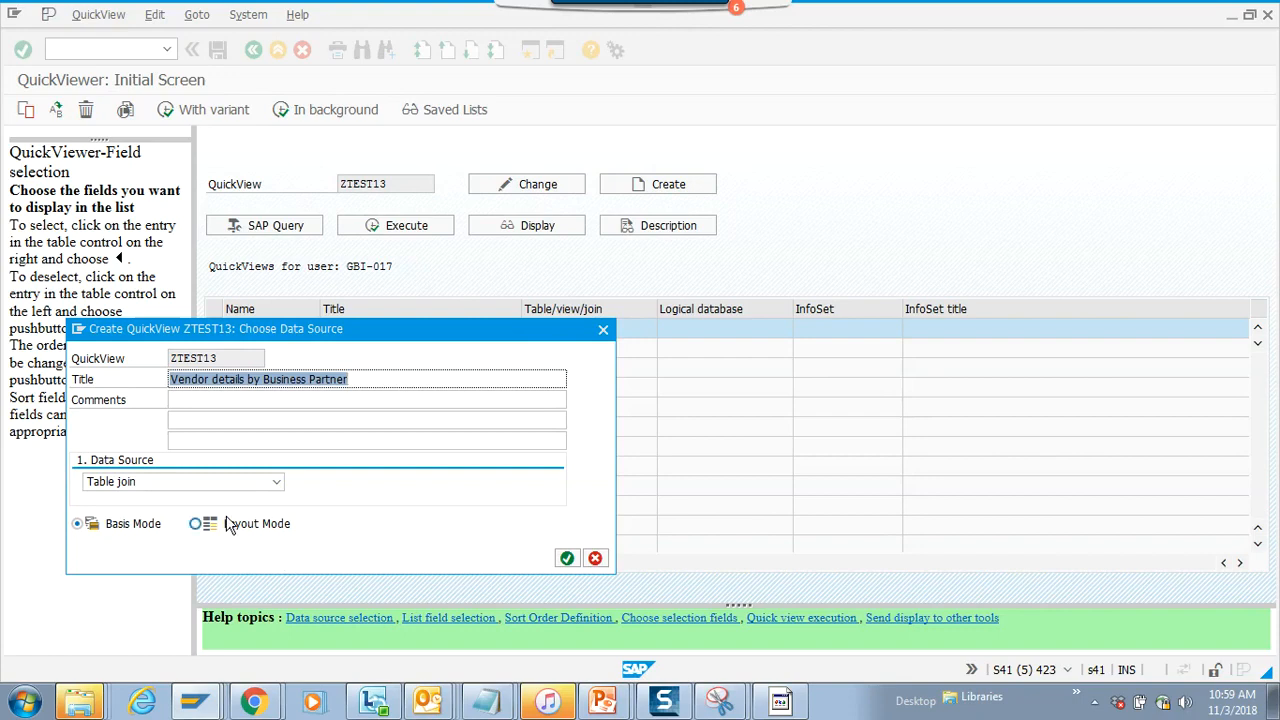
{"action": "mouse_move", "coordinate": [568, 558]}
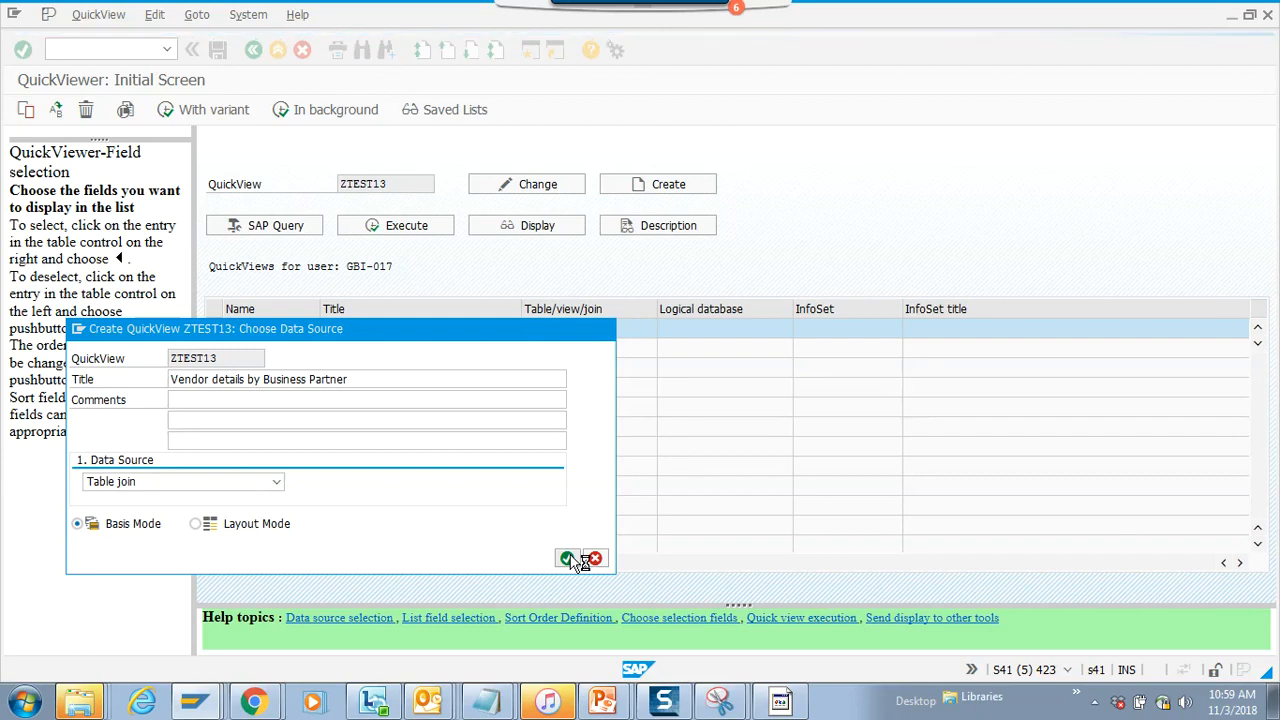
- Confirm the data source and insert table IBPSUPPLIER, found via the IBP* lookup, into the join
{"action": "left_click", "coordinate": [568, 558]}
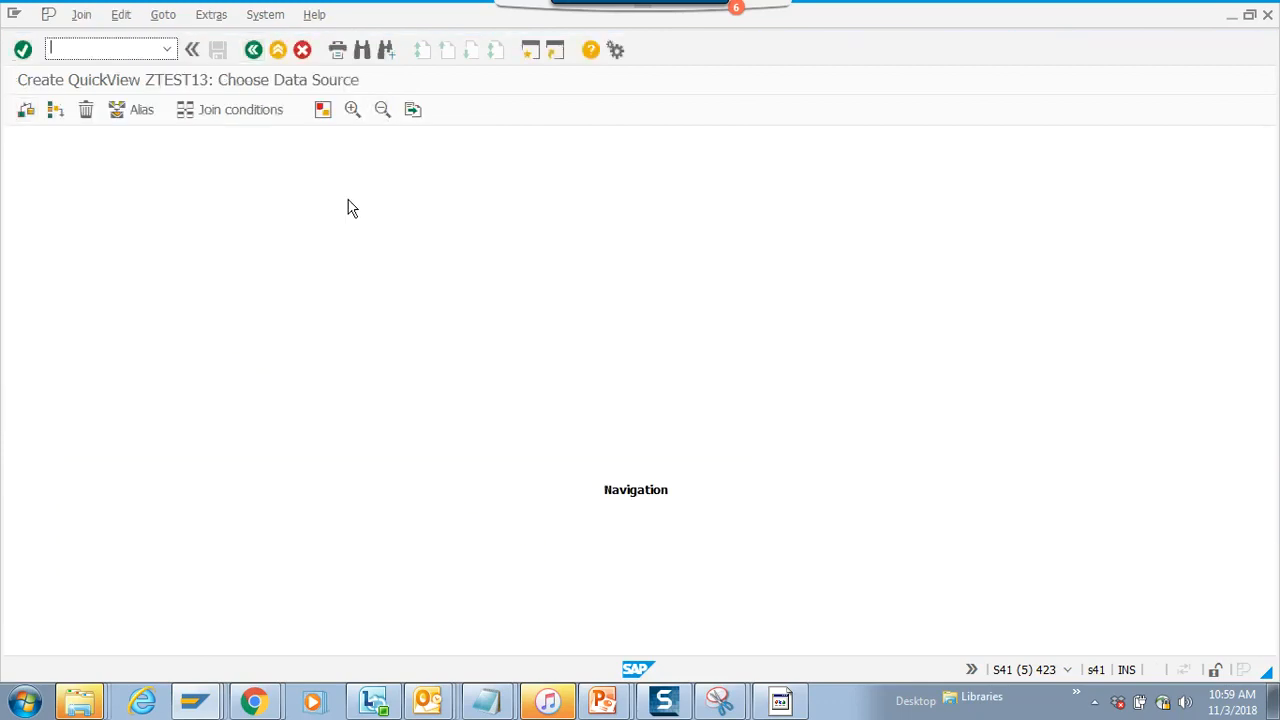
{"action": "mouse_move", "coordinate": [64, 144]}
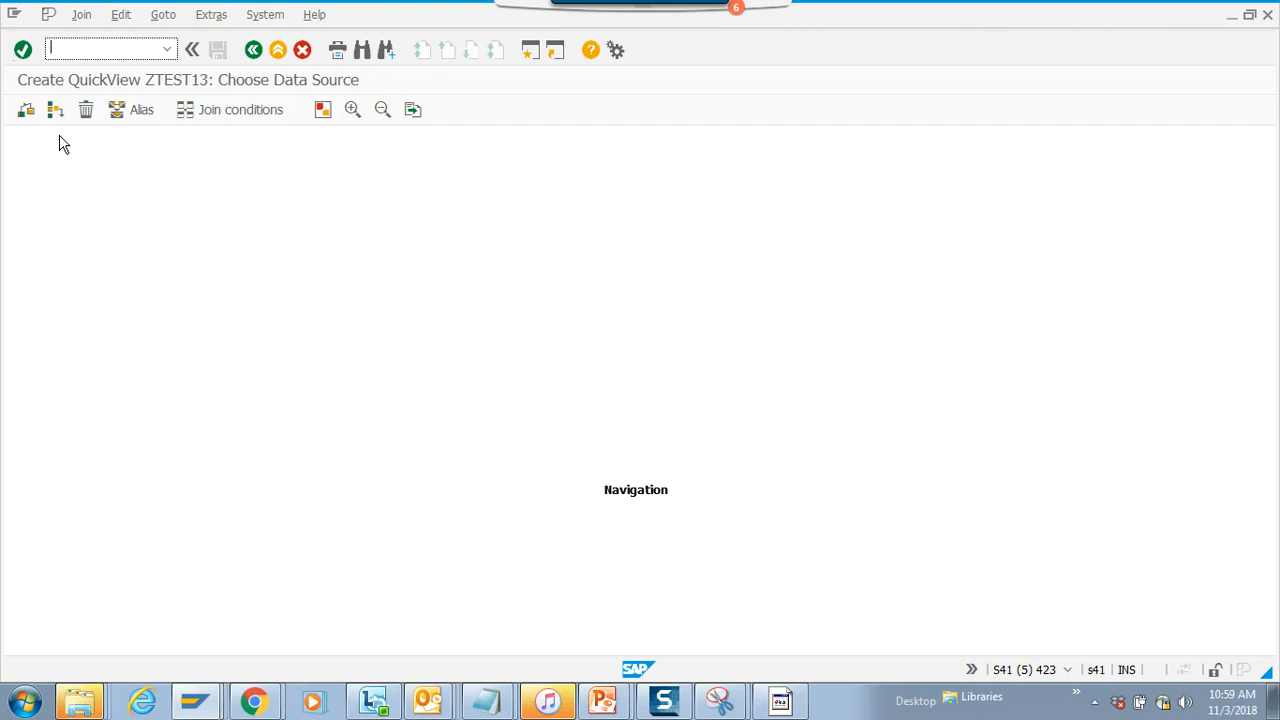
{"action": "mouse_move", "coordinate": [56, 110]}
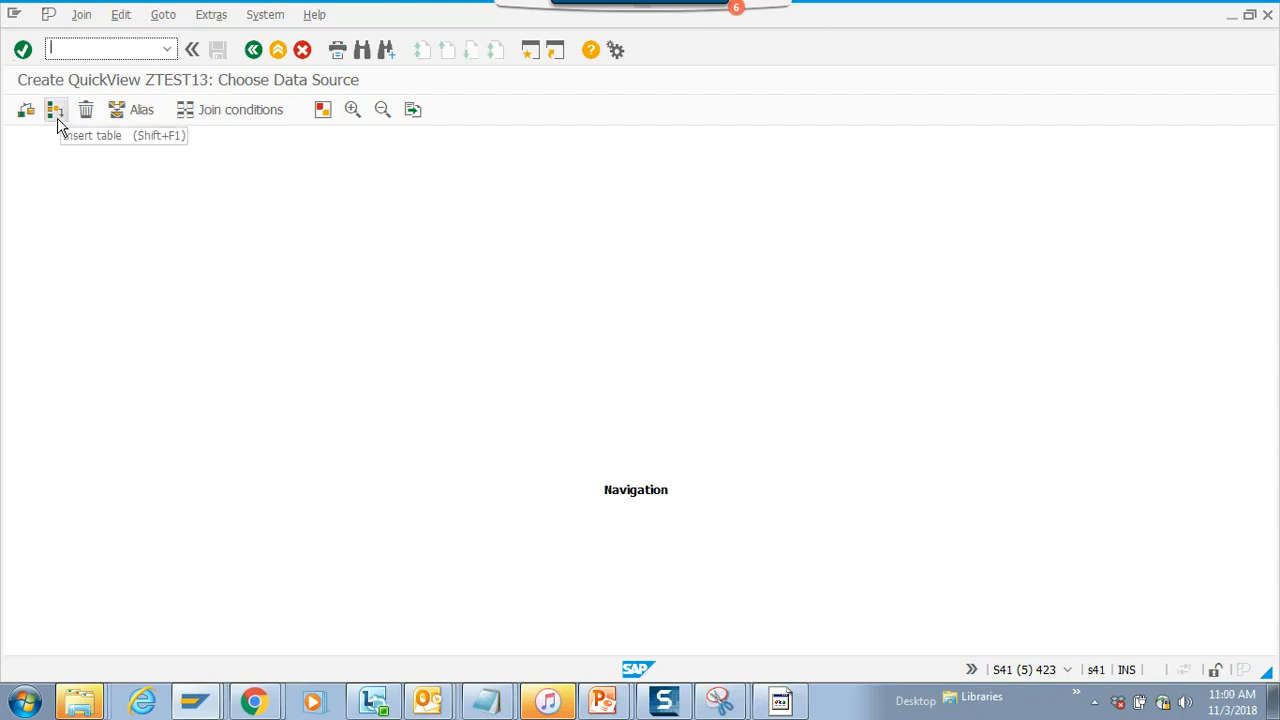
{"action": "left_click", "coordinate": [56, 108]}
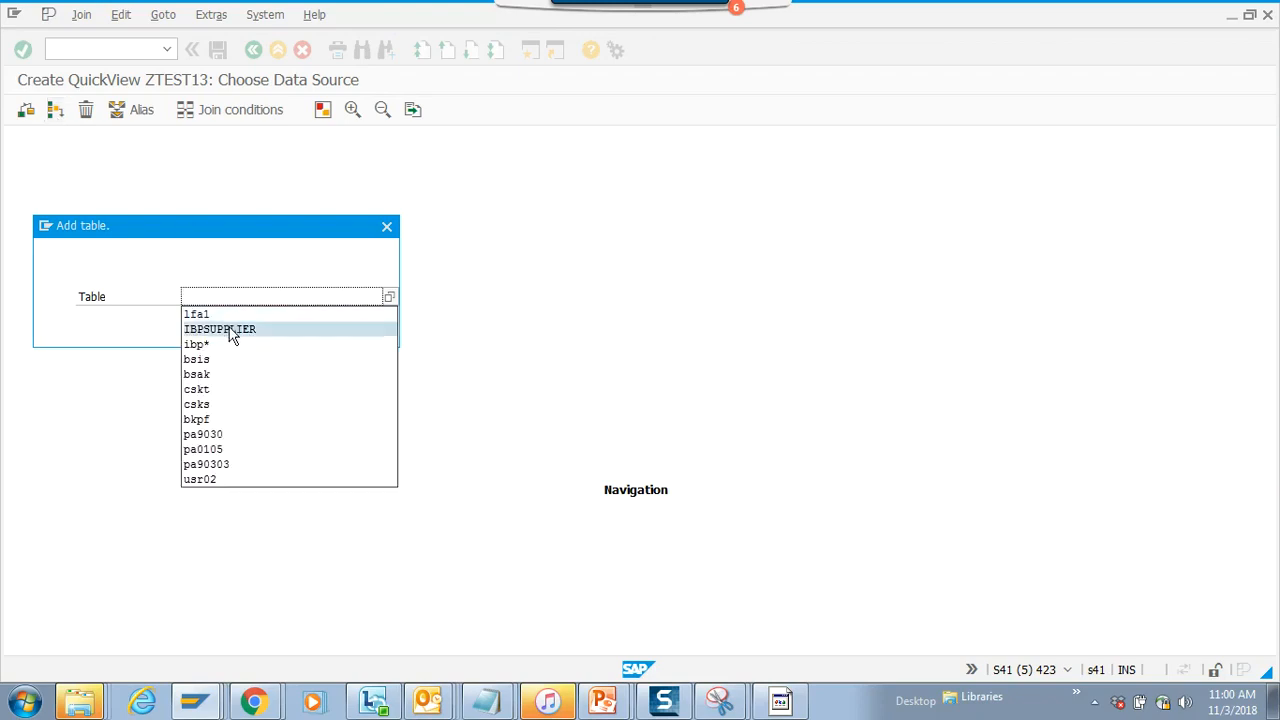
{"action": "left_click", "coordinate": [220, 328]}
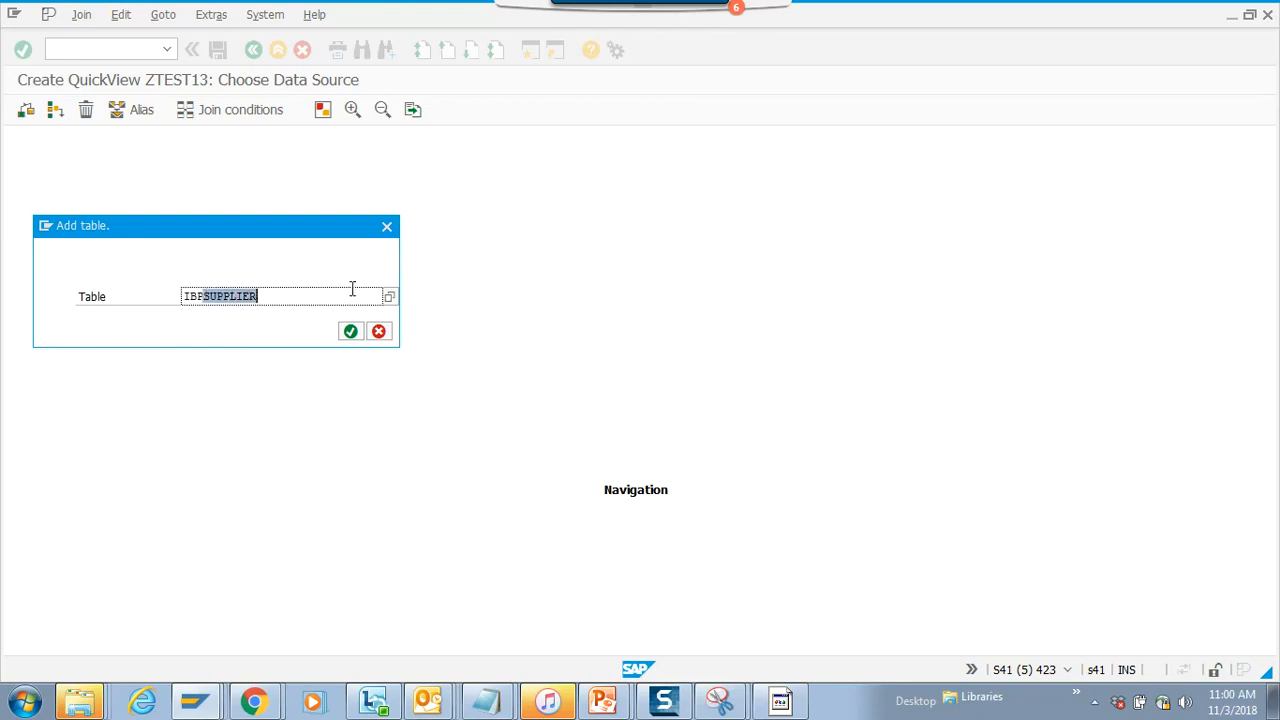
{"action": "type", "text": "IBP*"}
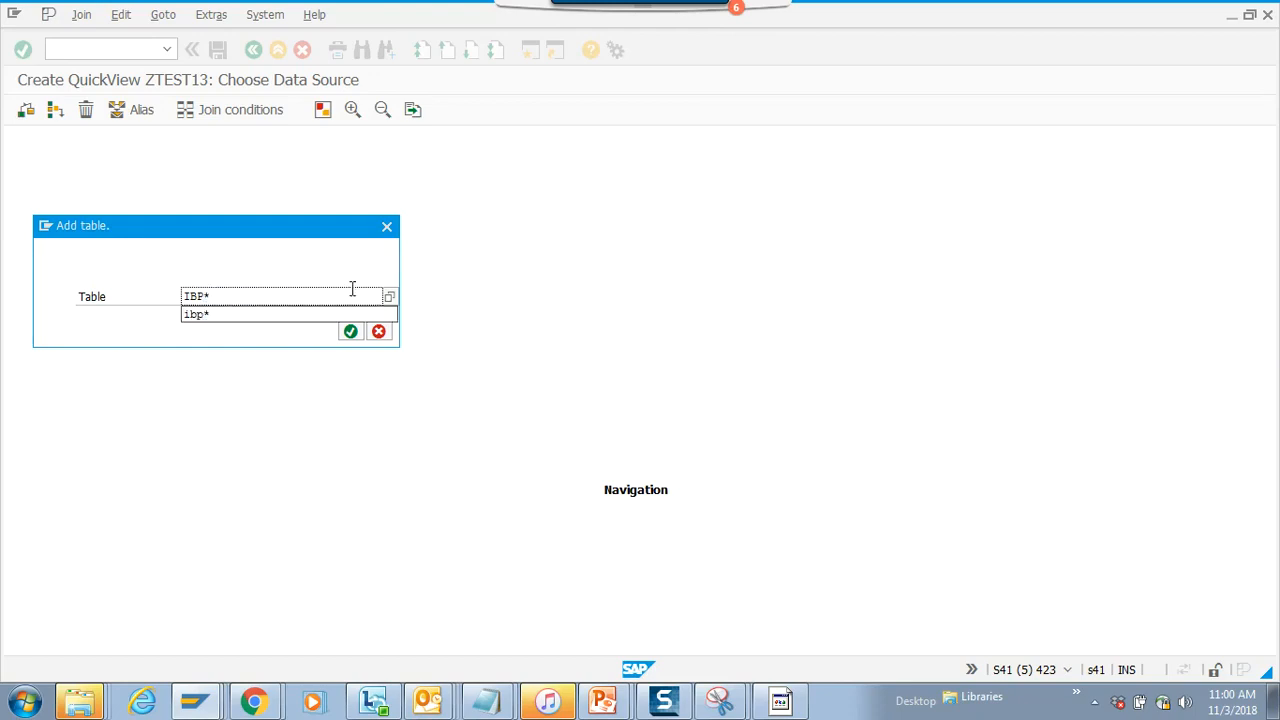
{"action": "left_click", "coordinate": [388, 296]}
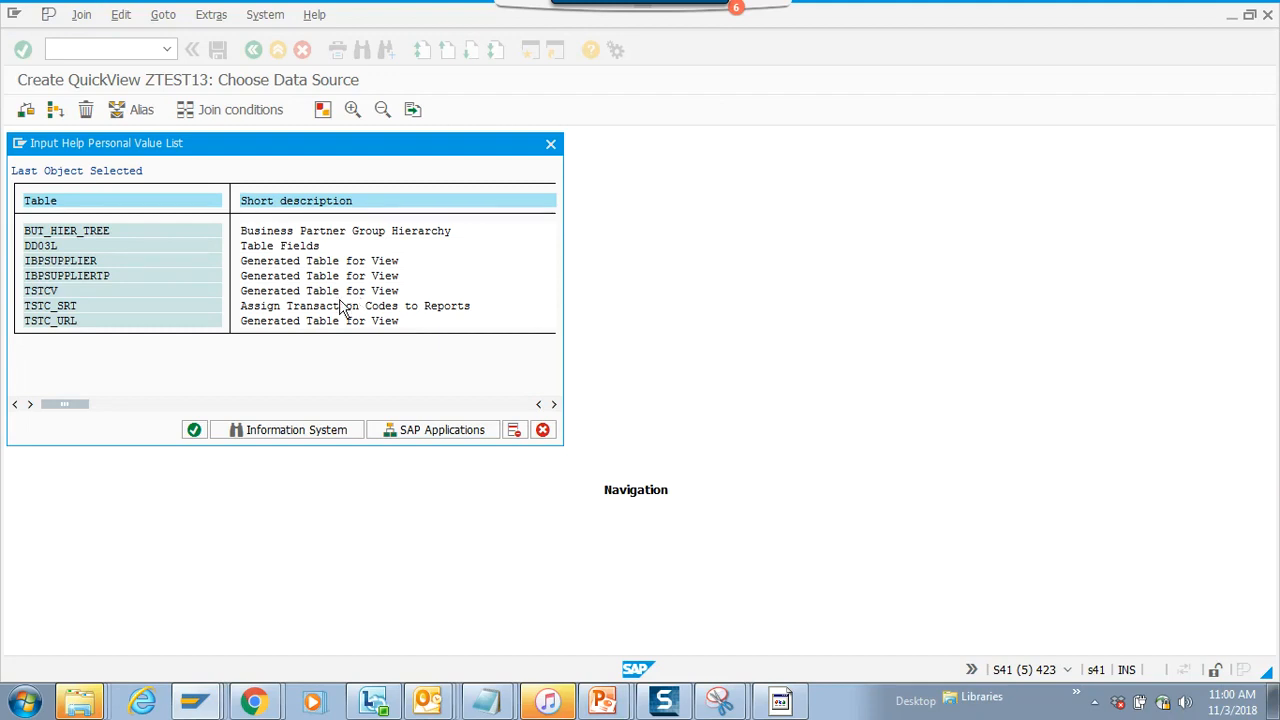
{"action": "mouse_move", "coordinate": [262, 272]}
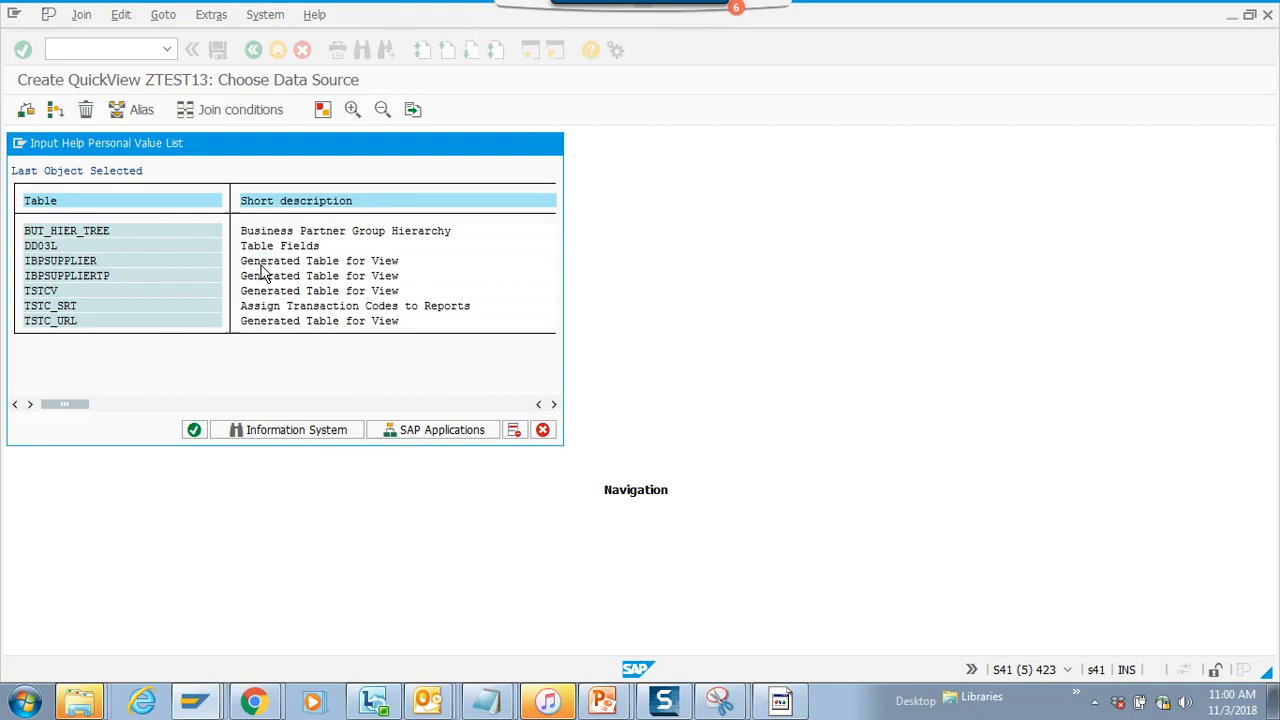
{"action": "double_click", "coordinate": [60, 260]}
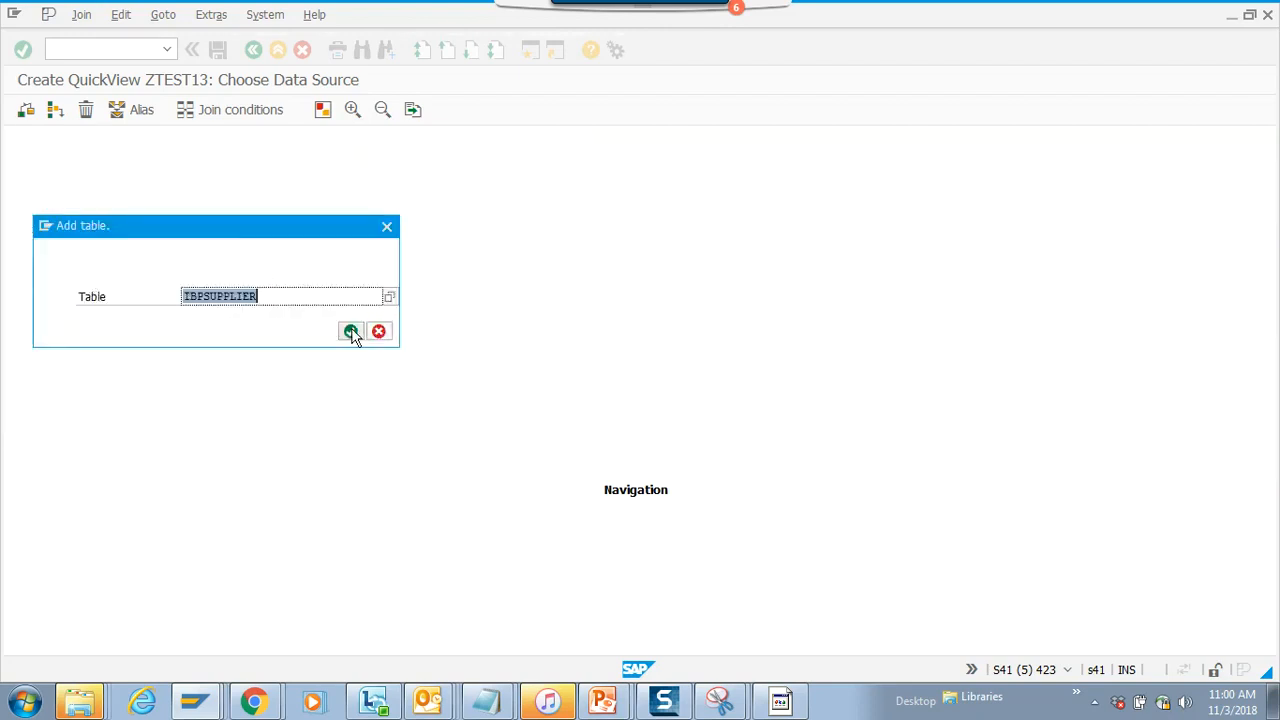
{"action": "left_click", "coordinate": [352, 332]}
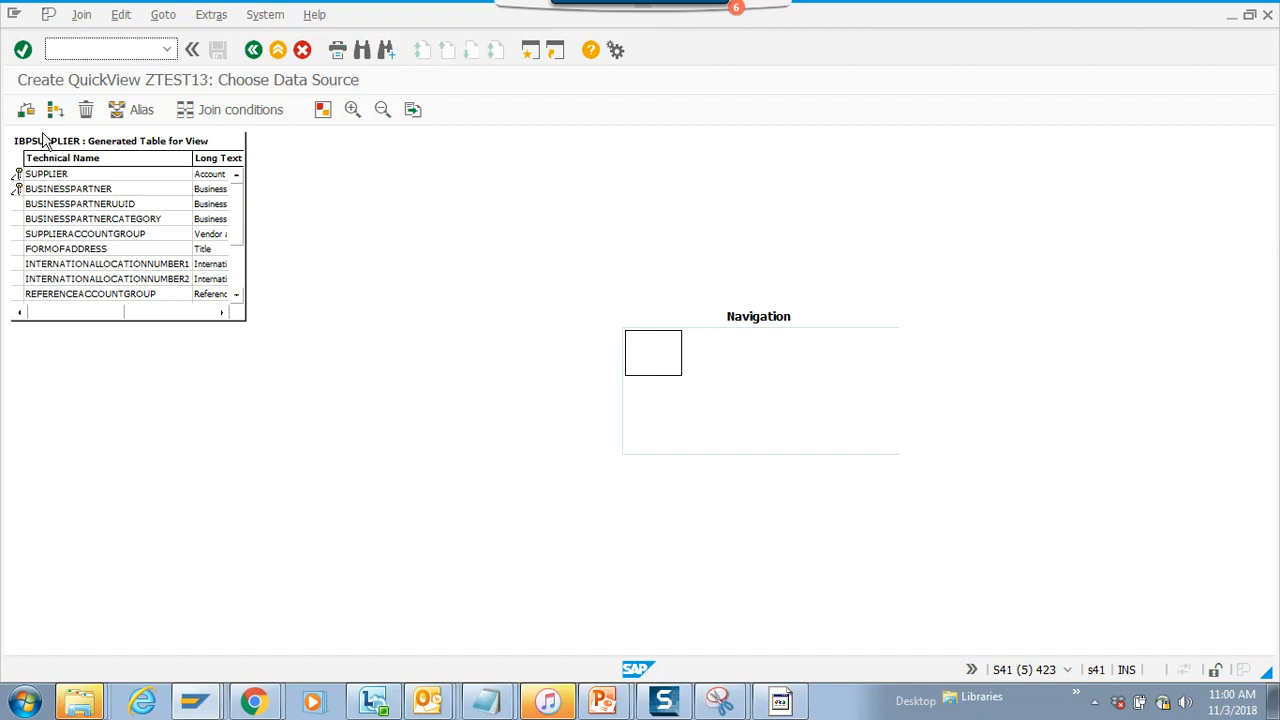
- Insert tables LFA1 and LFB1 into the join beside IBPSUPPLIER
{"action": "left_click", "coordinate": [26, 110]}
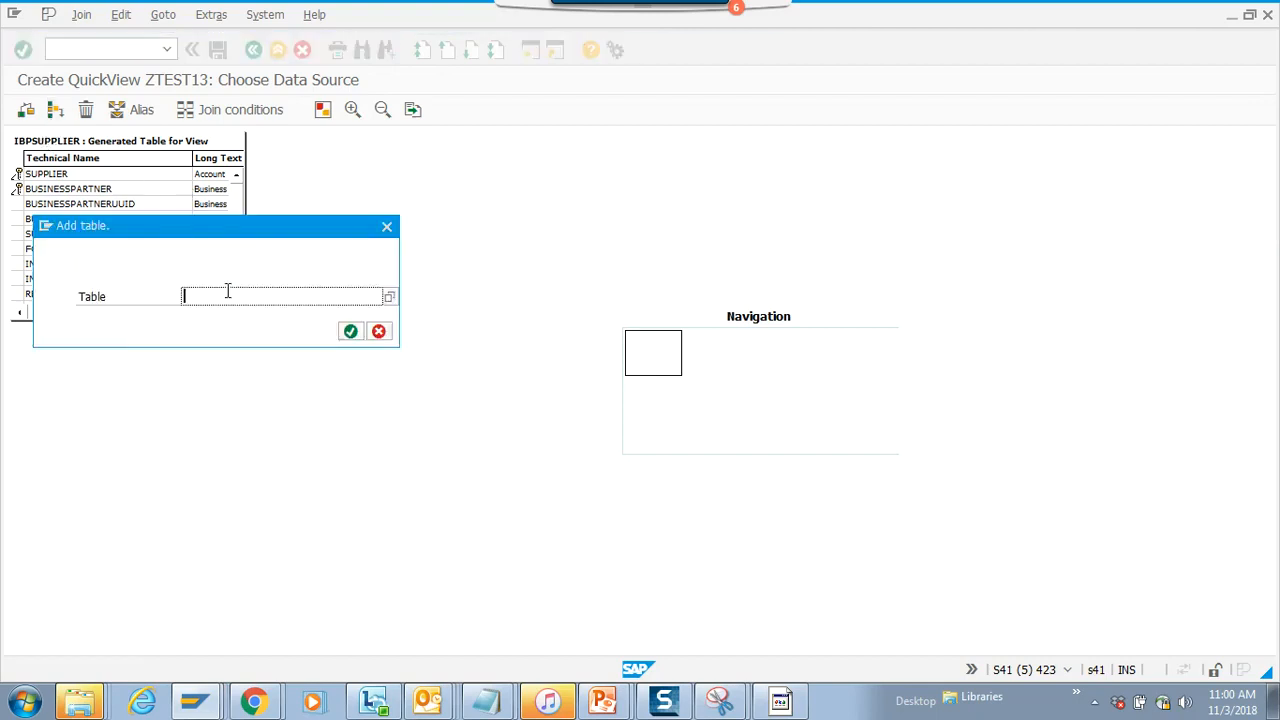
{"action": "type", "text": "lfa1"}
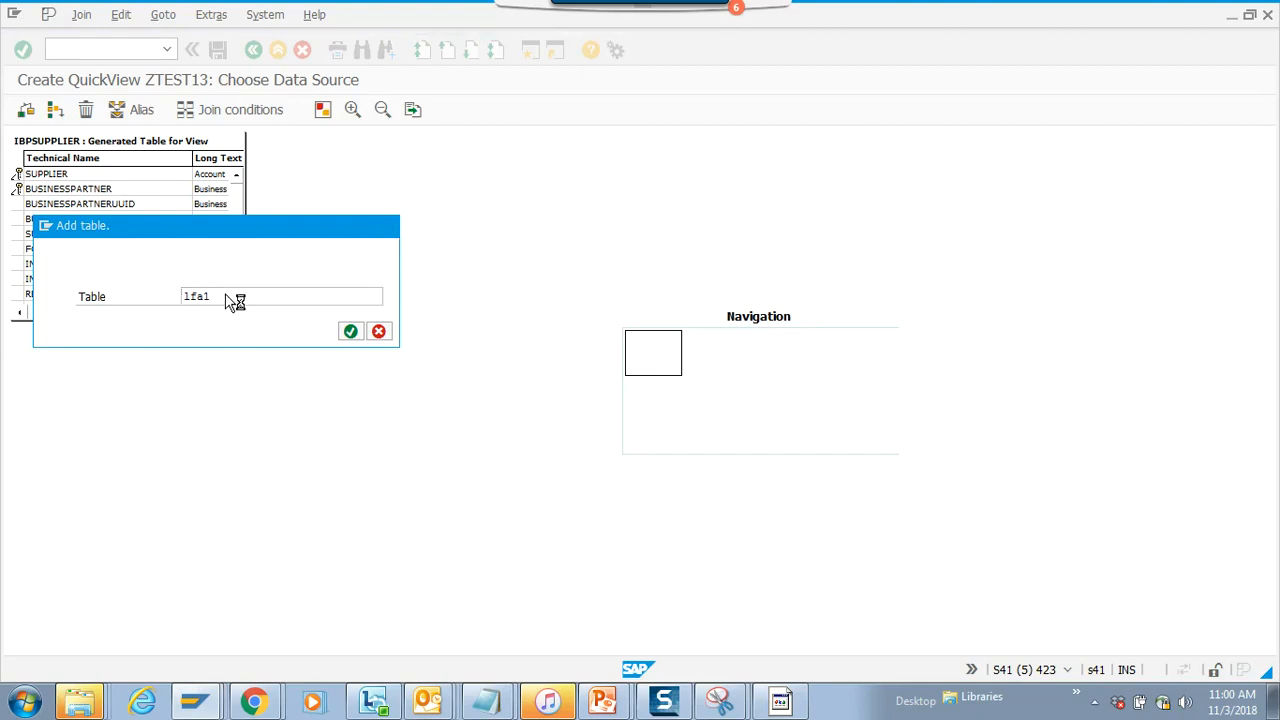
{"action": "left_click", "coordinate": [350, 332]}
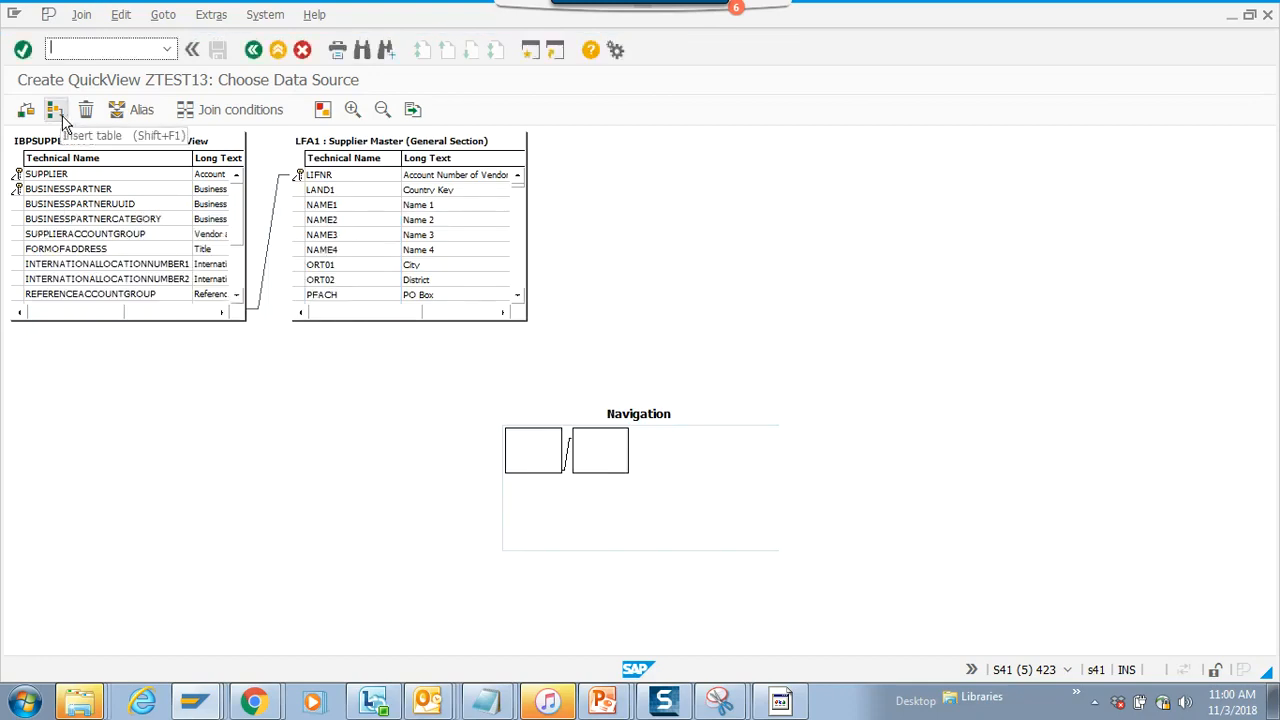
{"action": "left_click", "coordinate": [56, 108]}
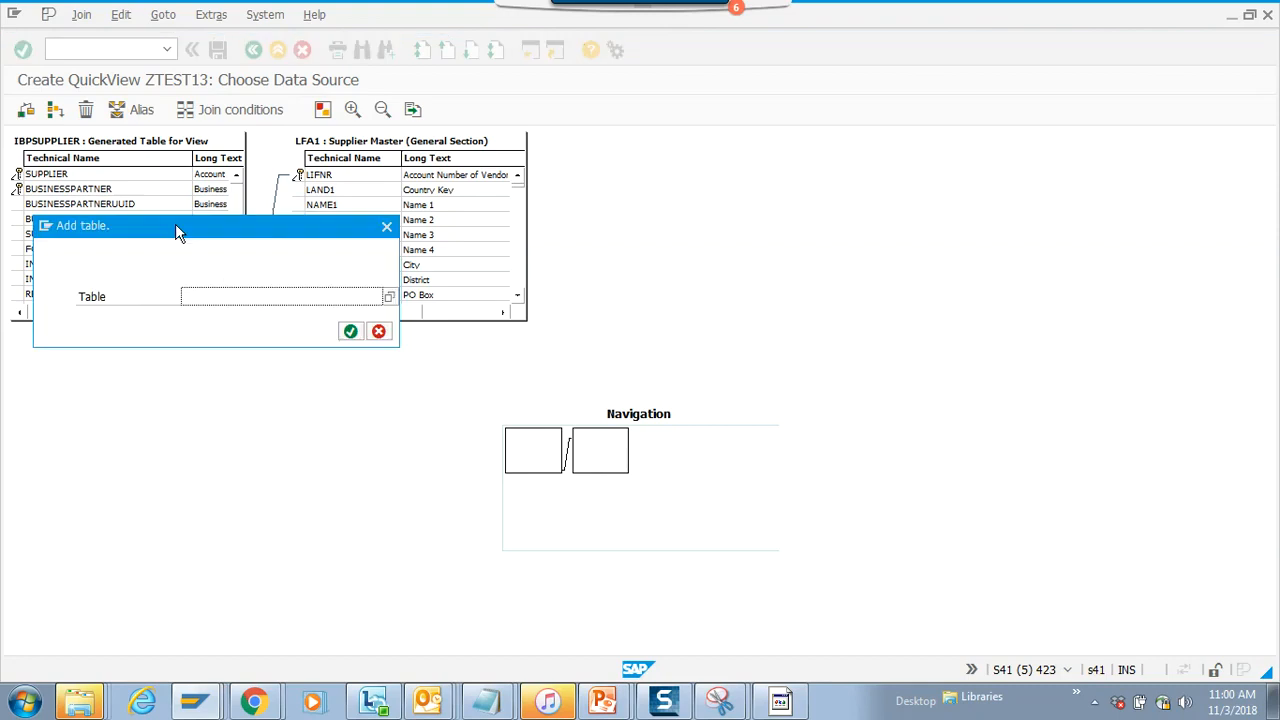
{"action": "type", "text": "lfb"}
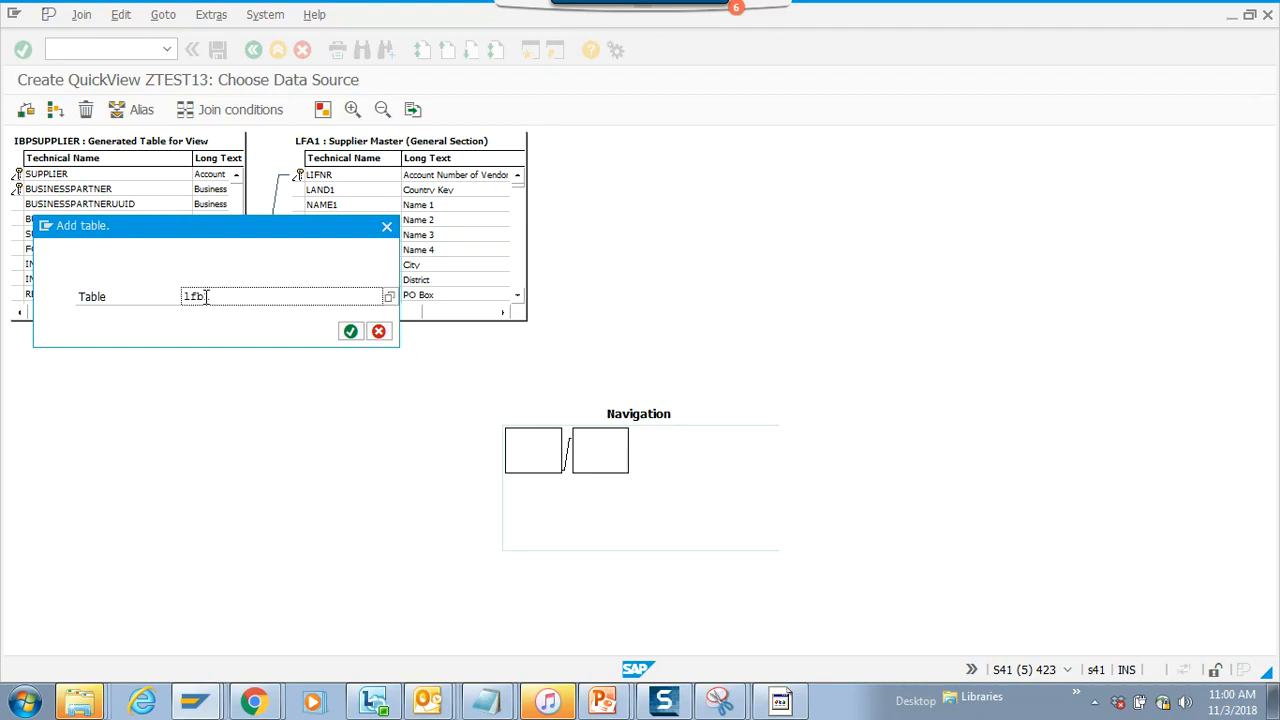
{"action": "left_click", "coordinate": [350, 332]}
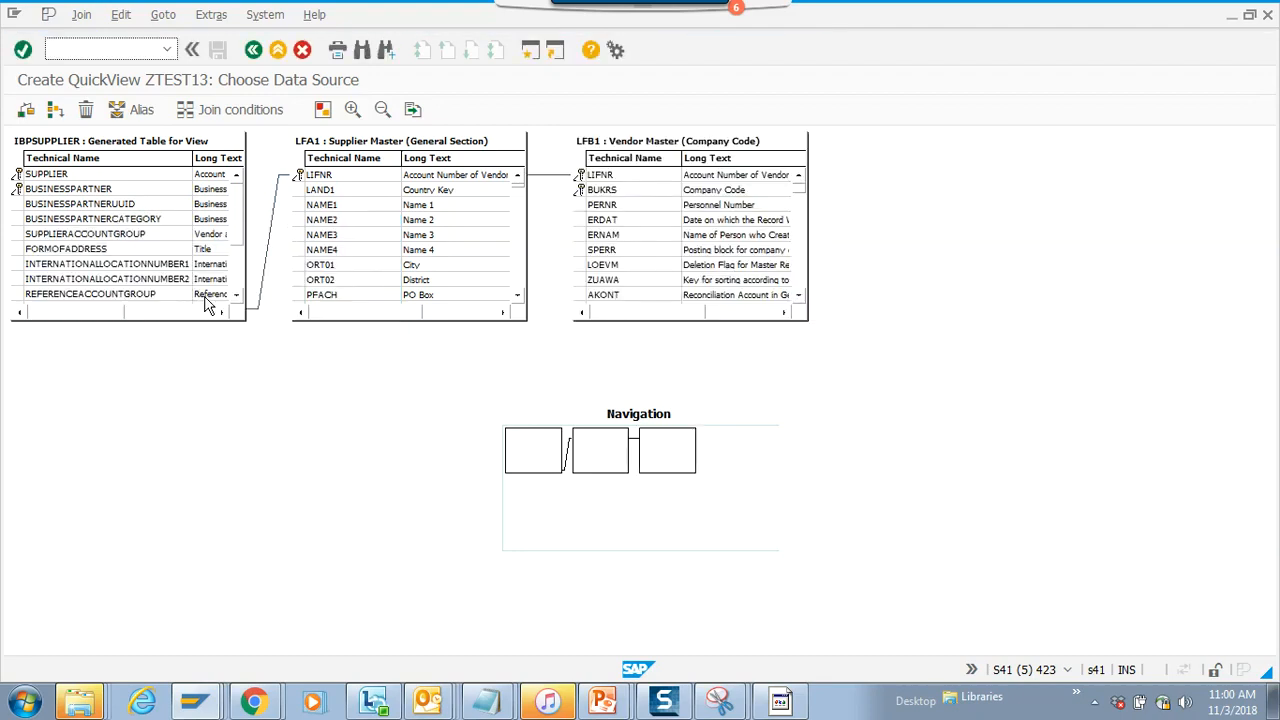
{"action": "mouse_move", "coordinate": [268, 300]}
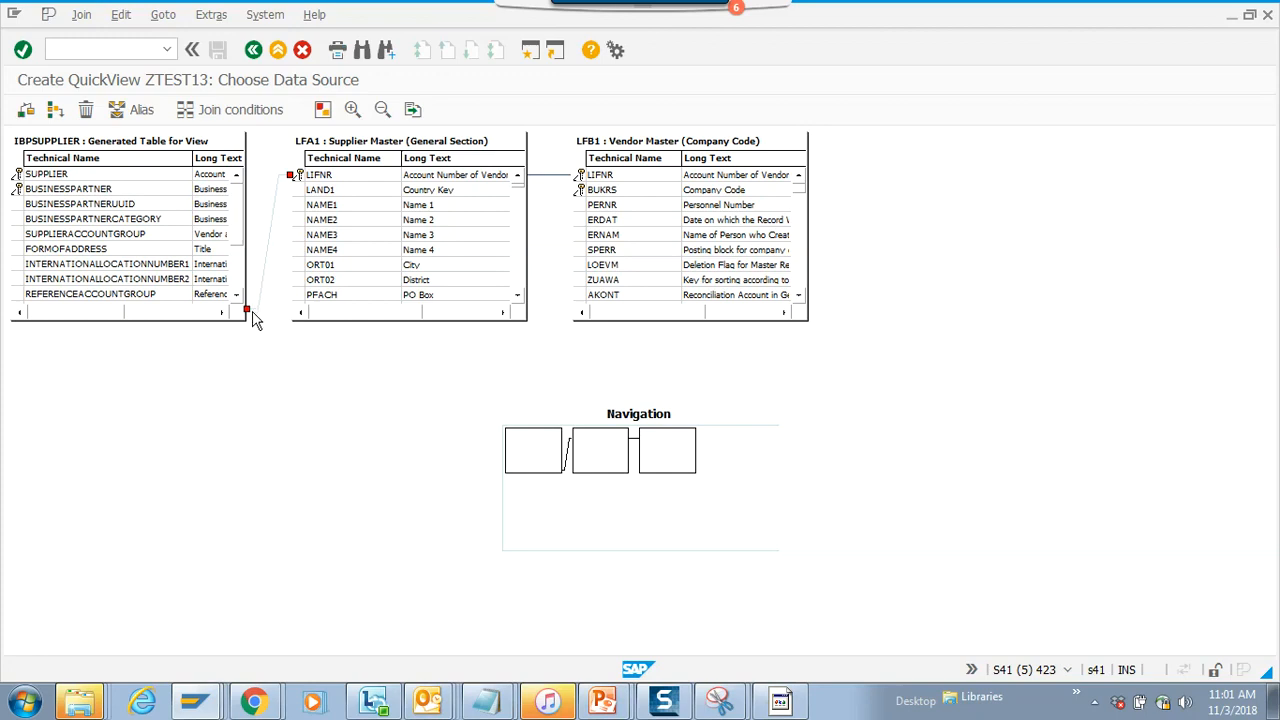
{"action": "mouse_move", "coordinate": [258, 284]}
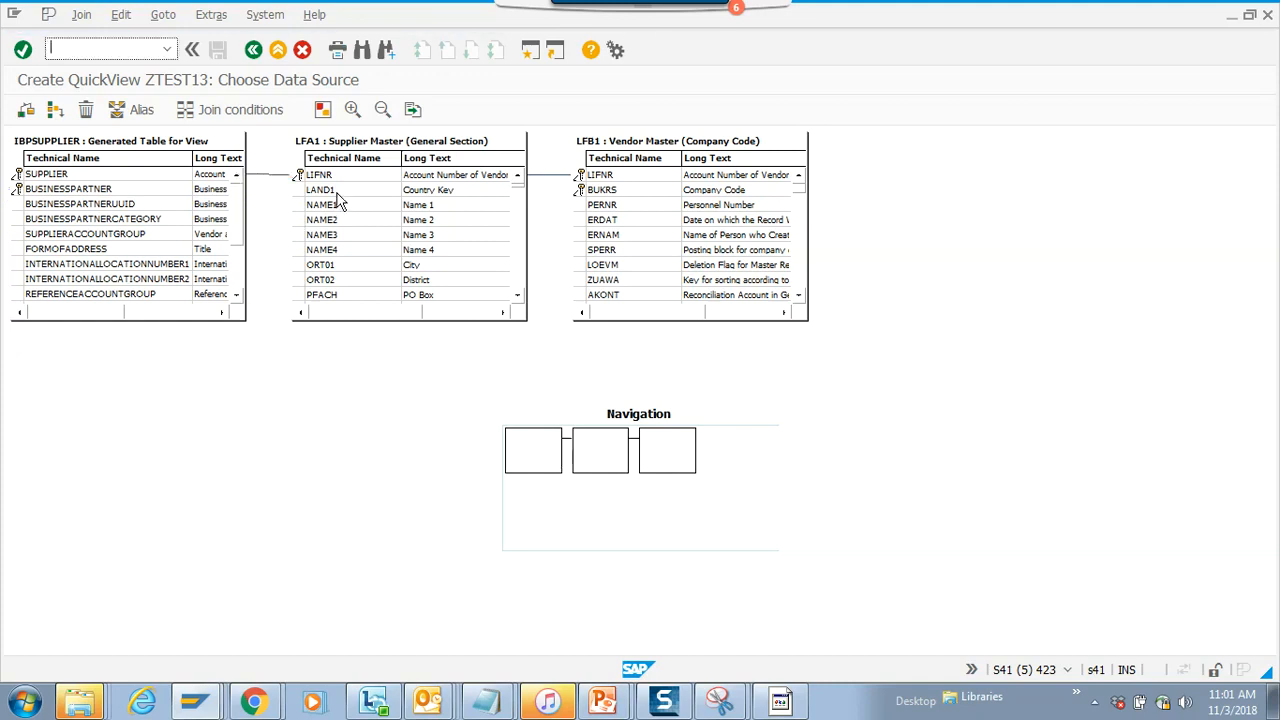
{"action": "mouse_move", "coordinate": [240, 190]}
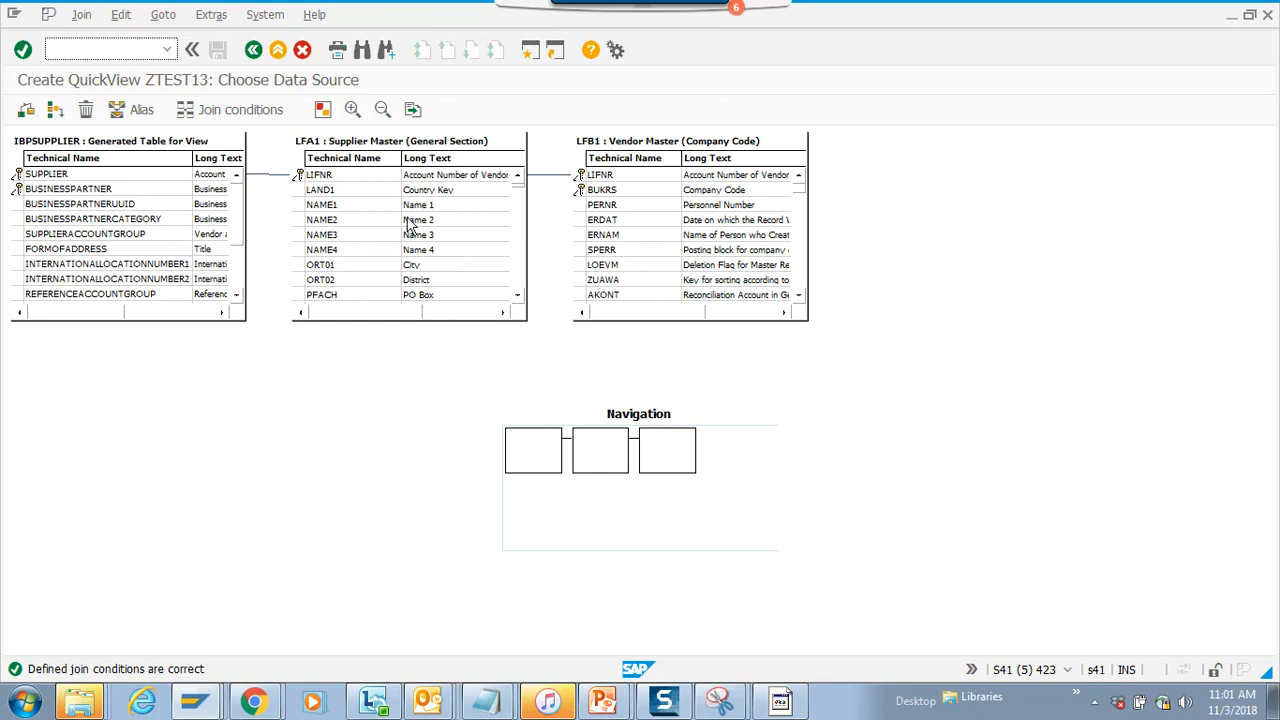
{"action": "mouse_move", "coordinate": [252, 50]}
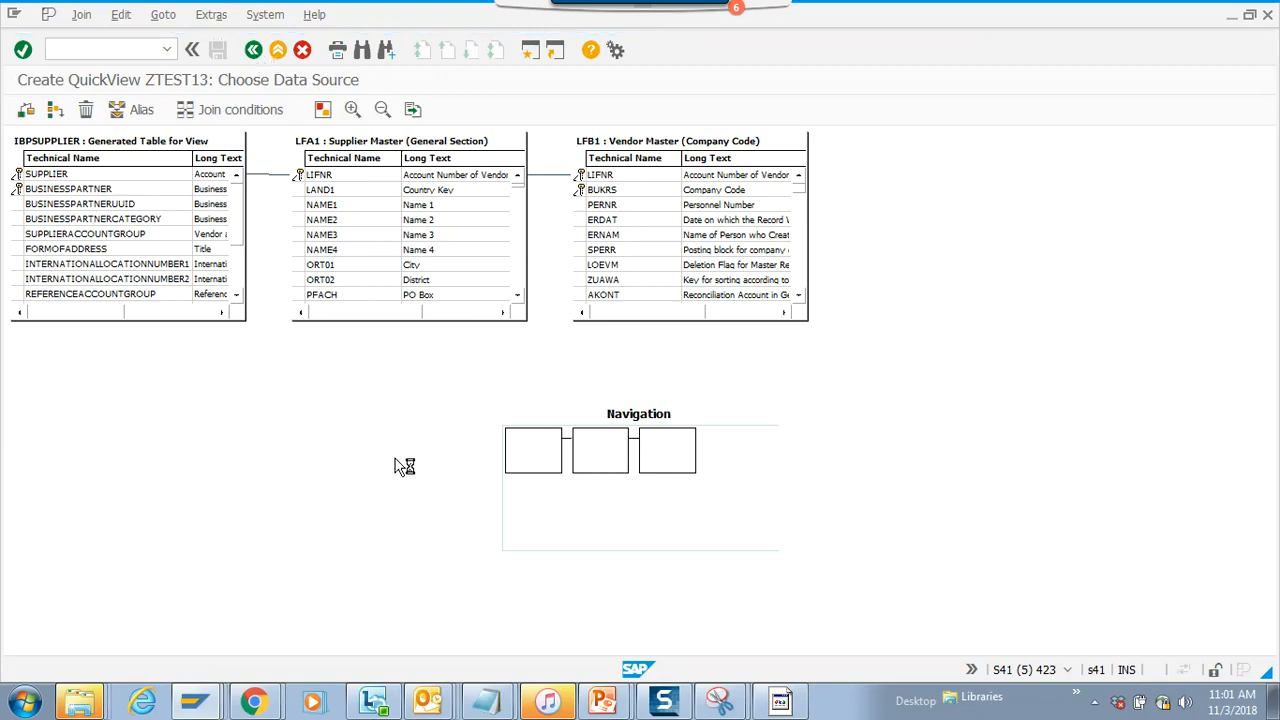
- Back in List Fields with technical names shown, select IBPSUPPLIER supplier, business partner and account group fields
{"action": "left_click", "coordinate": [252, 50]}
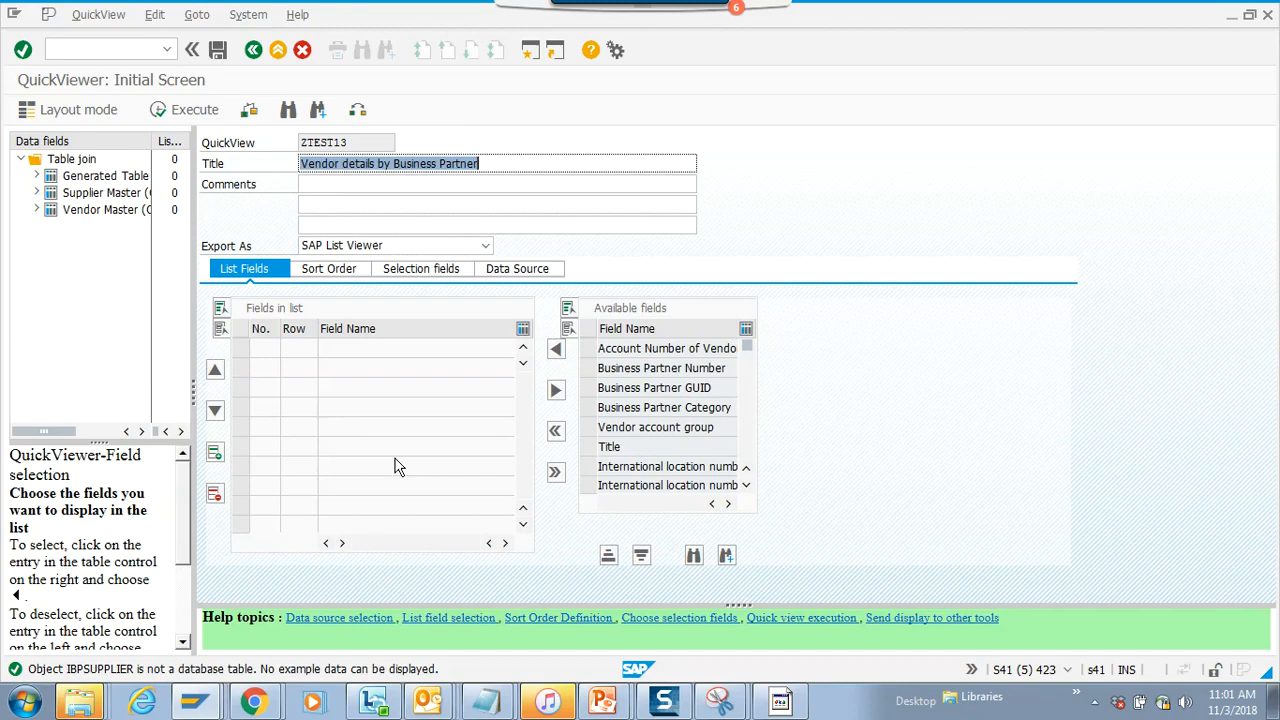
{"action": "mouse_move", "coordinate": [548, 456]}
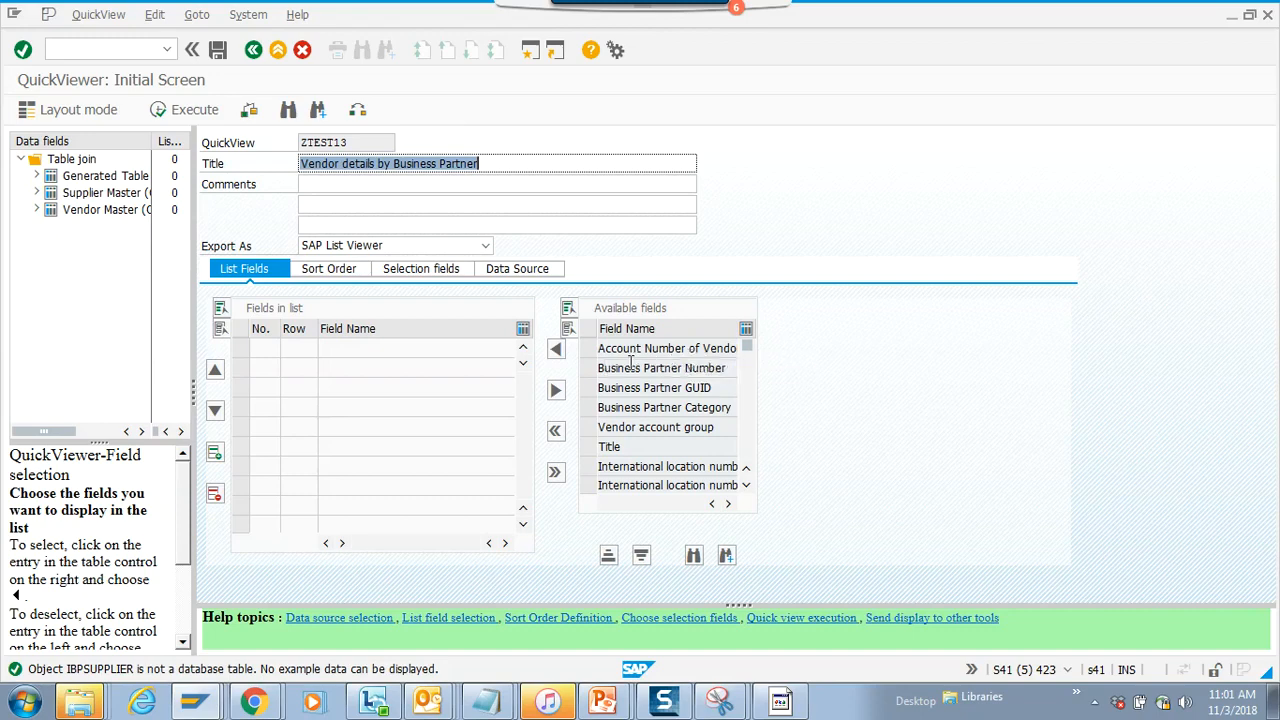
{"action": "left_click", "coordinate": [668, 348]}
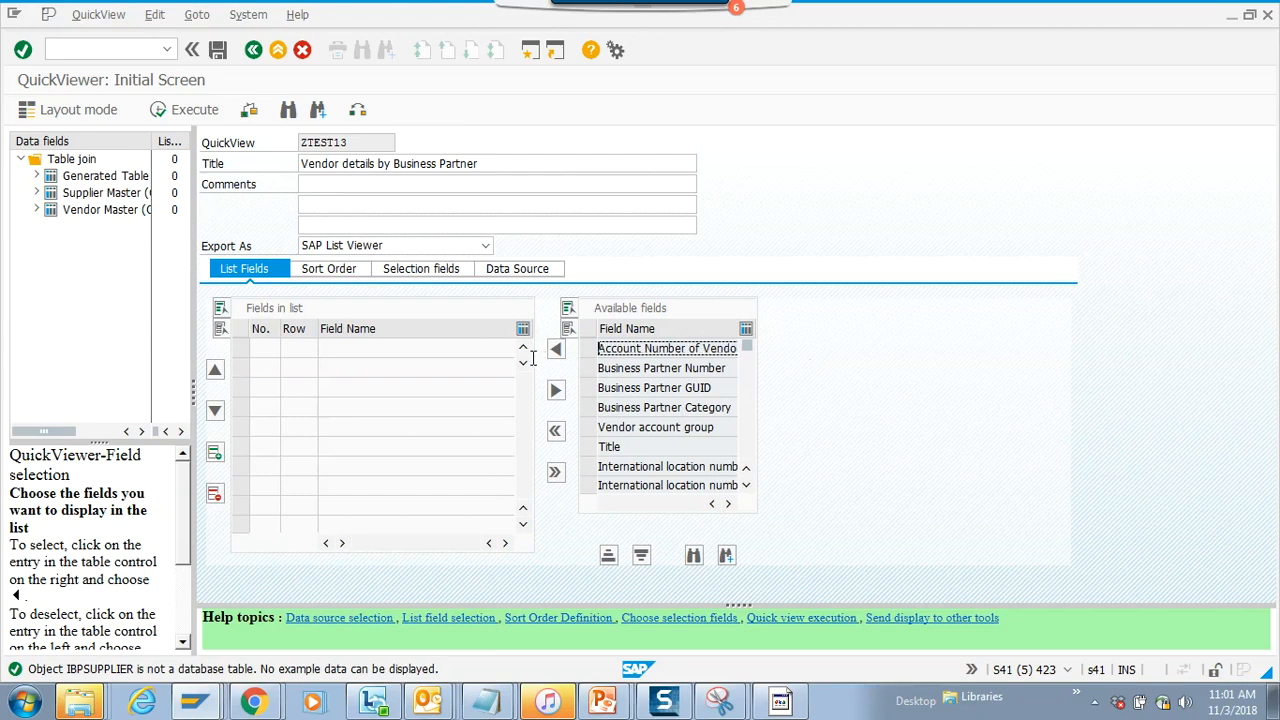
{"action": "mouse_move", "coordinate": [536, 362]}
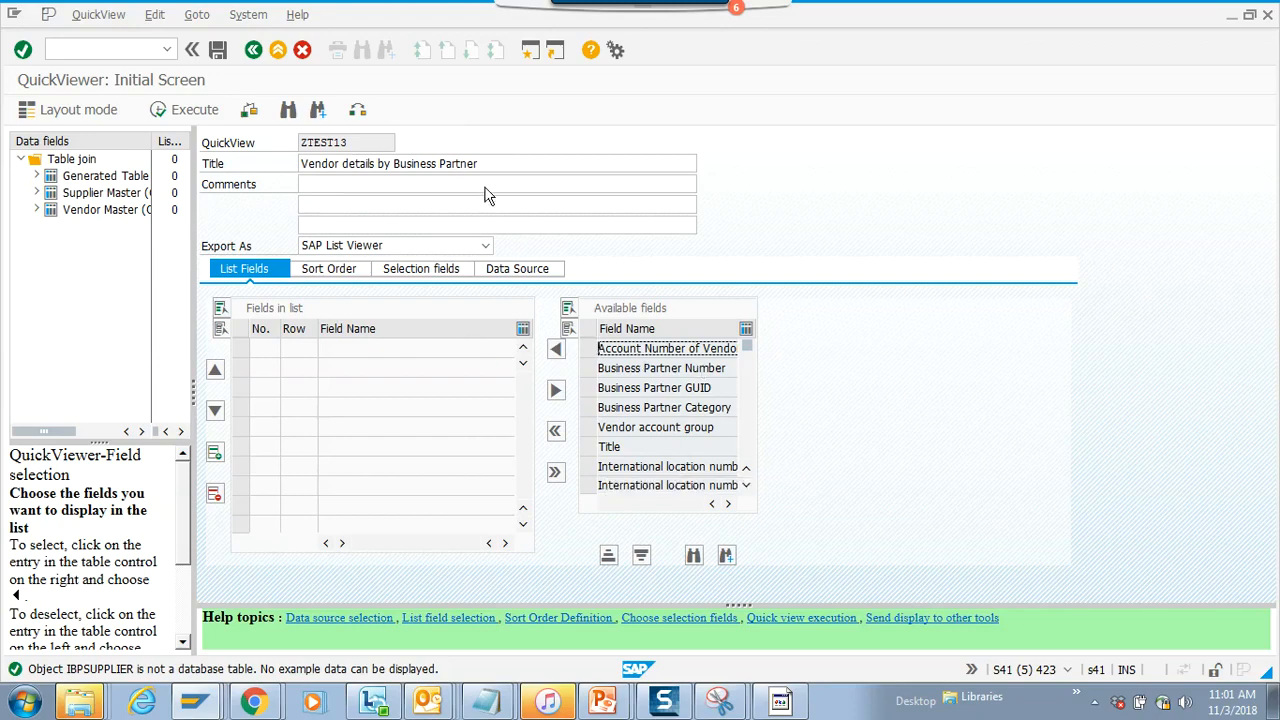
{"action": "mouse_move", "coordinate": [356, 110]}
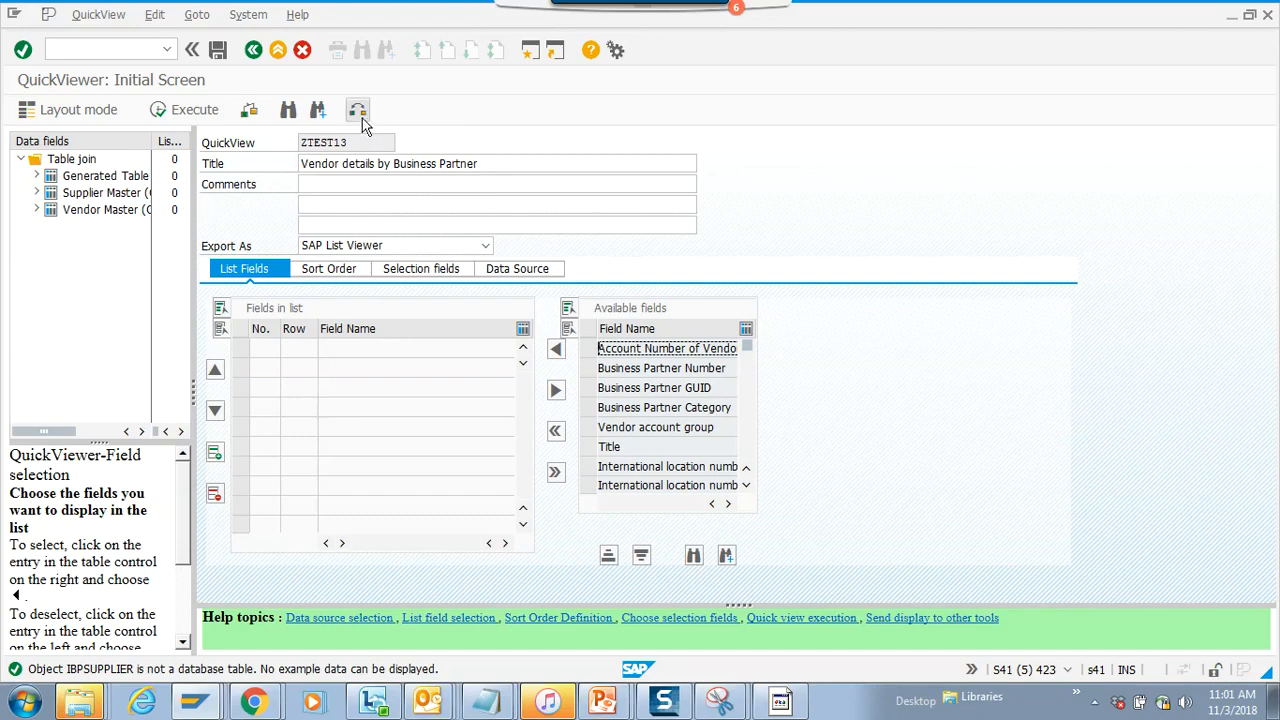
{"action": "mouse_move", "coordinate": [358, 110]}
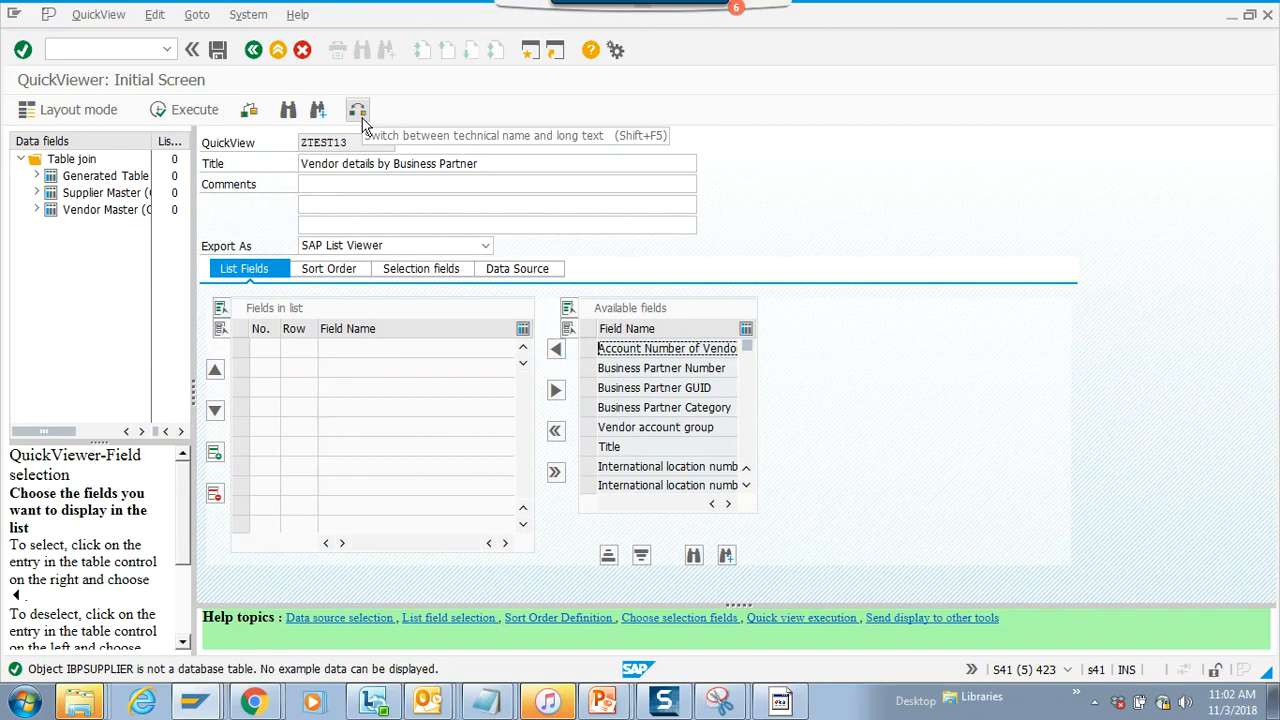
{"action": "left_click", "coordinate": [356, 110]}
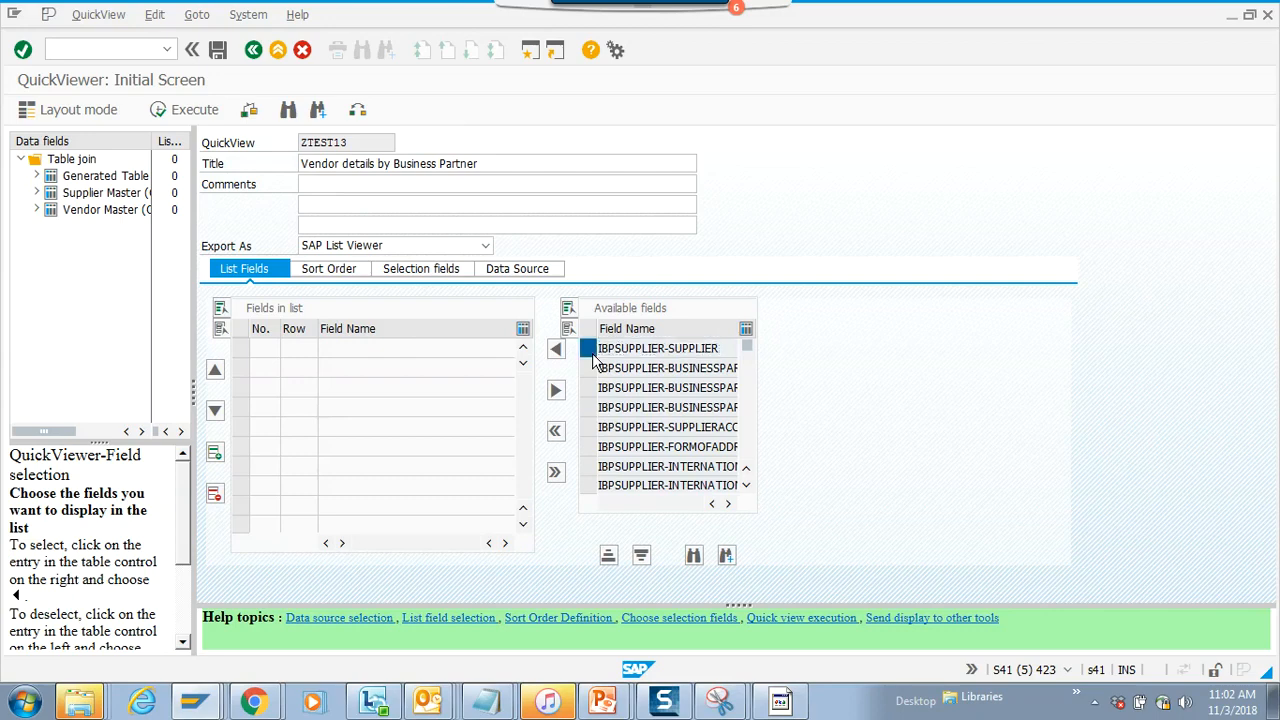
{"action": "left_click", "coordinate": [658, 348]}
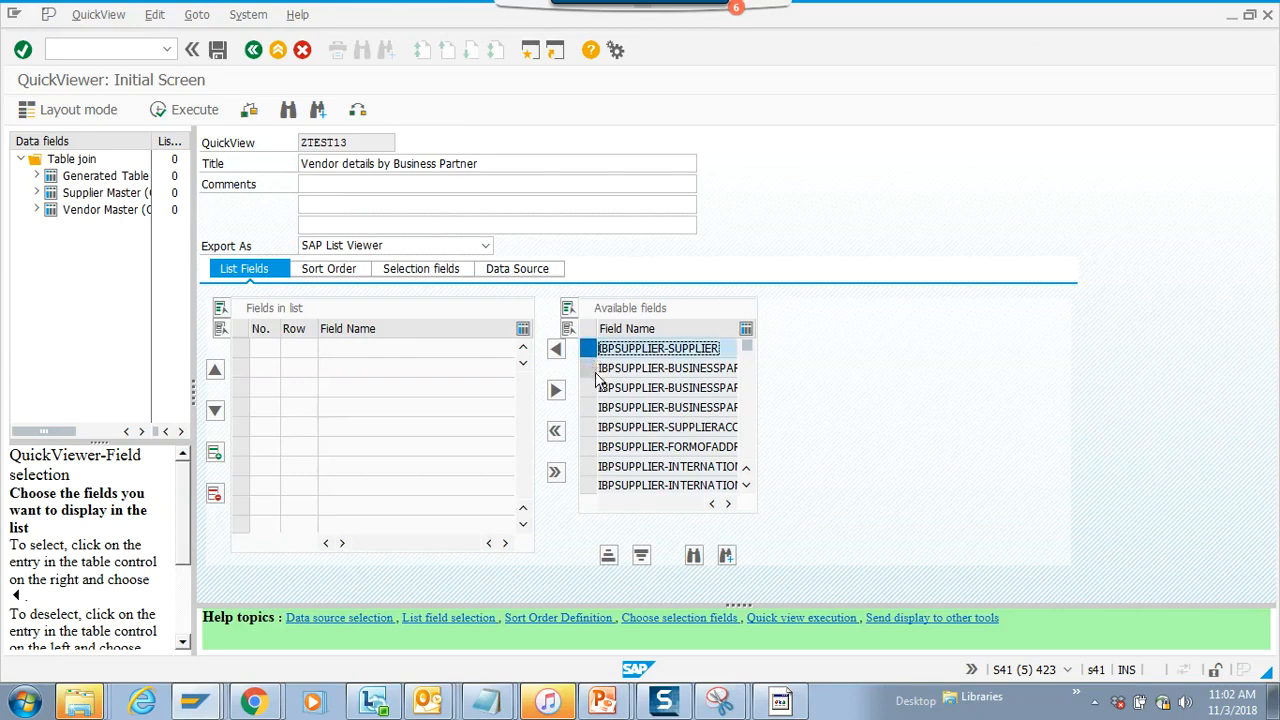
{"action": "left_click", "coordinate": [664, 368]}
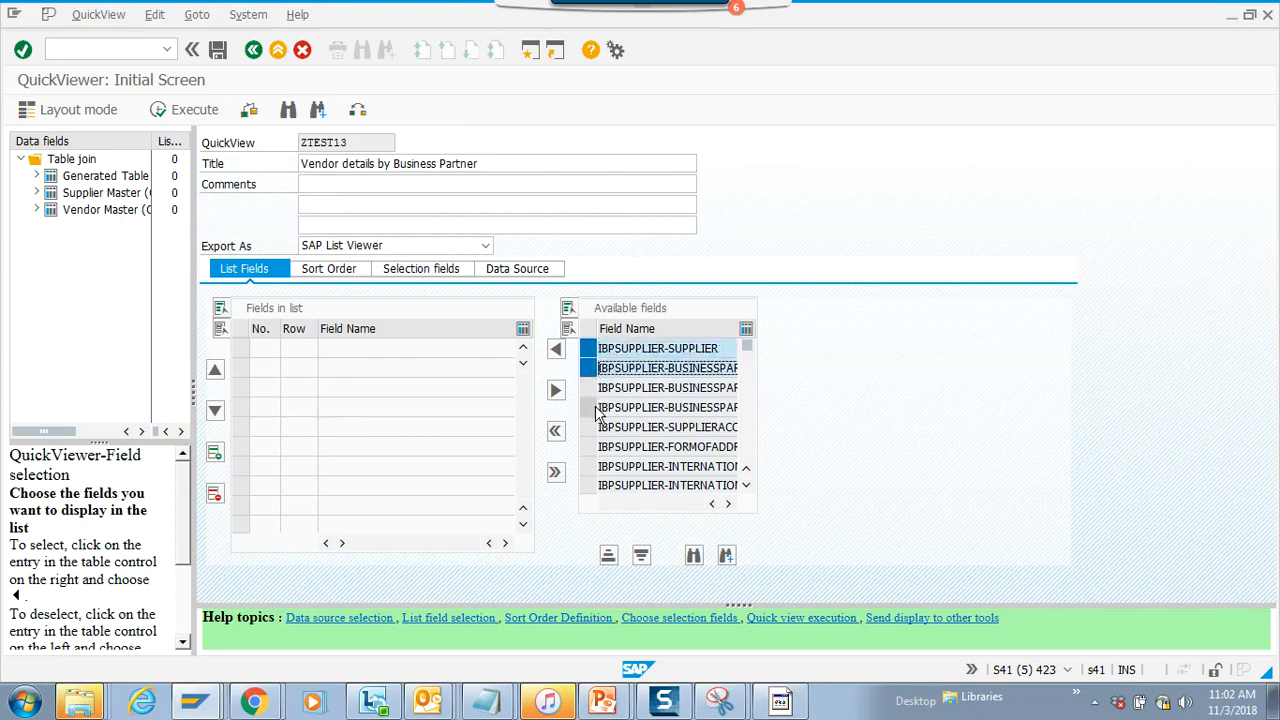
{"action": "left_click", "coordinate": [668, 428]}
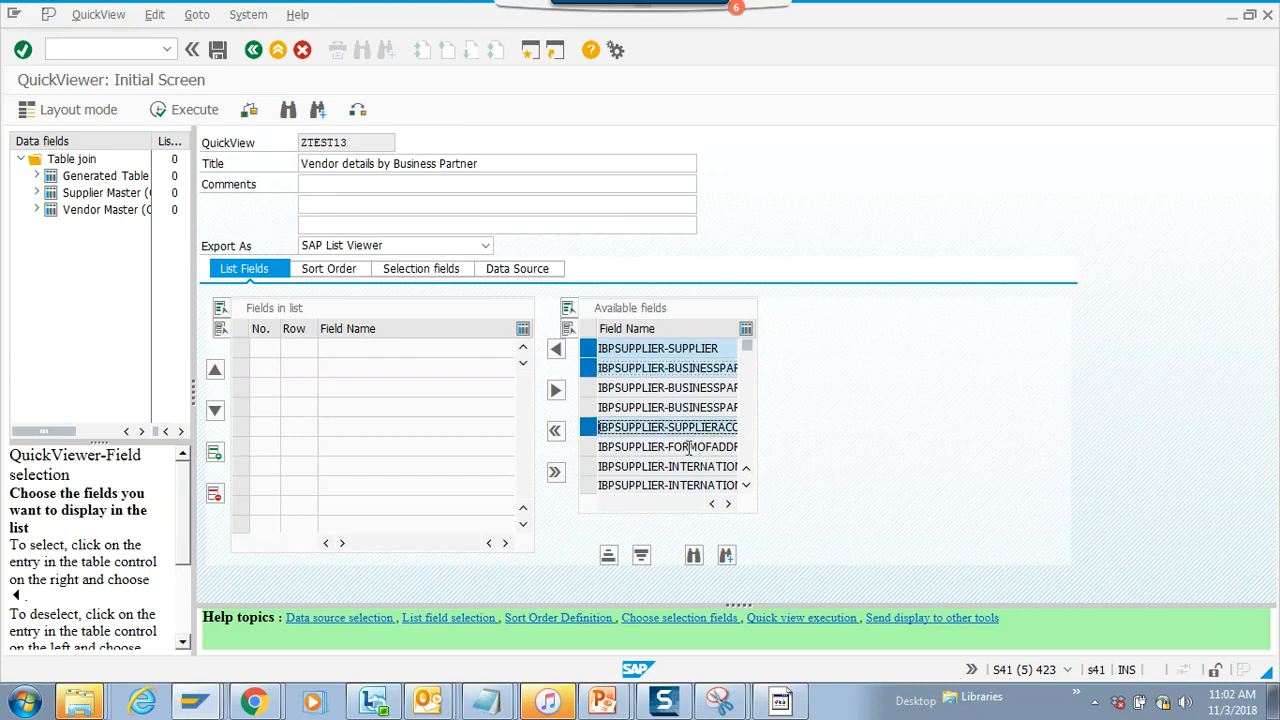
- Select LFA1 fields LIFNR, LAND1, NAME1, ORT01 and PFACH for the list
{"action": "scroll", "scroll_direction": "down", "scroll_amount": 3}
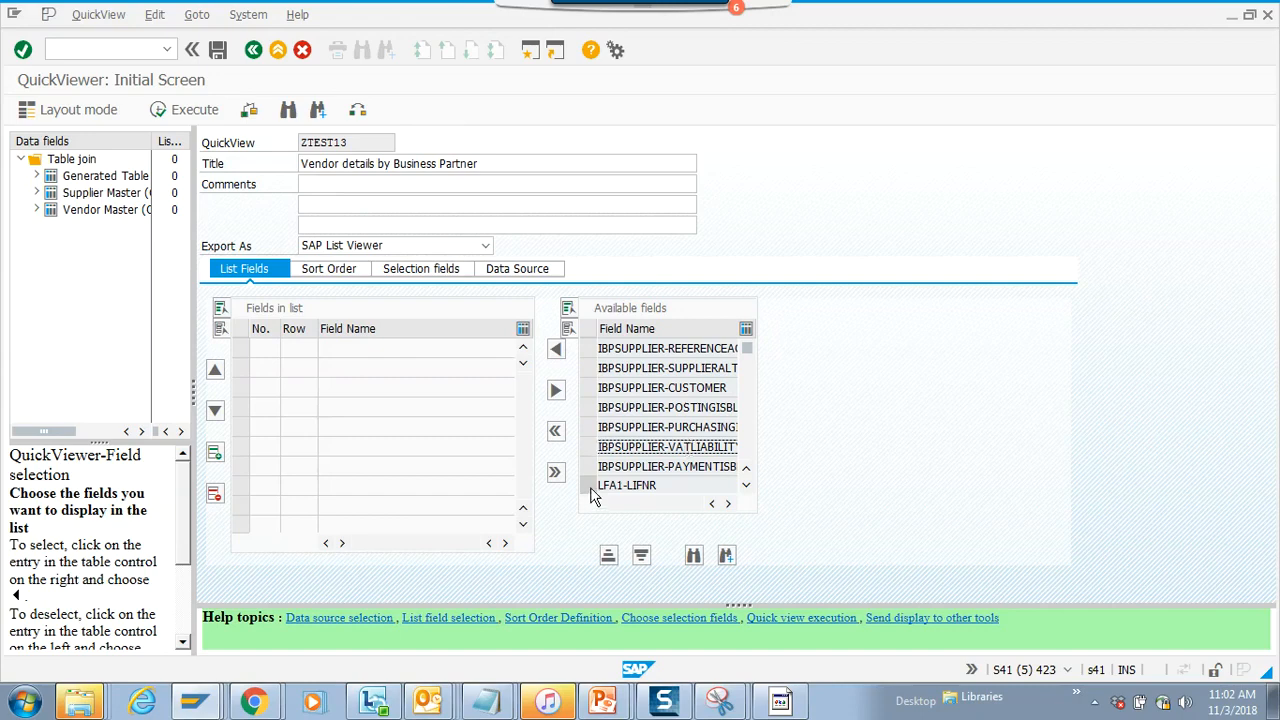
{"action": "left_click", "coordinate": [628, 486]}
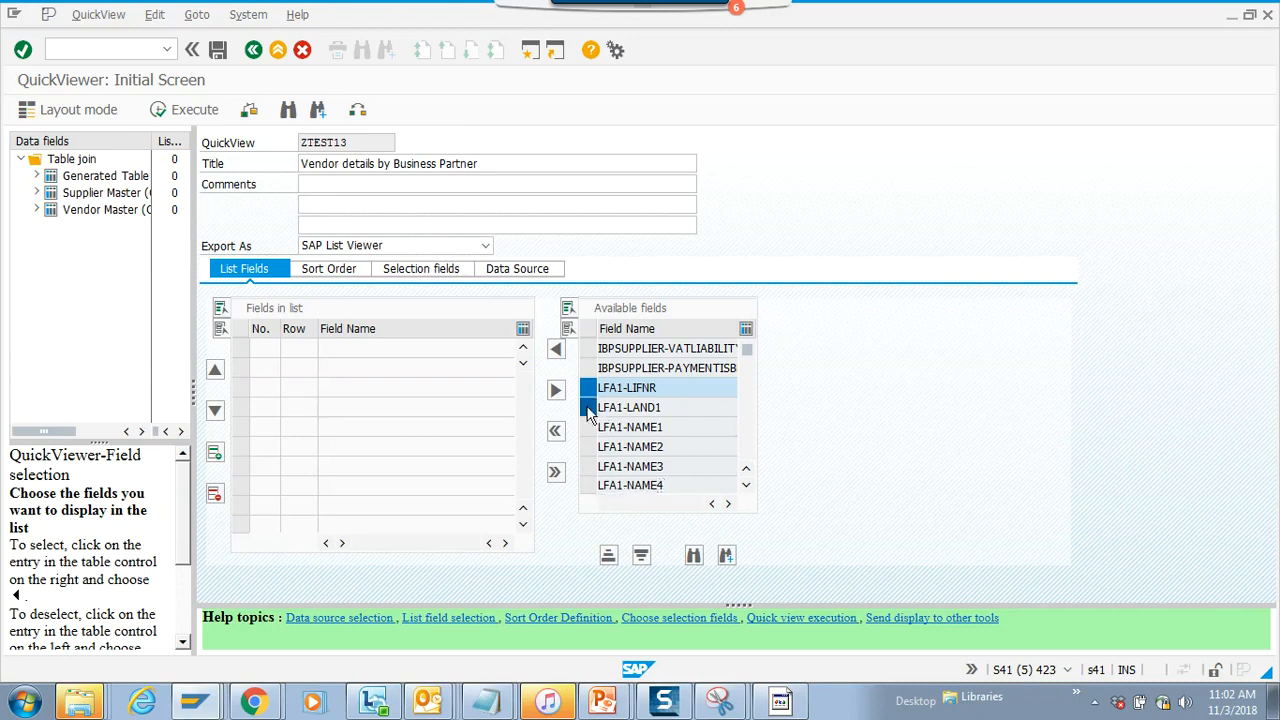
{"action": "left_click", "coordinate": [628, 428]}
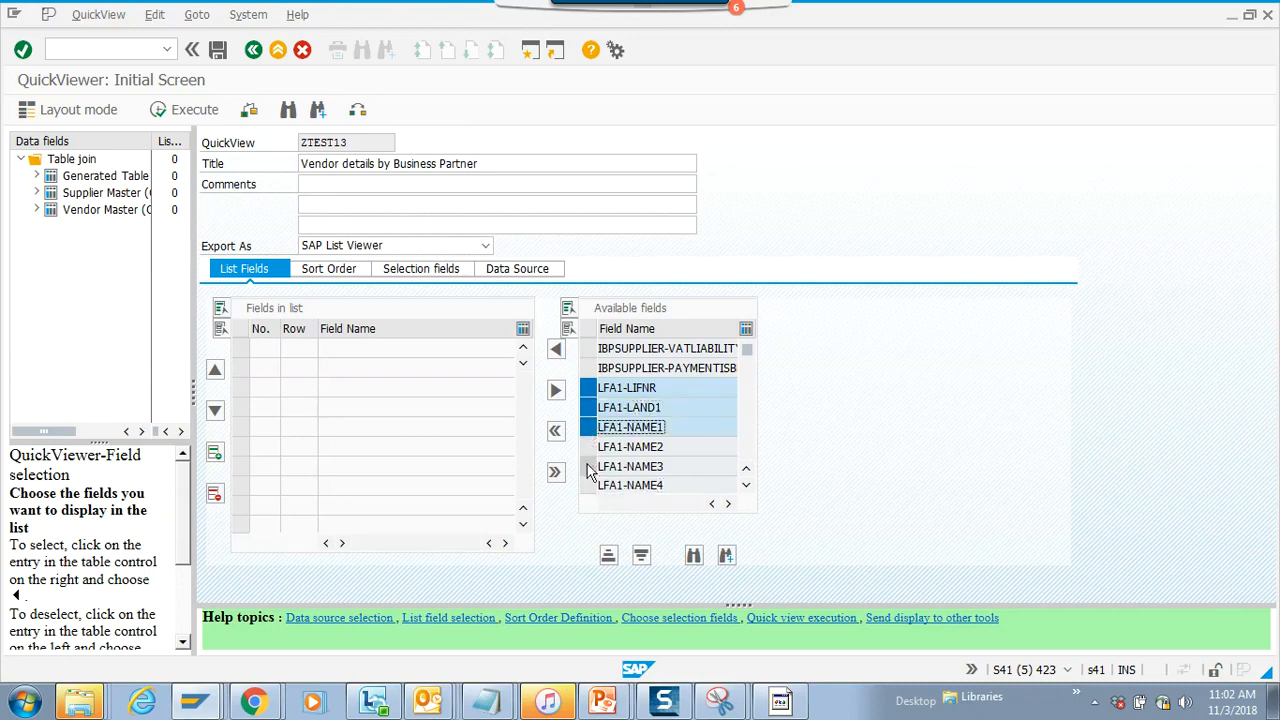
{"action": "scroll", "scroll_direction": "down", "scroll_amount": 3}
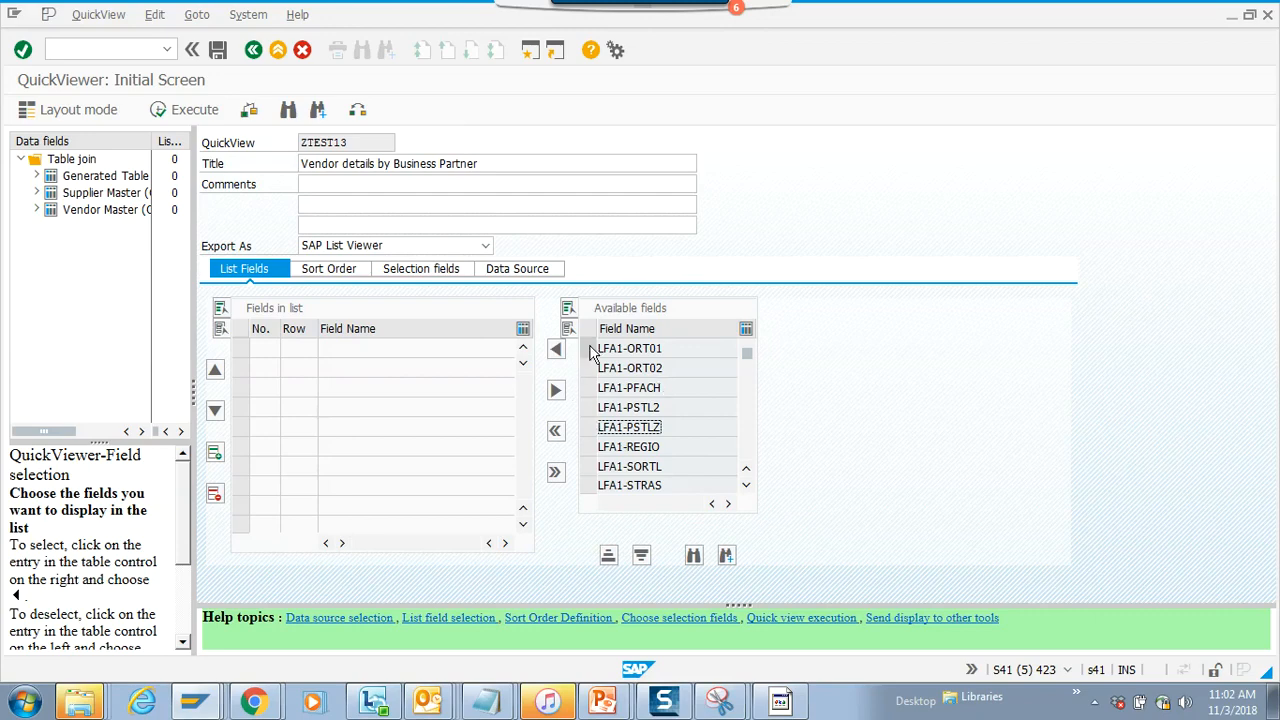
{"action": "left_click", "coordinate": [630, 388]}
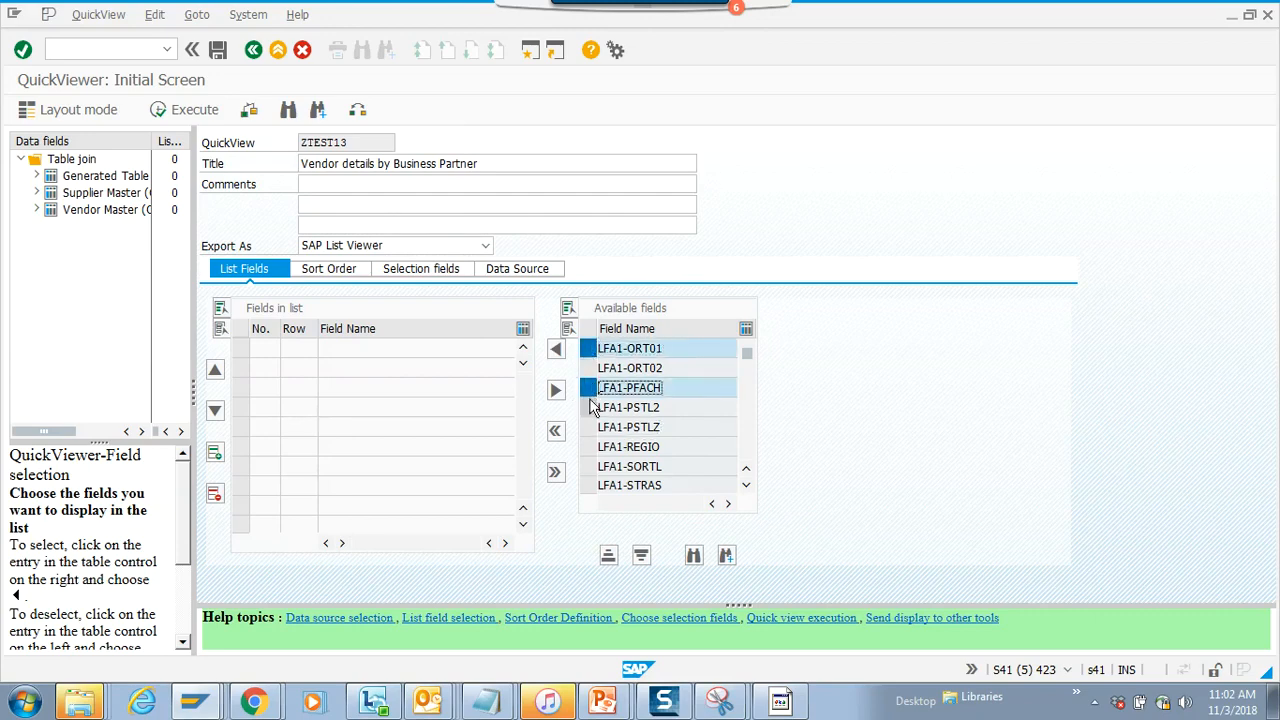
{"action": "left_click", "coordinate": [628, 446]}
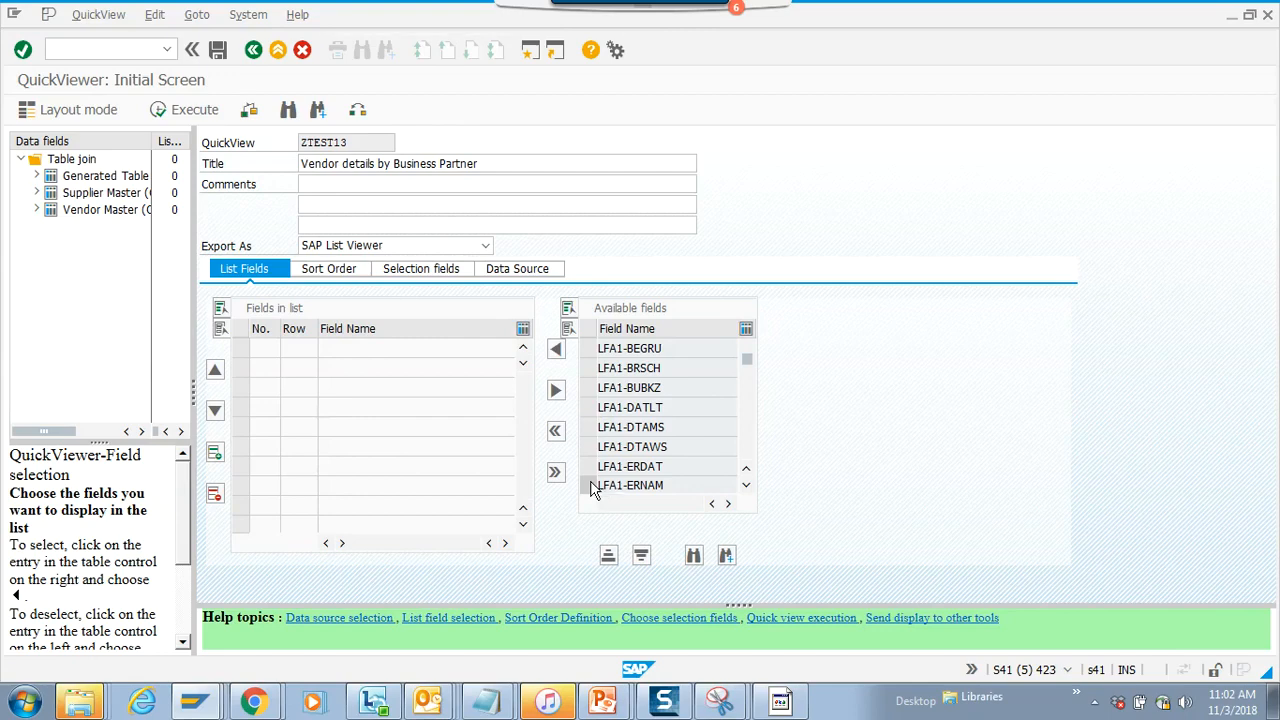
- Select LFB1 payment terms (ZTERM) and payment methods fields for the list
{"action": "scroll", "scroll_direction": "down", "scroll_amount": 3}
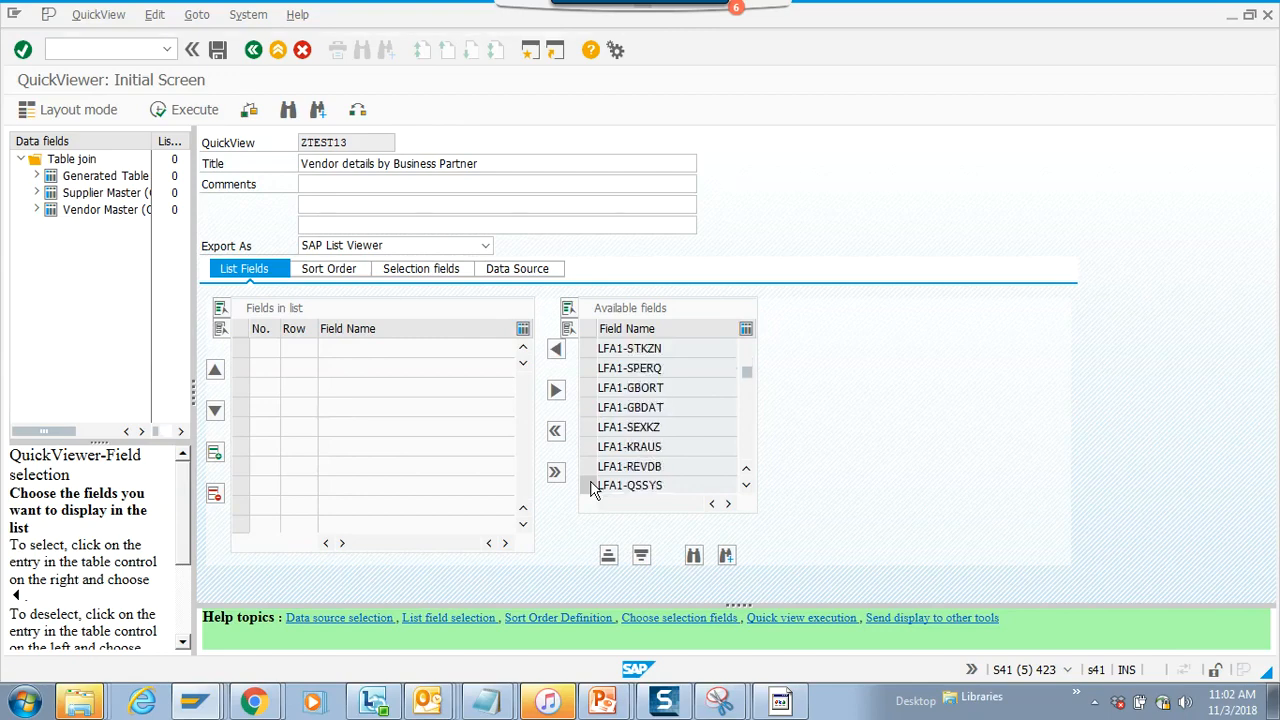
{"action": "scroll", "scroll_direction": "down", "scroll_amount": 3}
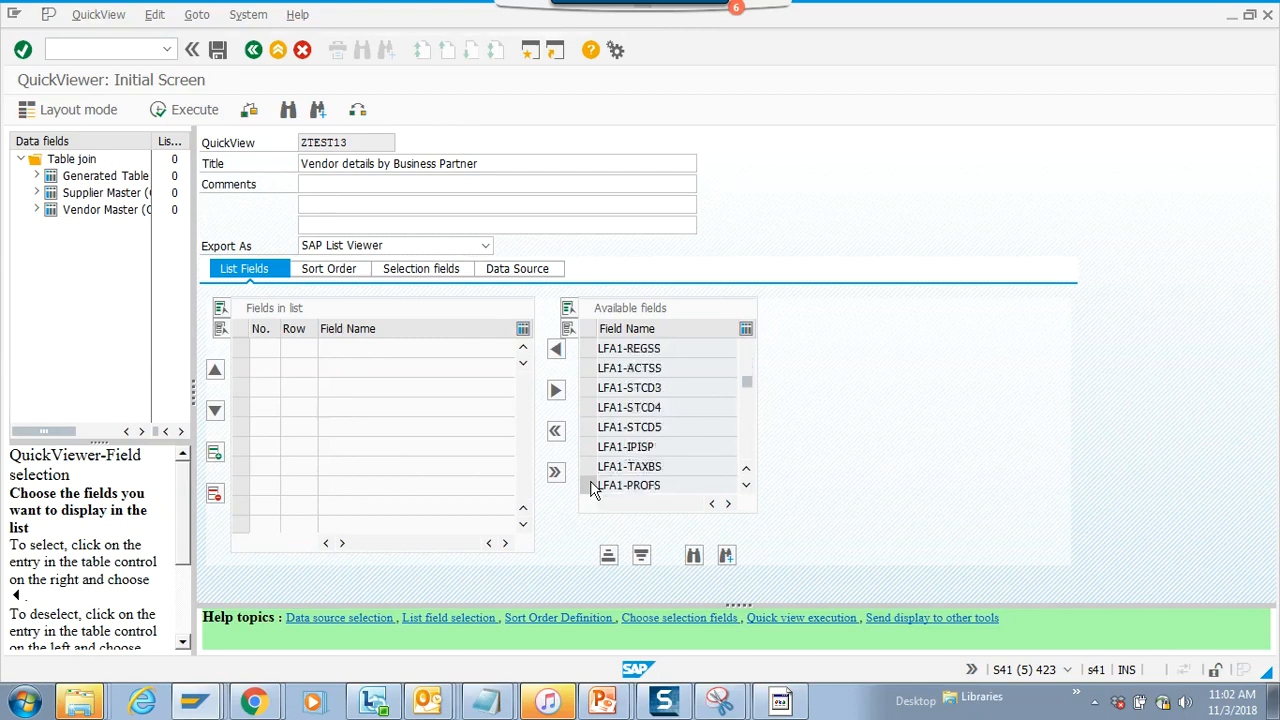
{"action": "scroll", "scroll_direction": "down", "scroll_amount": 3}
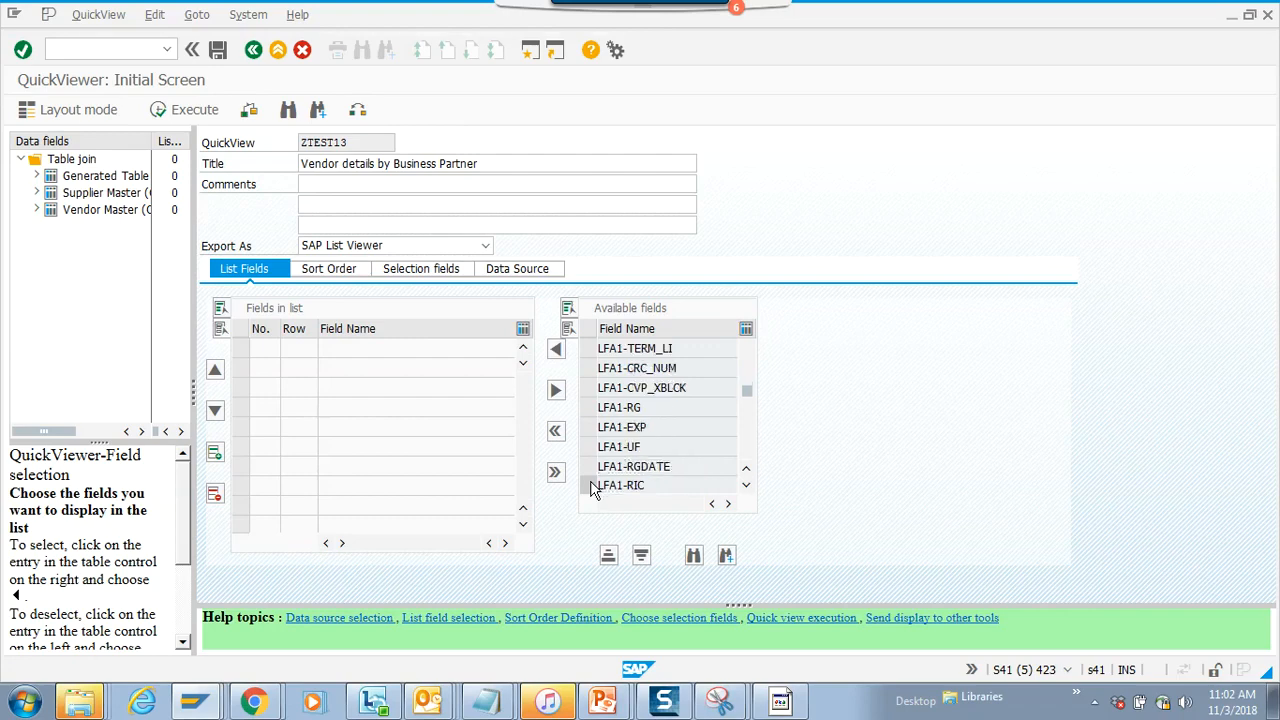
{"action": "scroll", "scroll_direction": "down", "scroll_amount": 3}
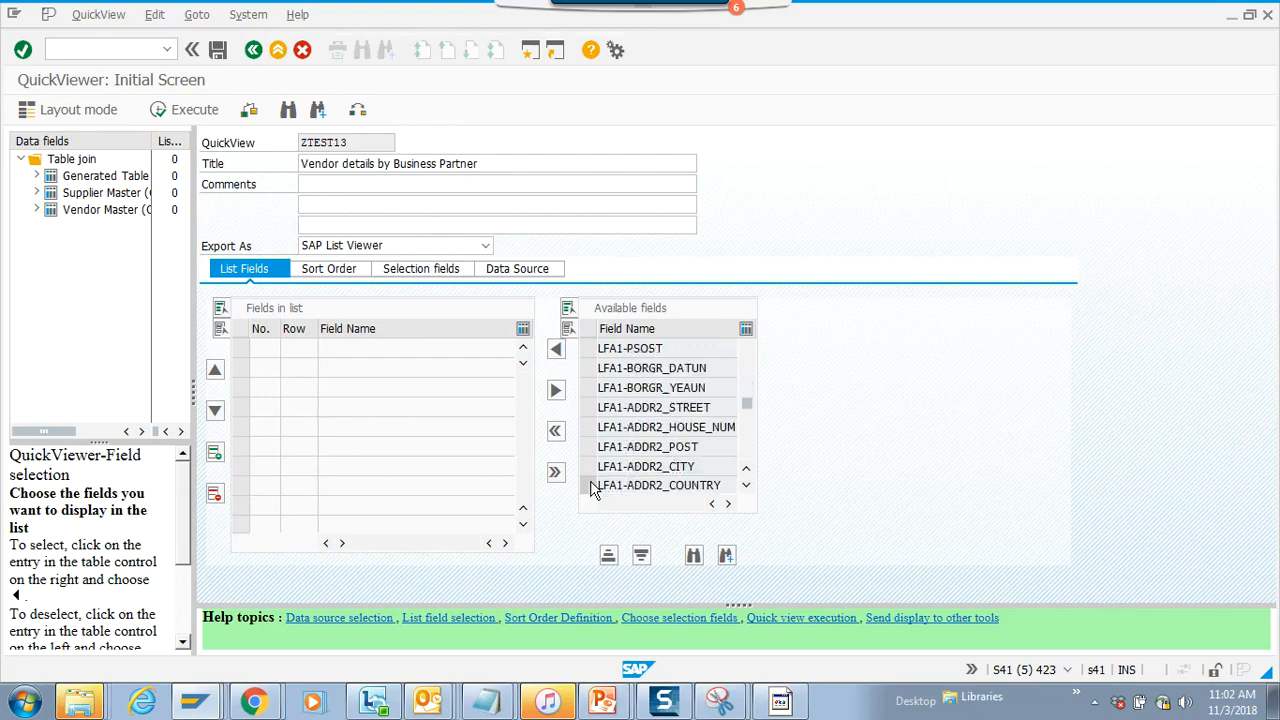
{"action": "scroll", "scroll_direction": "down", "scroll_amount": 3}
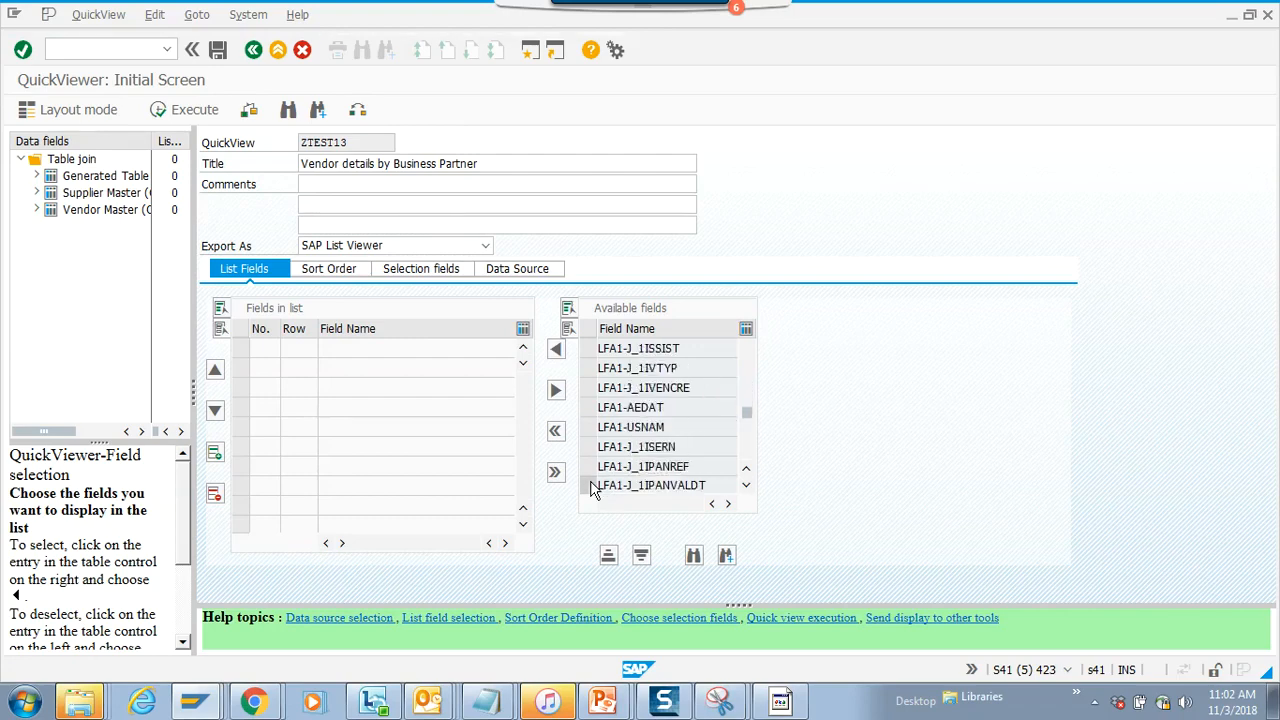
{"action": "scroll", "scroll_direction": "down", "scroll_amount": 3}
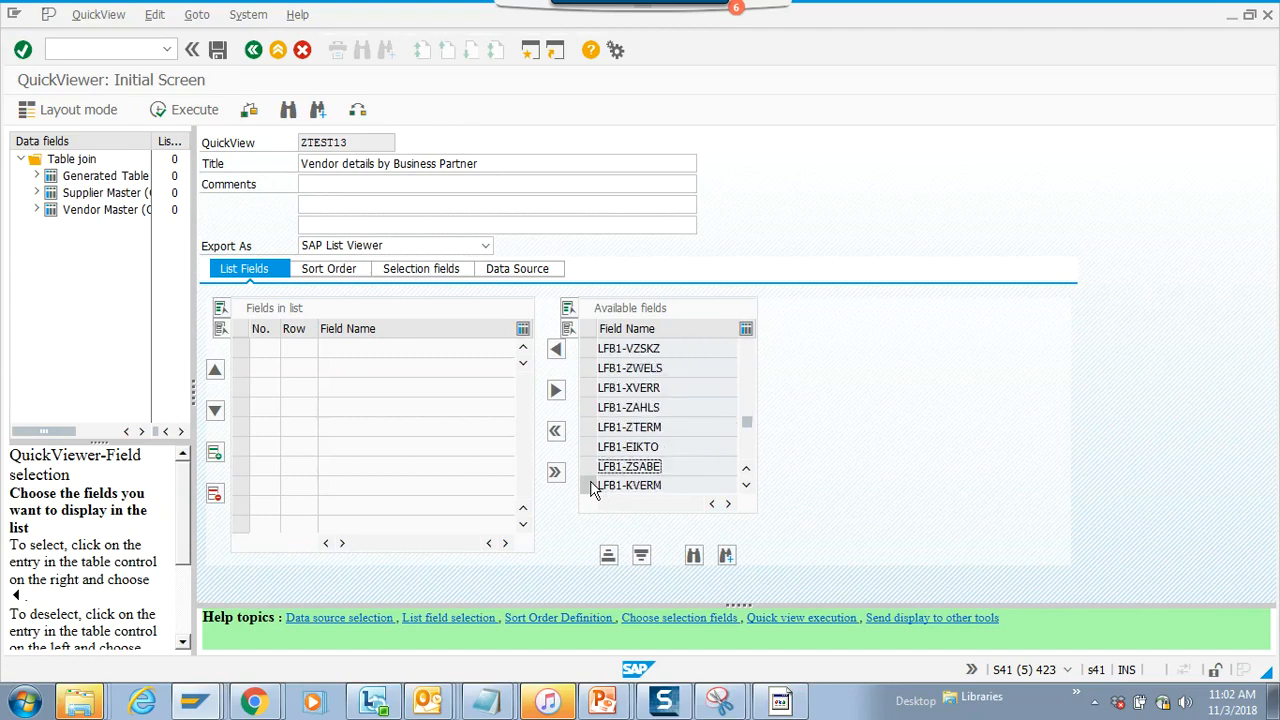
{"action": "scroll", "scroll_direction": "down", "scroll_amount": 3}
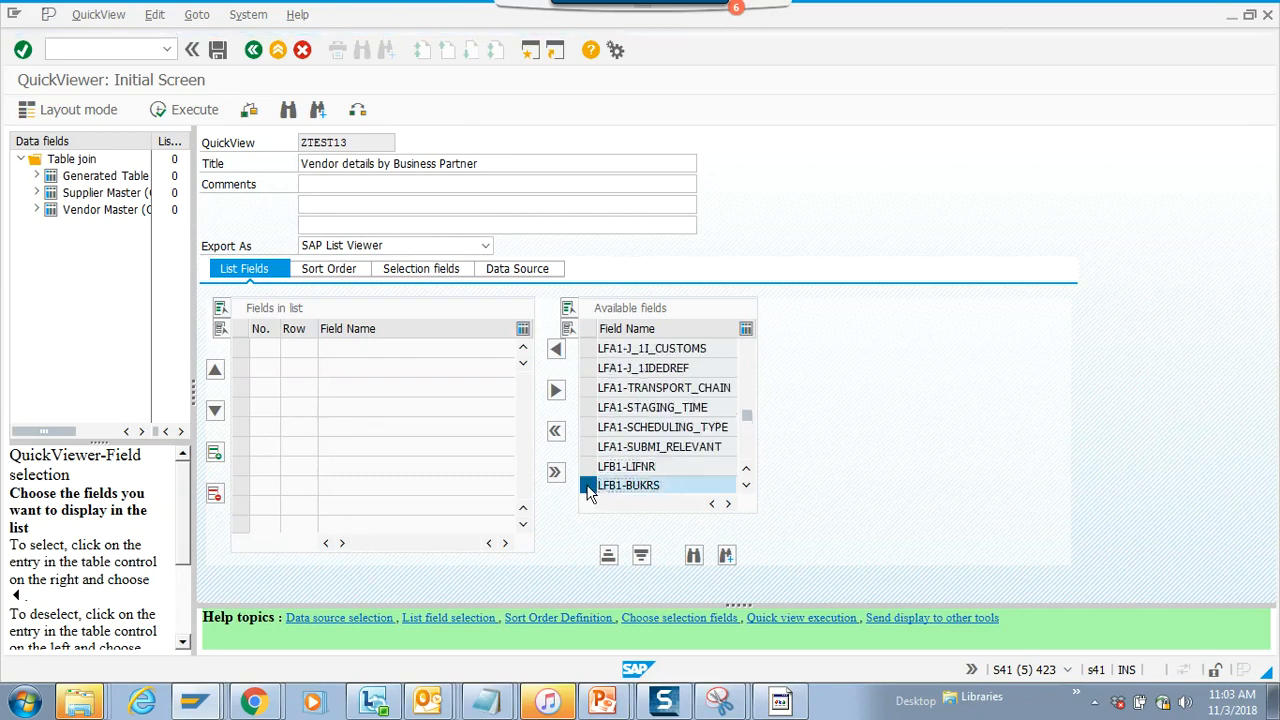
{"action": "scroll", "scroll_direction": "down", "scroll_amount": 3}
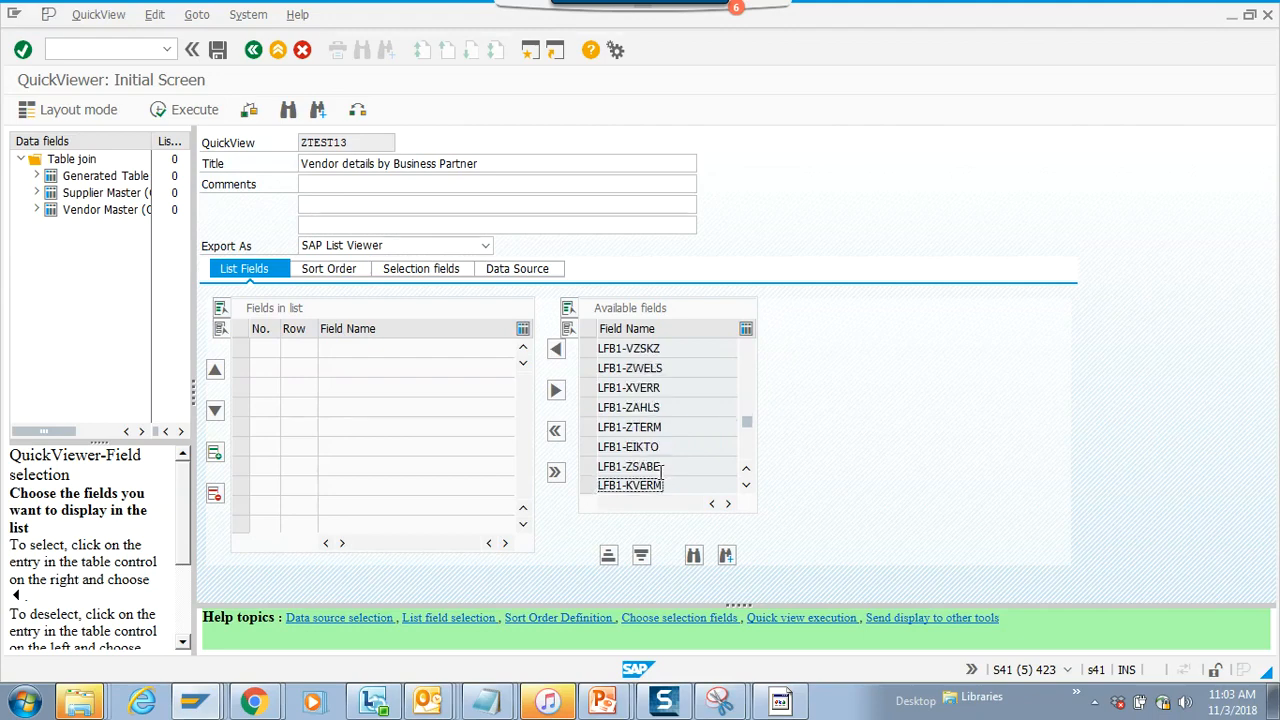
{"action": "left_click", "coordinate": [628, 428]}
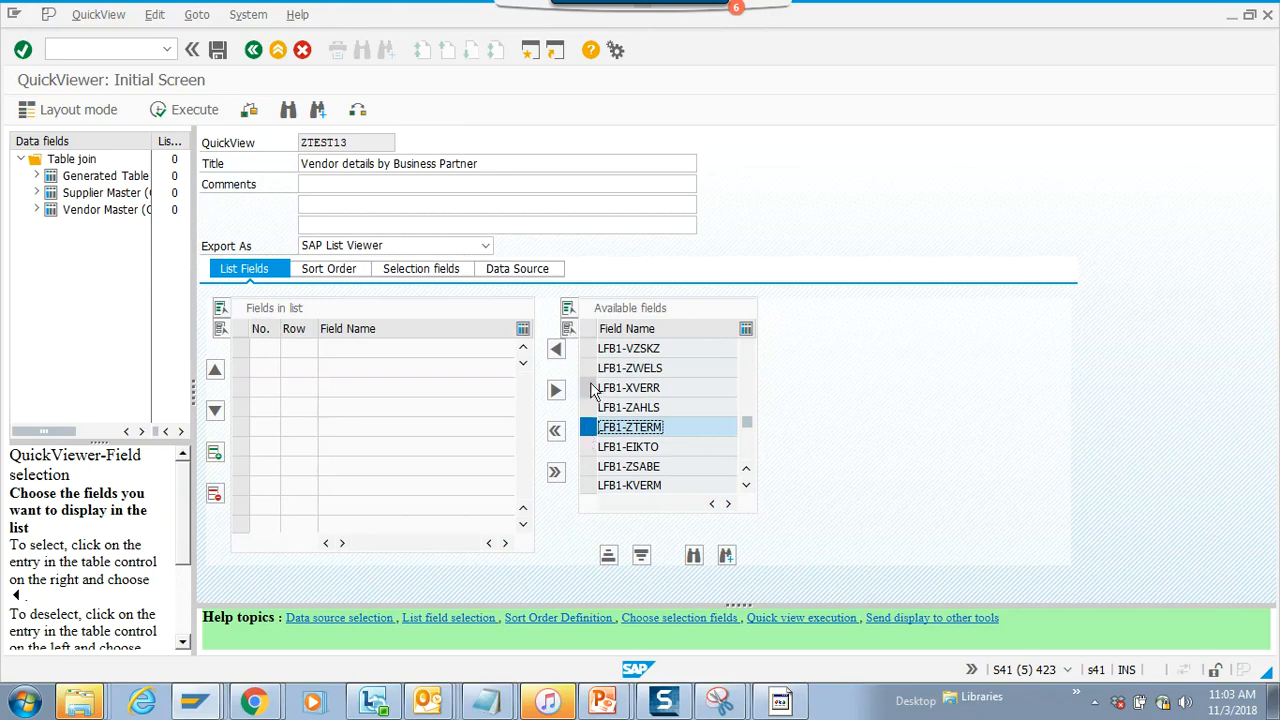
{"action": "left_click", "coordinate": [630, 368]}
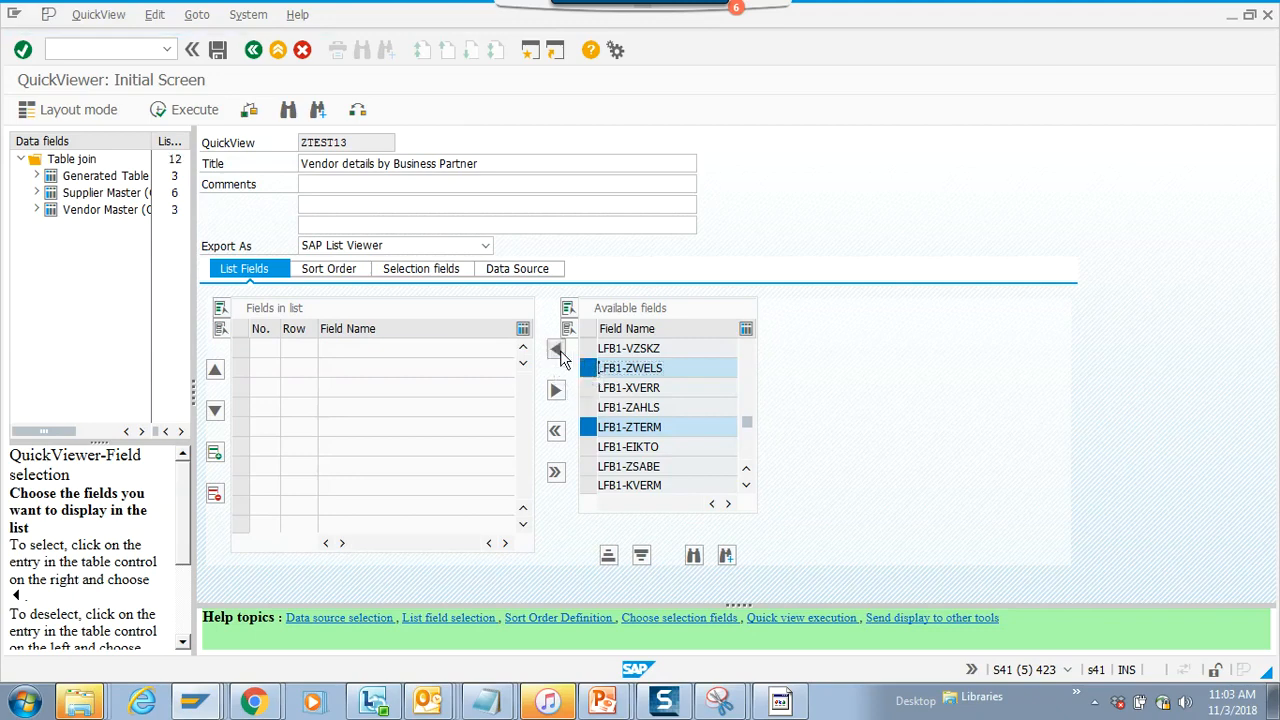
- Transfer the selected available fields into ZTEST13's output list
{"action": "left_click", "coordinate": [556, 348]}
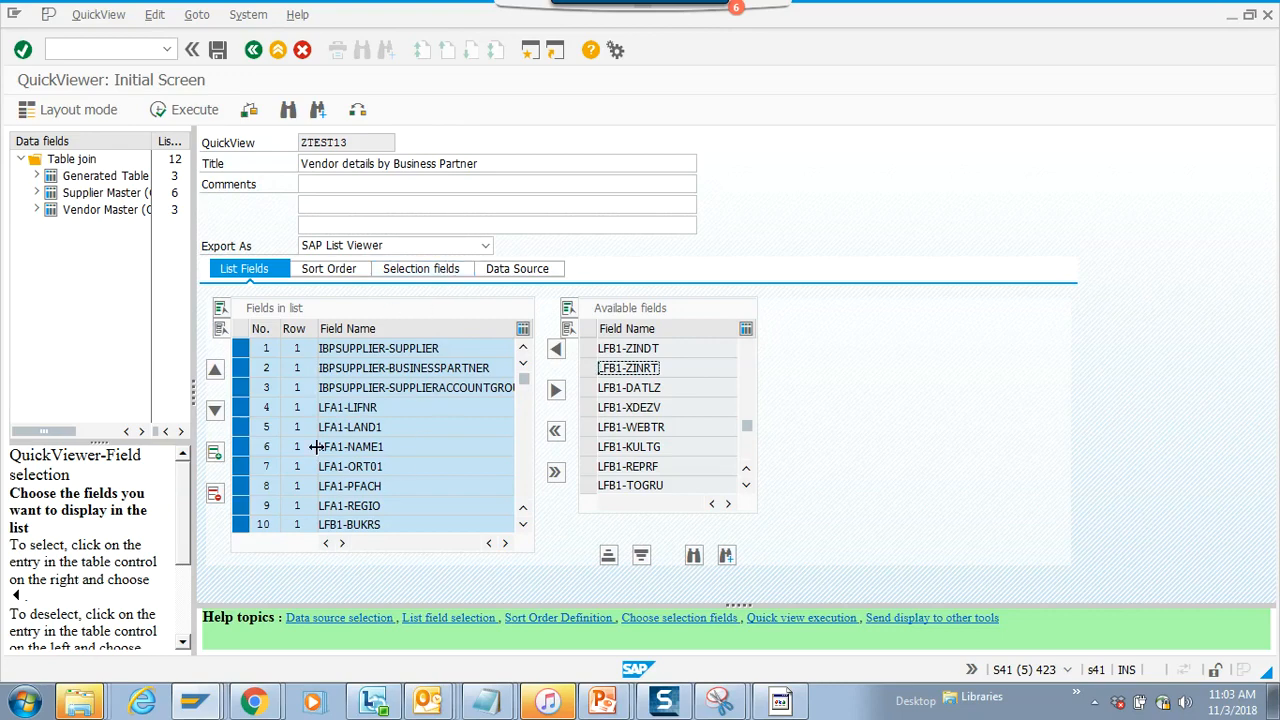
{"action": "mouse_move", "coordinate": [408, 316]}
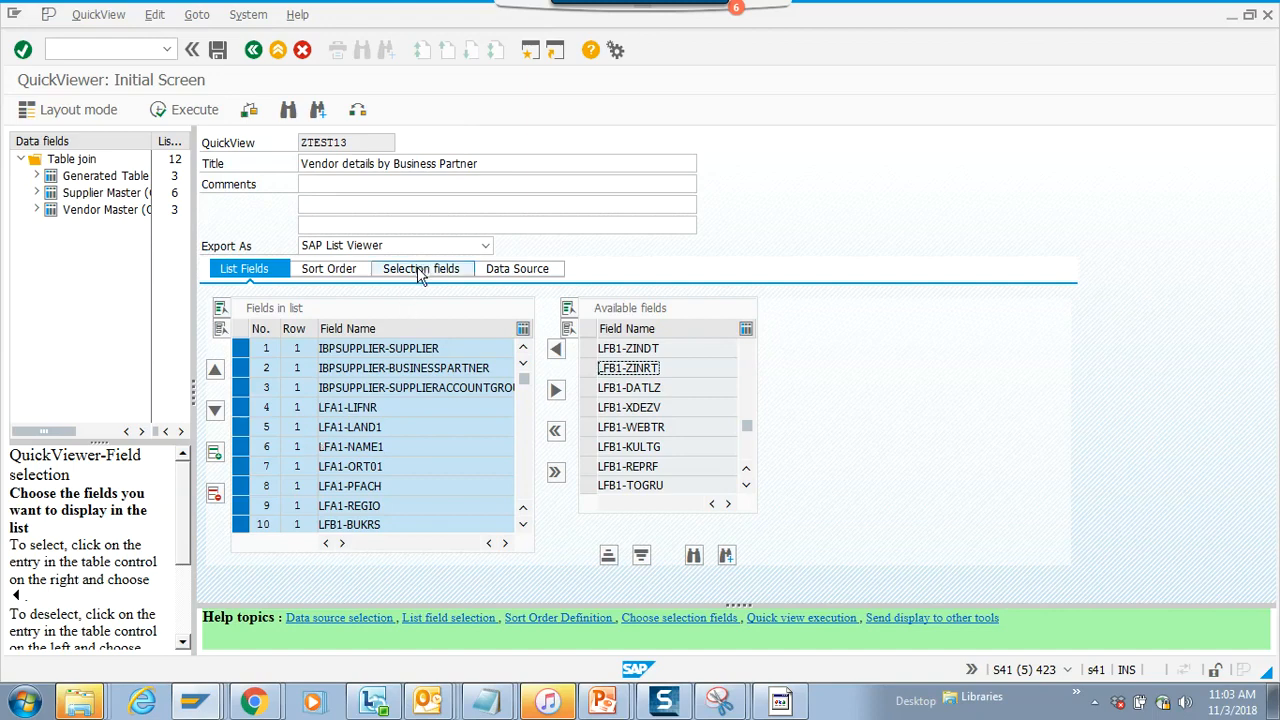
- Make vendor account number, business partner number and account group selection fields
{"action": "left_click", "coordinate": [420, 268]}
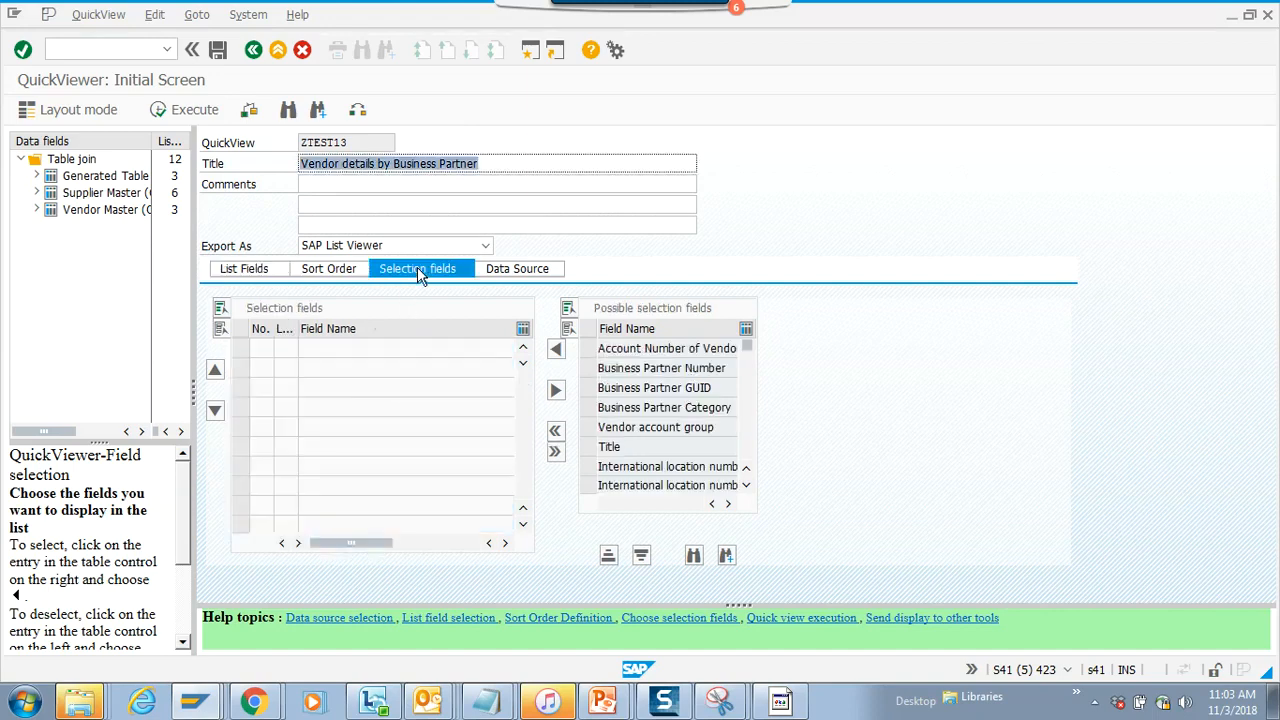
{"action": "mouse_move", "coordinate": [590, 358]}
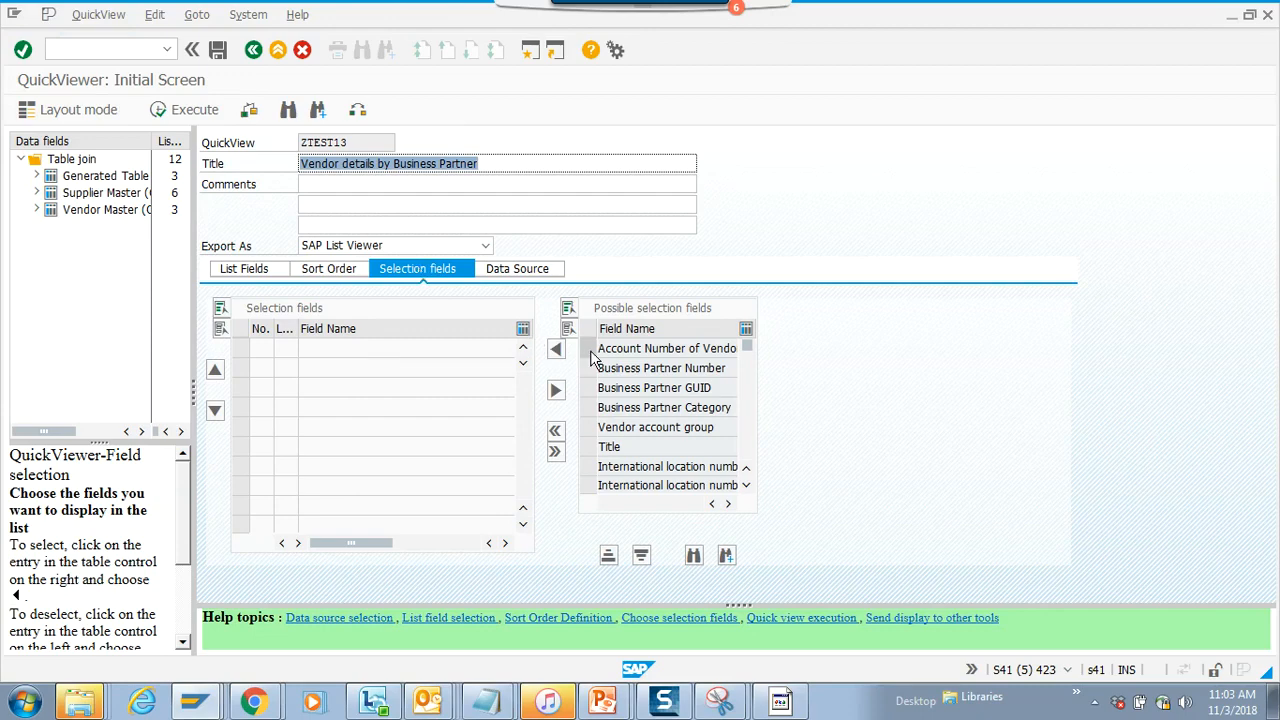
{"action": "left_click", "coordinate": [668, 348]}
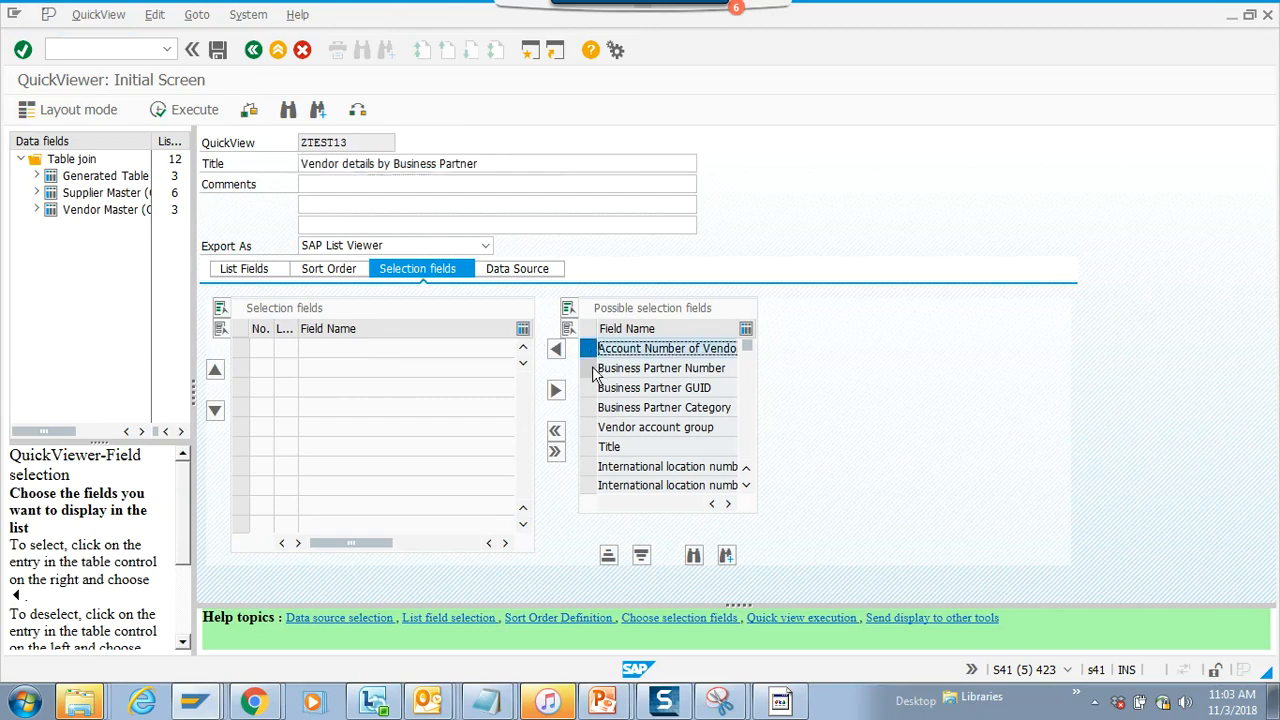
{"action": "left_click", "coordinate": [660, 368]}
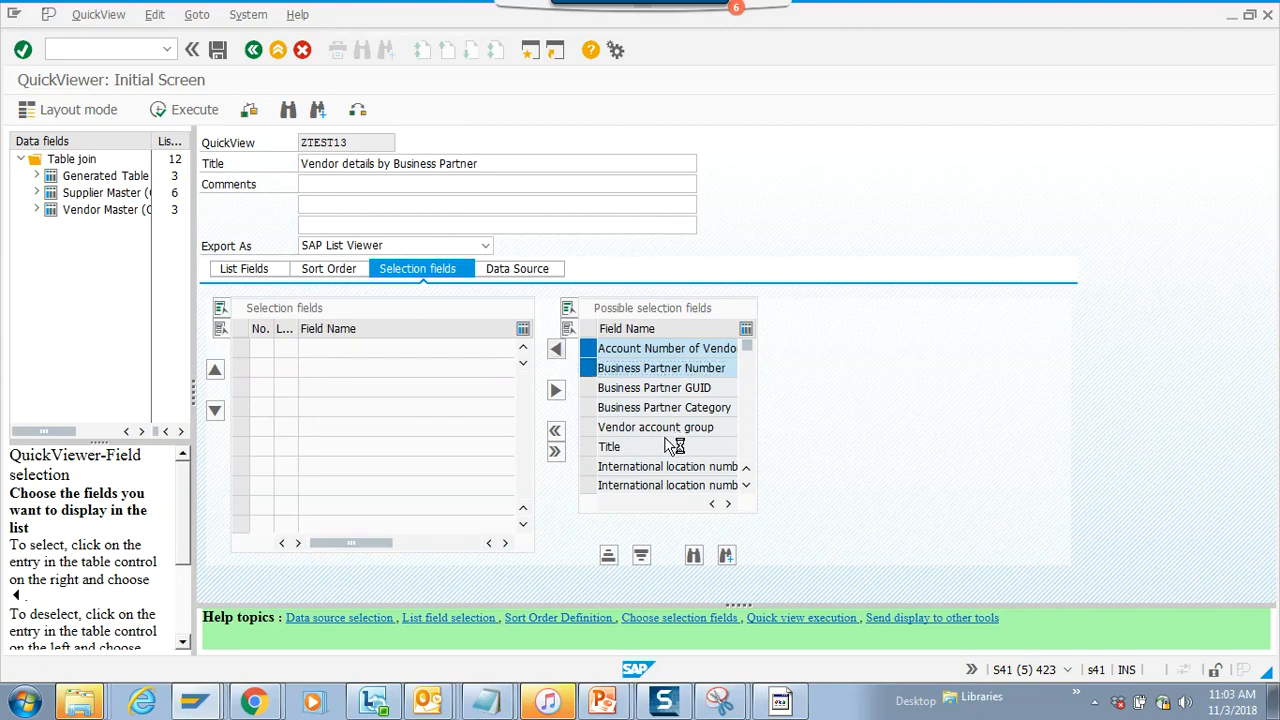
{"action": "left_click", "coordinate": [556, 390]}
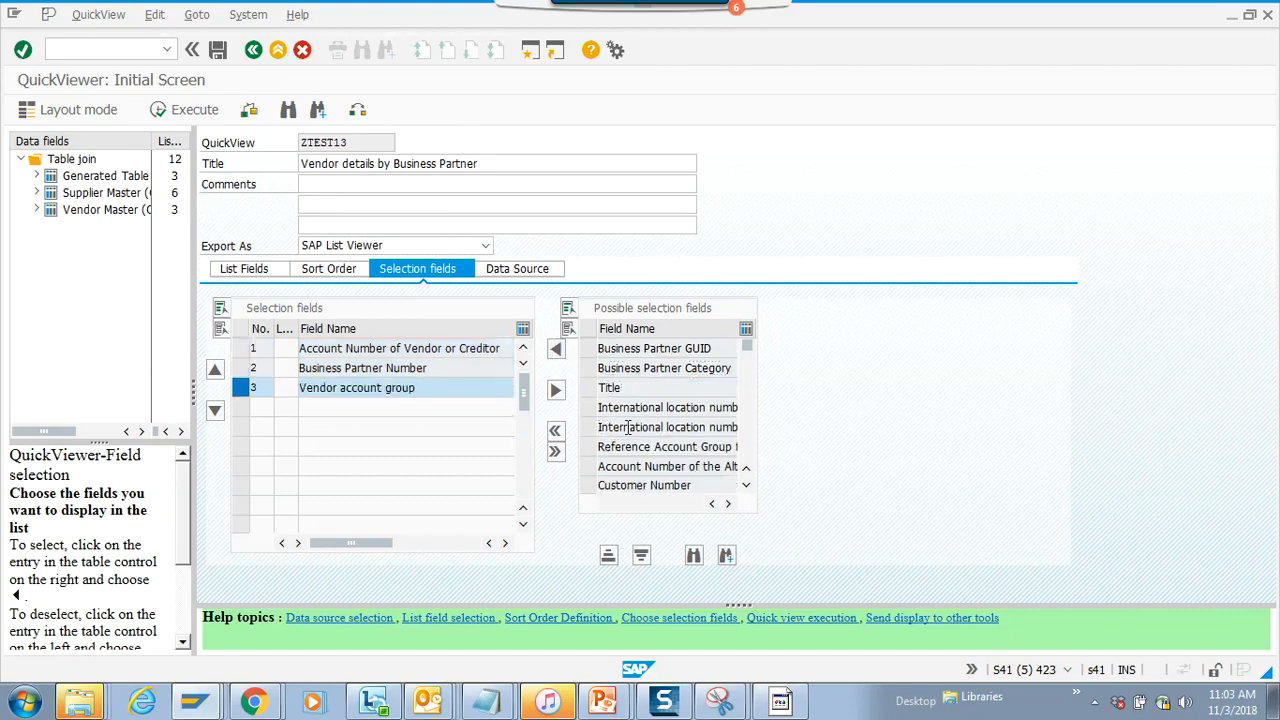
- Search the available fields for 'company' and show technical field names
{"action": "scroll", "scroll_direction": "down", "scroll_amount": 3}
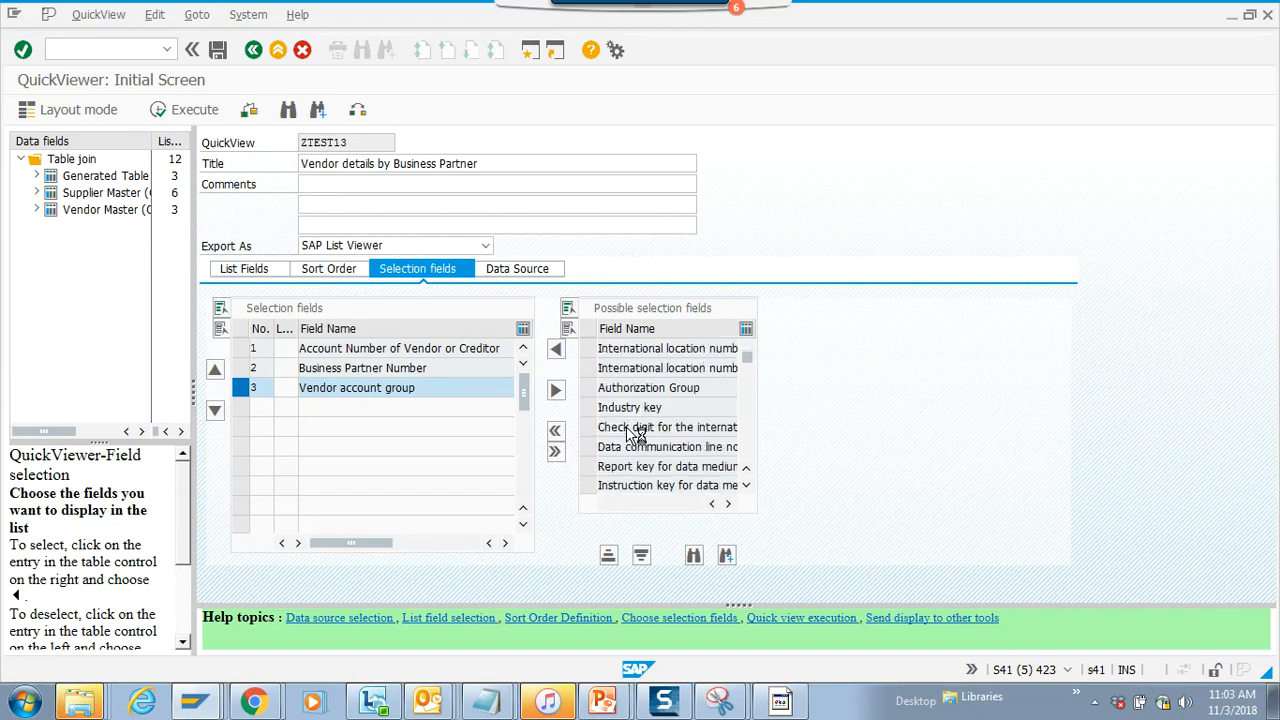
{"action": "left_click", "coordinate": [694, 556]}
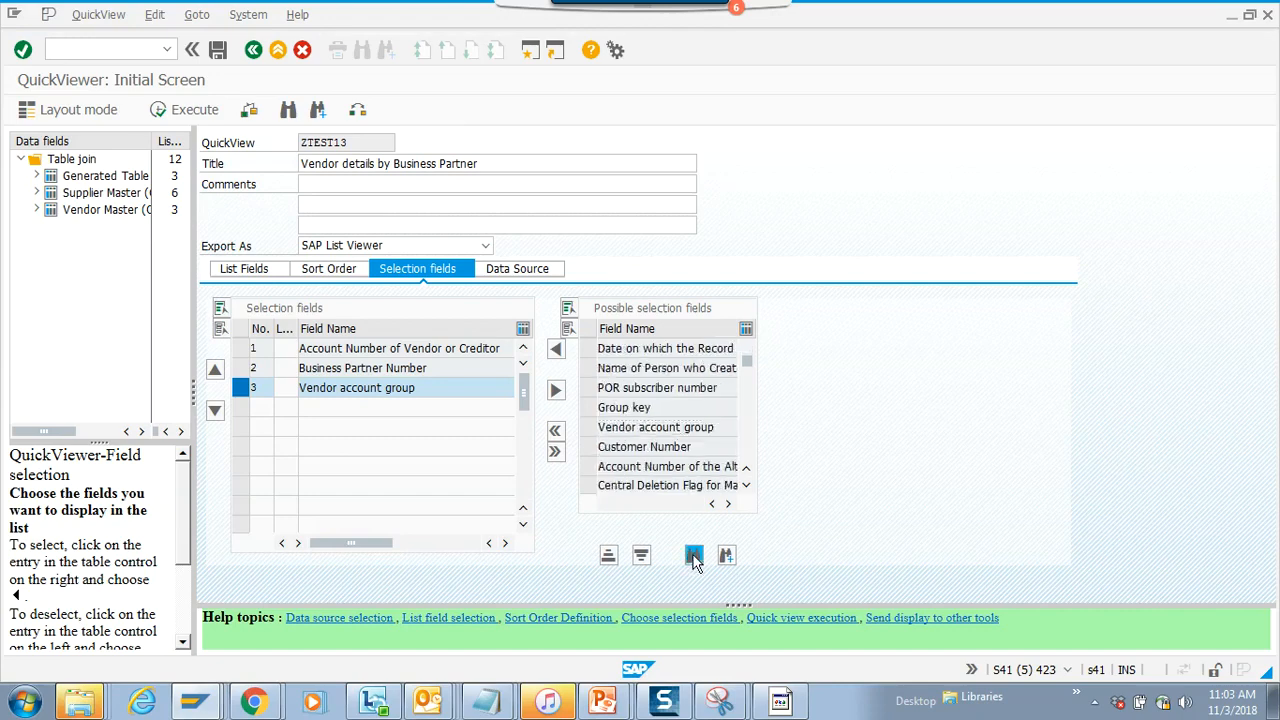
{"action": "left_click", "coordinate": [692, 556]}
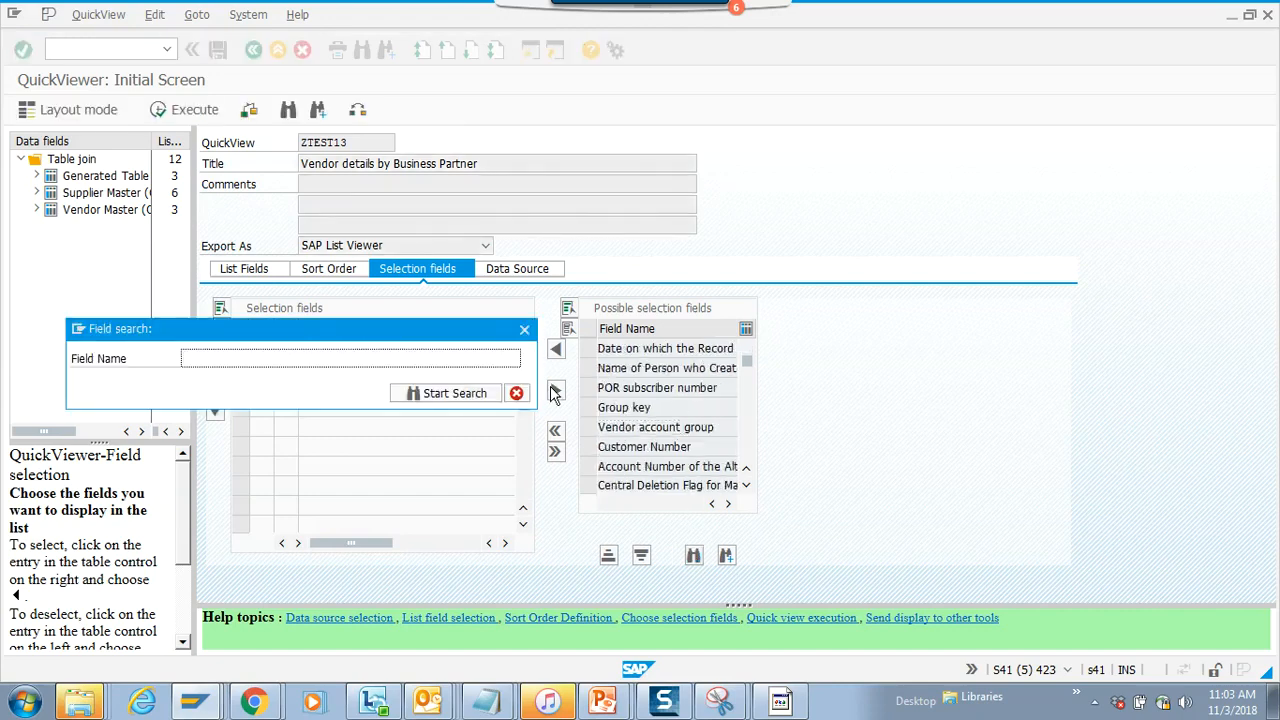
{"action": "type", "text": "company"}
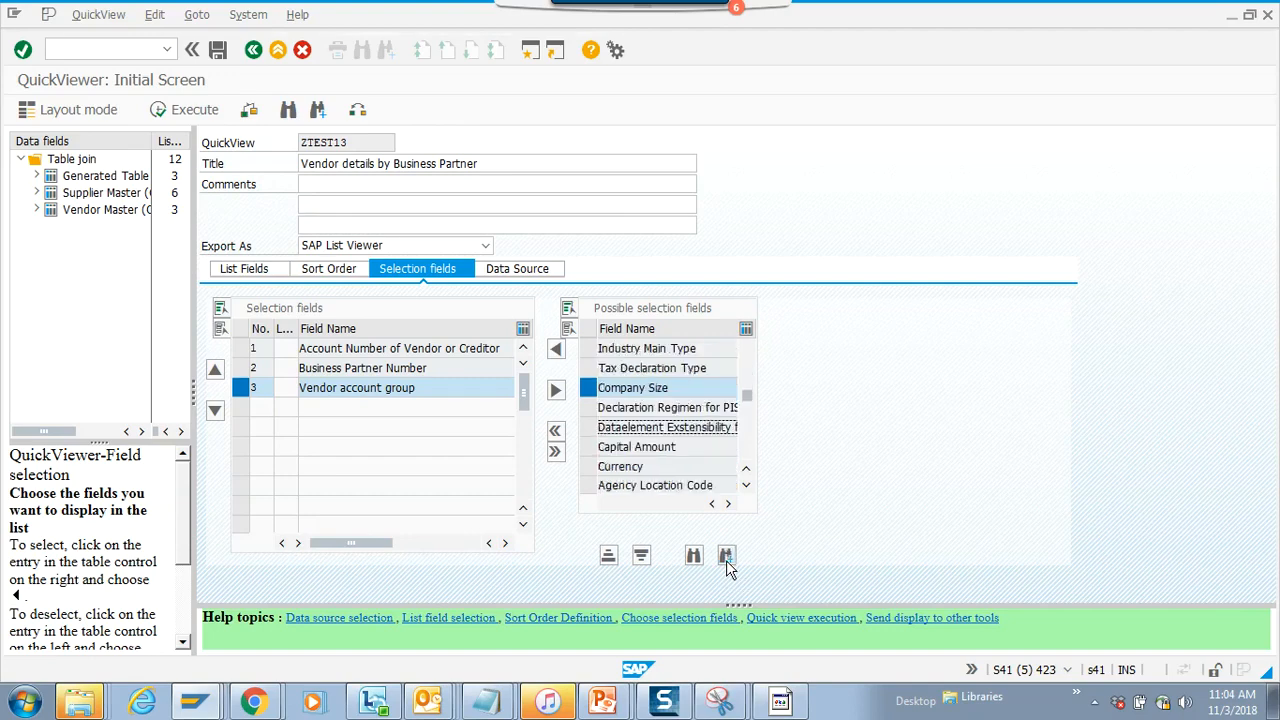
{"action": "scroll", "scroll_direction": "down", "scroll_amount": 3}
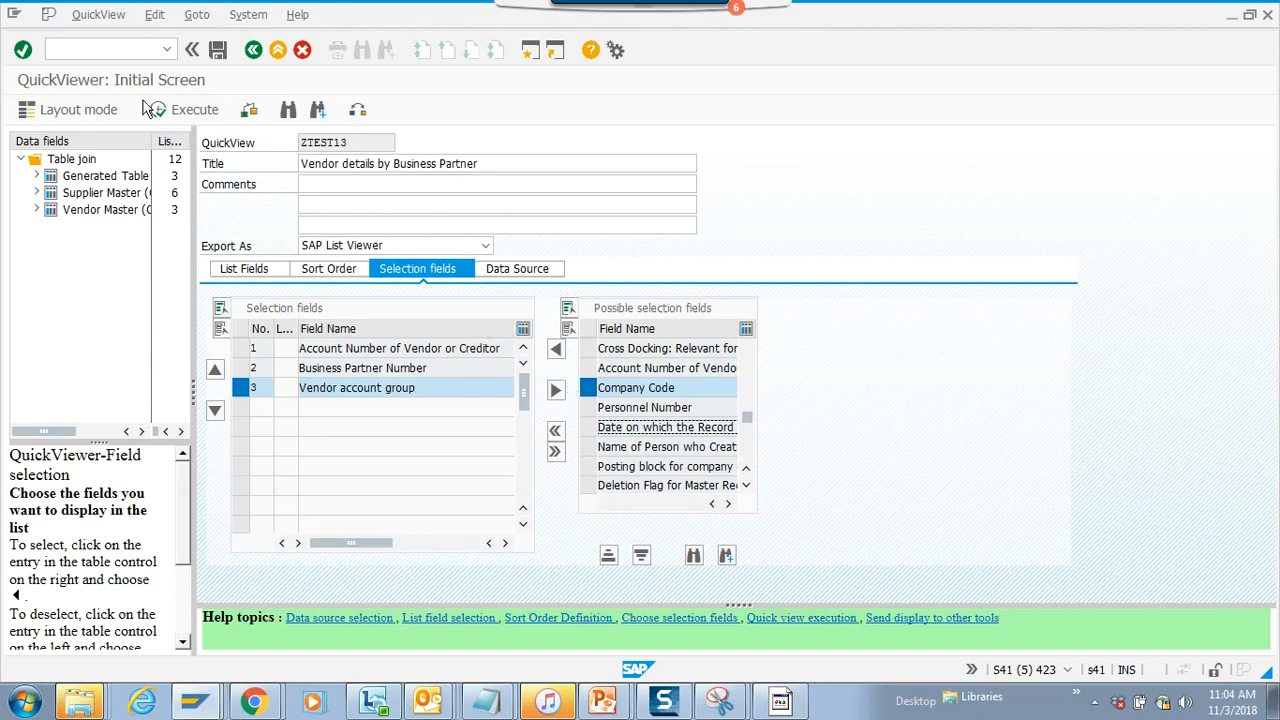
{"action": "mouse_move", "coordinate": [358, 110]}
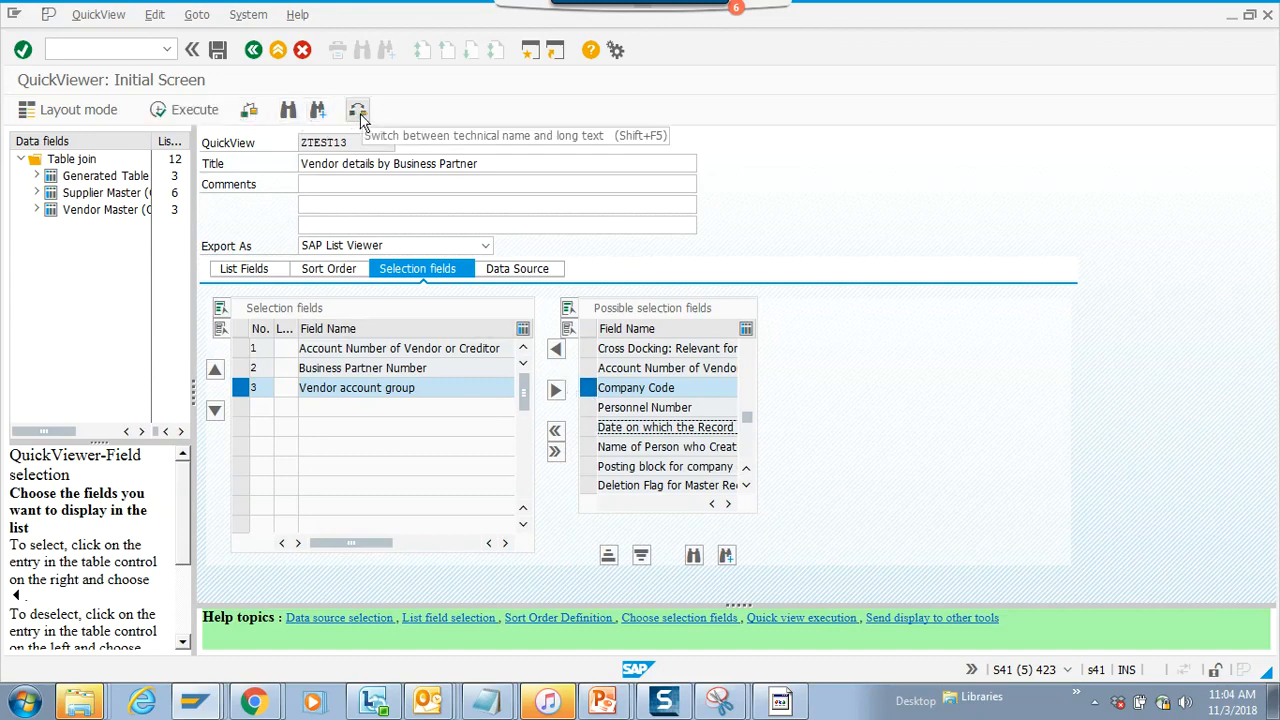
{"action": "left_click", "coordinate": [358, 108]}
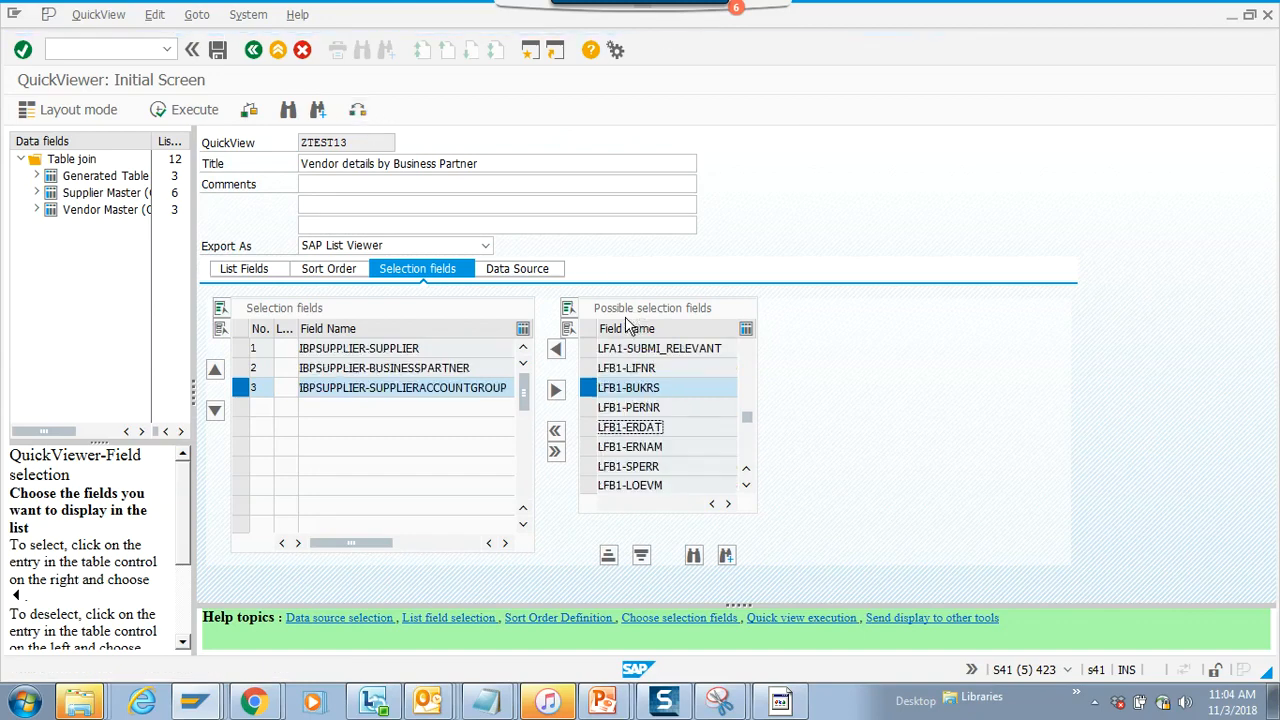
{"action": "mouse_move", "coordinate": [568, 398]}
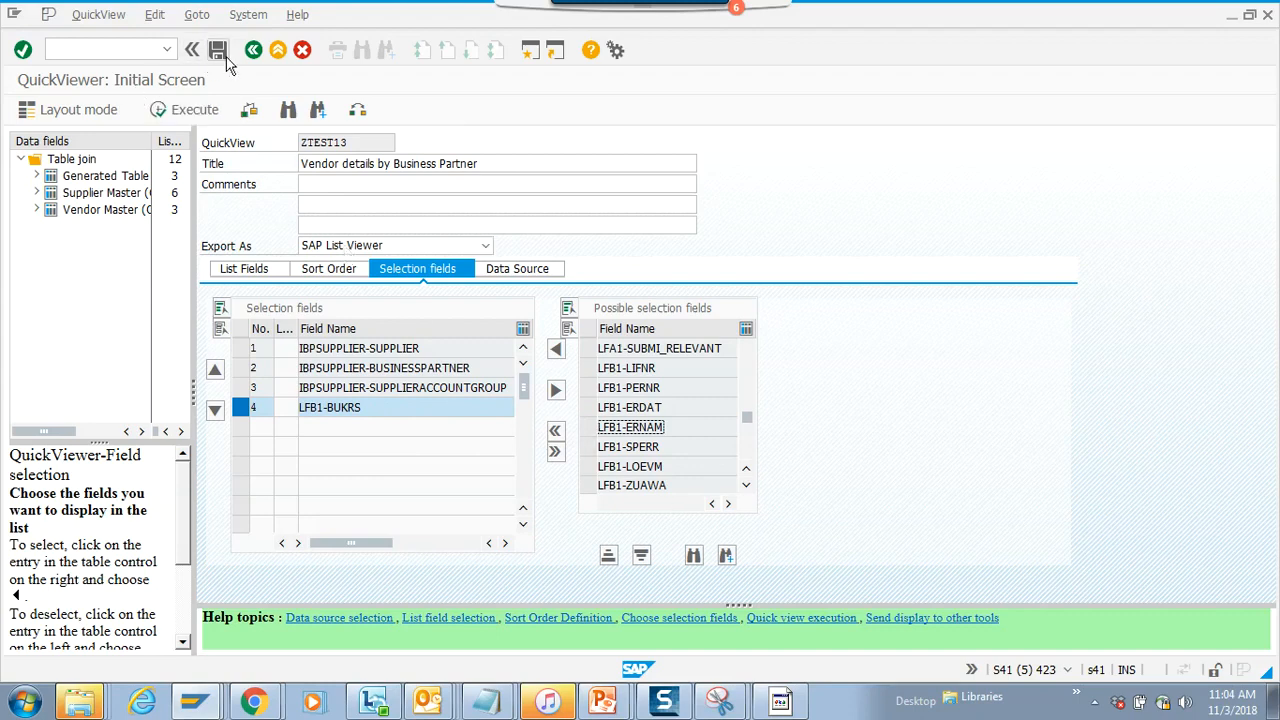
- Save QuickView ZTEST13 and dismiss the currency-field warning log
{"action": "left_click", "coordinate": [218, 50]}
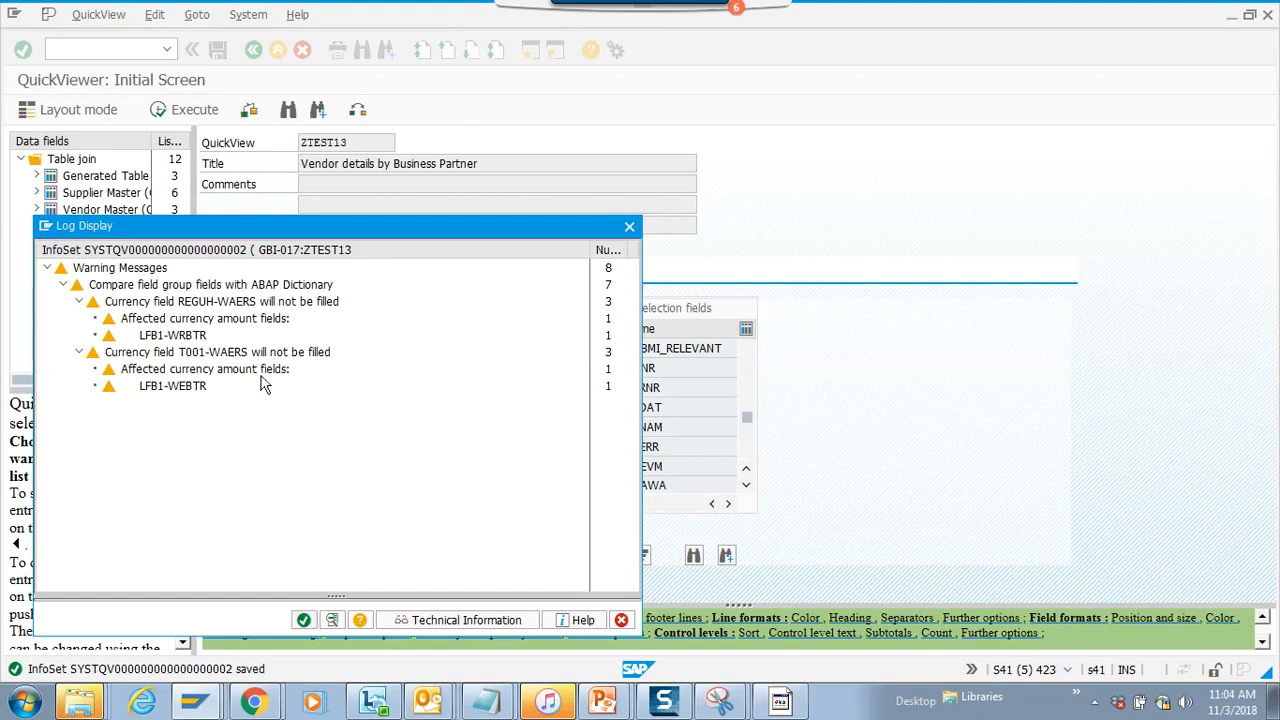
{"action": "mouse_move", "coordinate": [264, 452]}
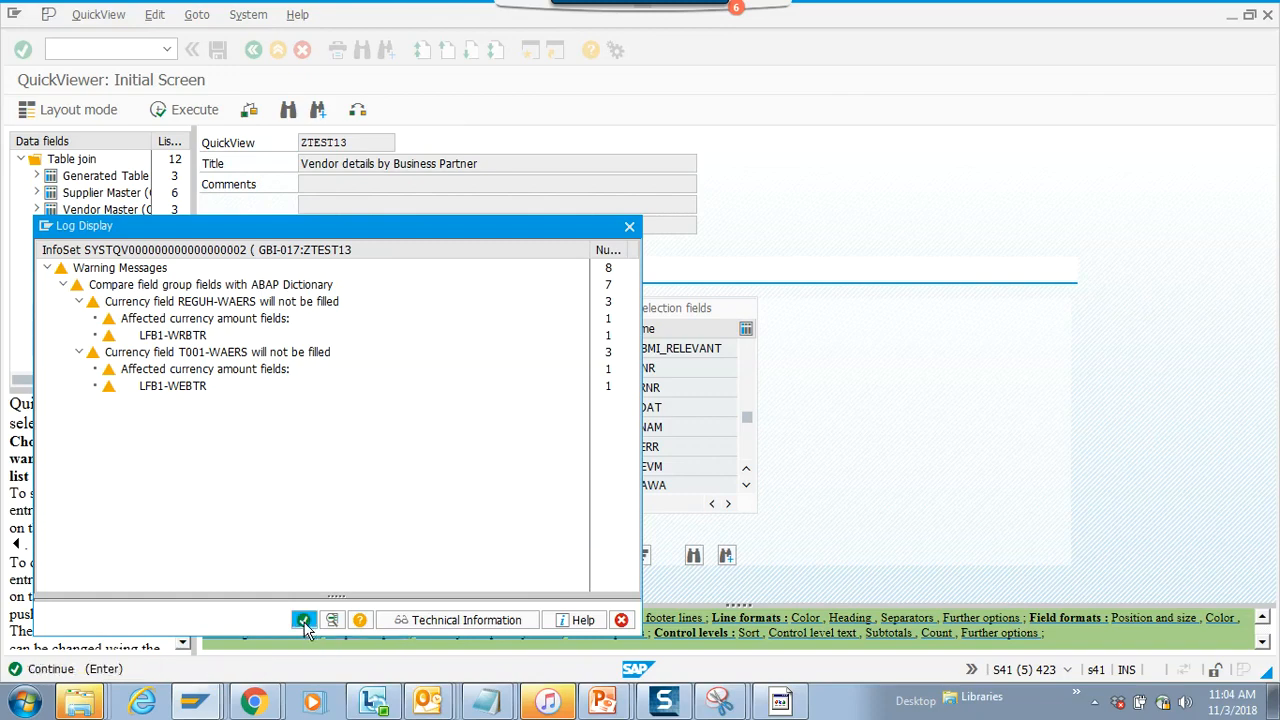
{"action": "left_click", "coordinate": [304, 620]}
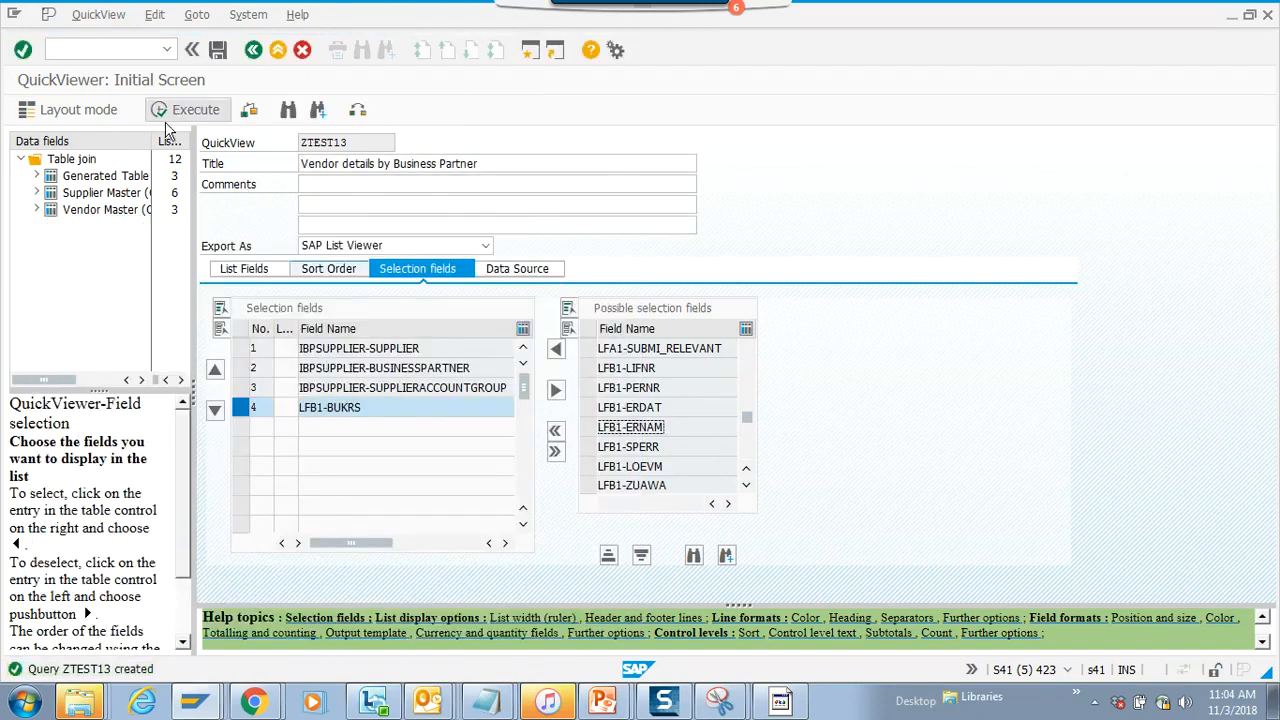
{"action": "mouse_move", "coordinate": [166, 124]}
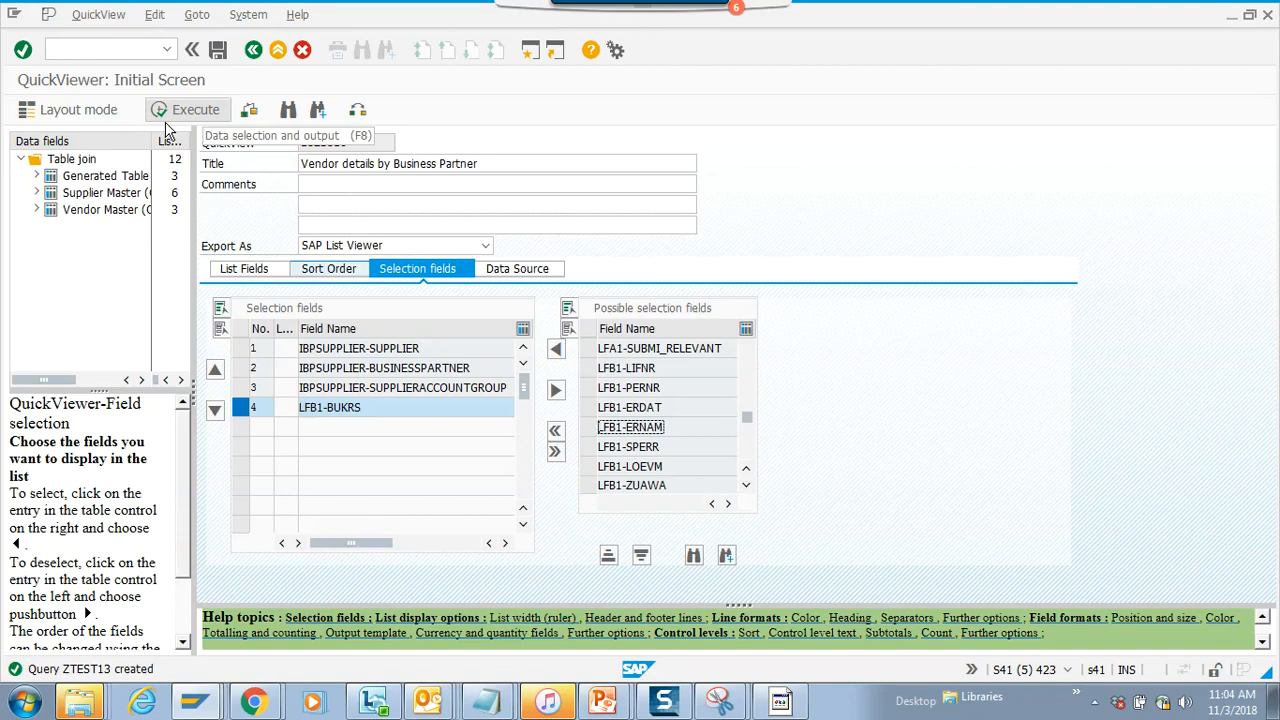
{"action": "mouse_move", "coordinate": [176, 120]}
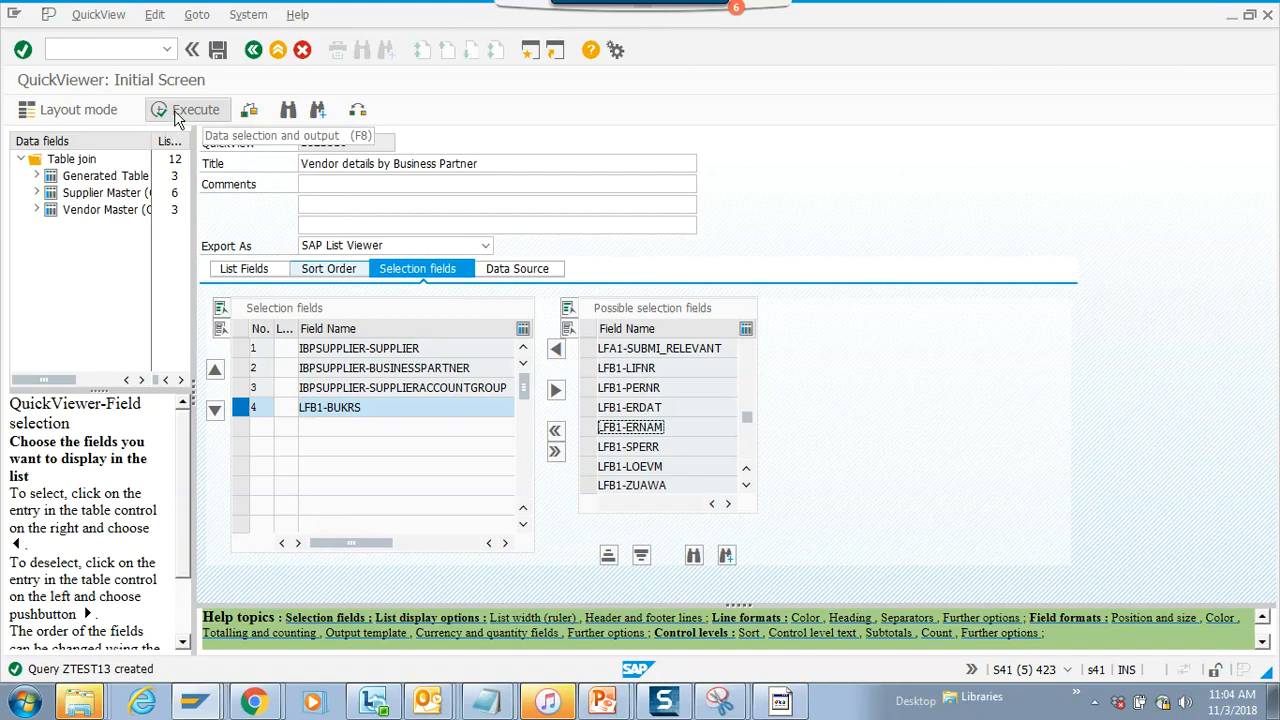
- Execute ZTEST13 and review the vendor list for company code DE00
{"action": "left_click", "coordinate": [188, 108]}
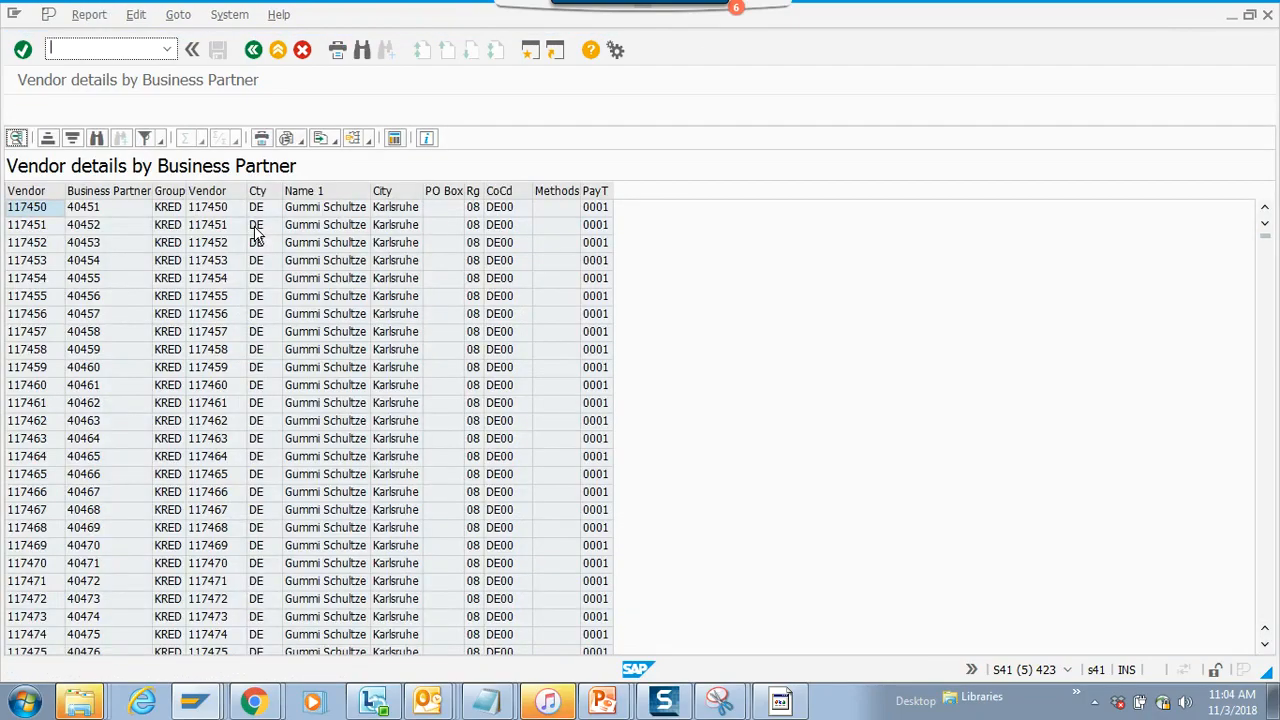
{"action": "mouse_move", "coordinate": [168, 262]}
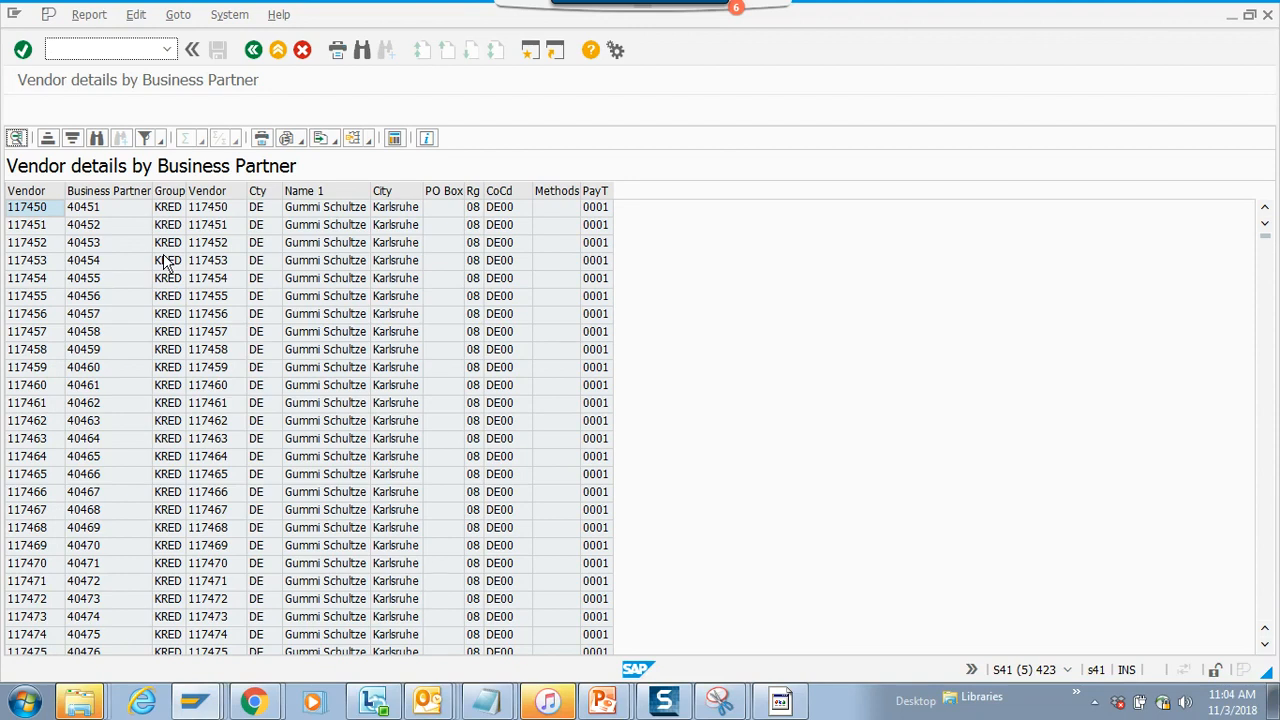
{"action": "mouse_move", "coordinate": [84, 218]}
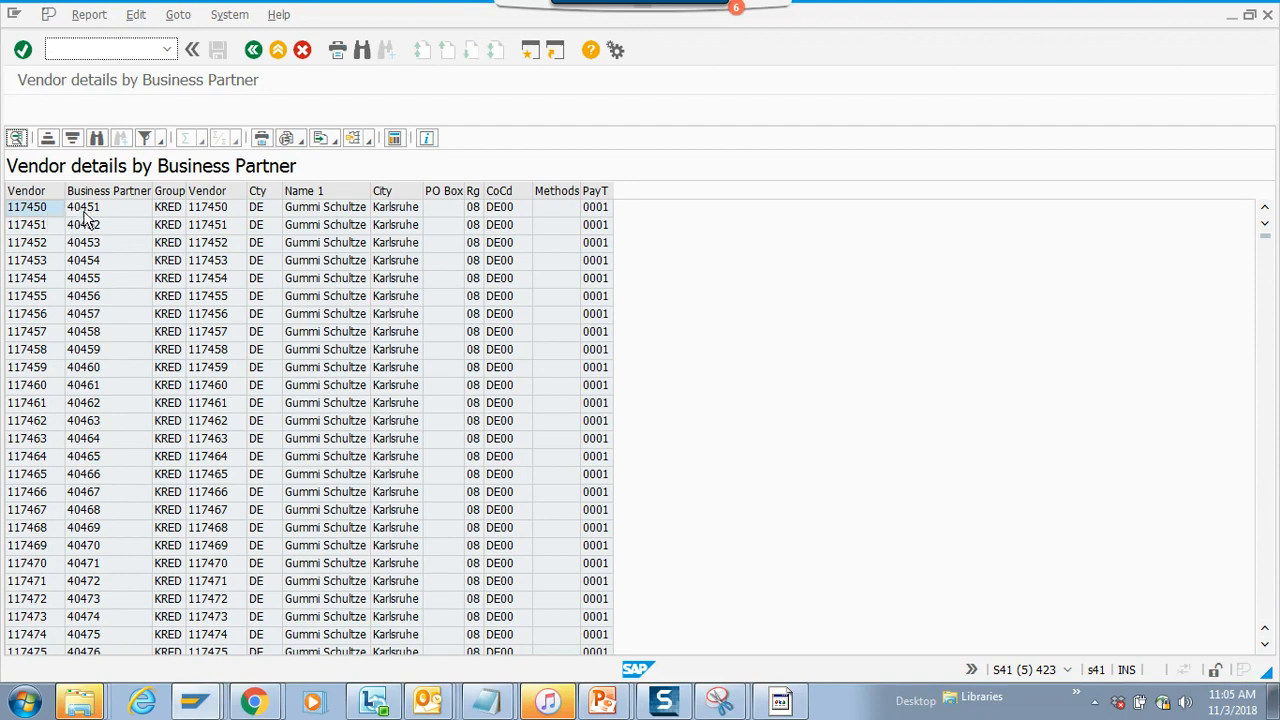
{"action": "mouse_move", "coordinate": [444, 312]}
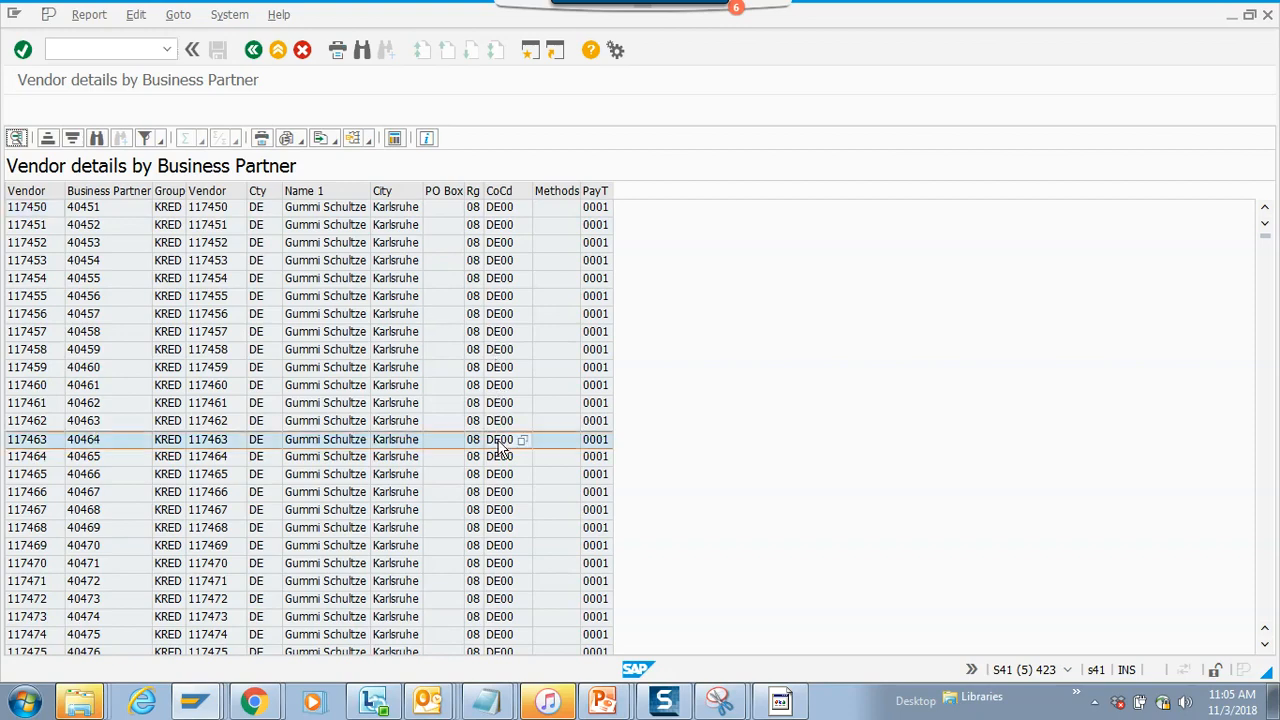
{"action": "scroll", "scroll_direction": "up", "scroll_amount": 3}
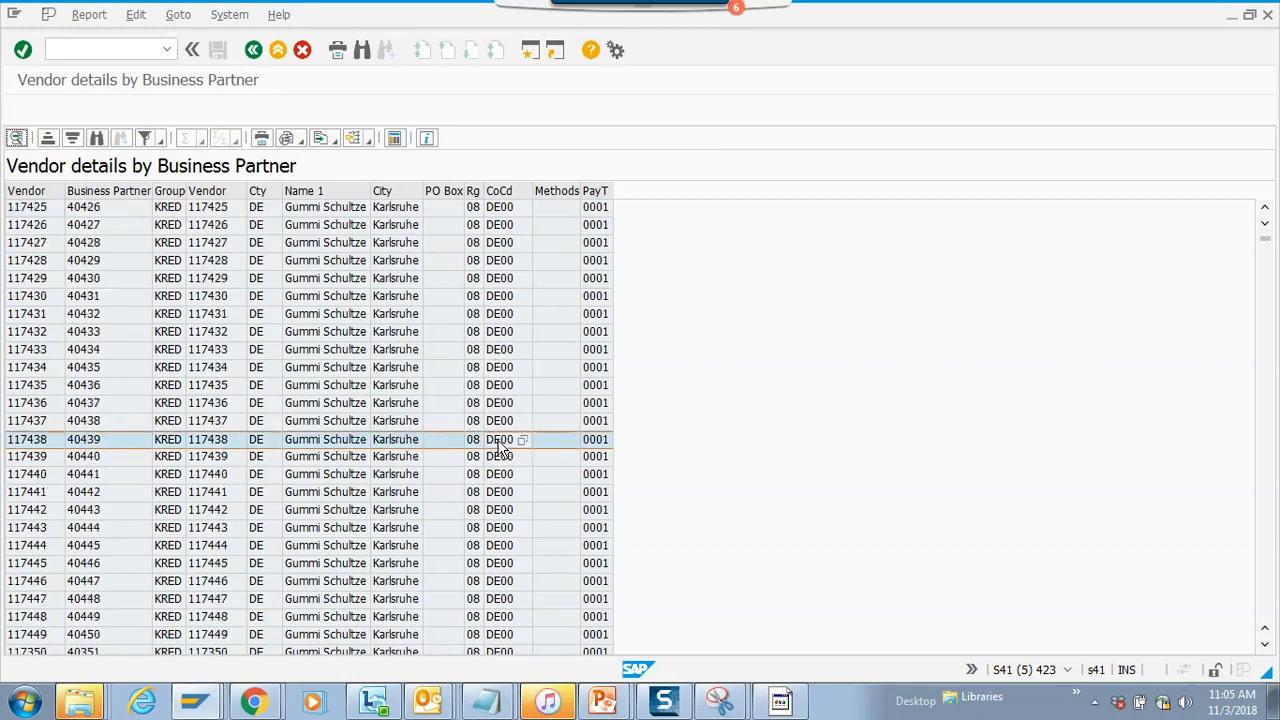
{"action": "scroll", "scroll_direction": "up", "scroll_amount": 3}
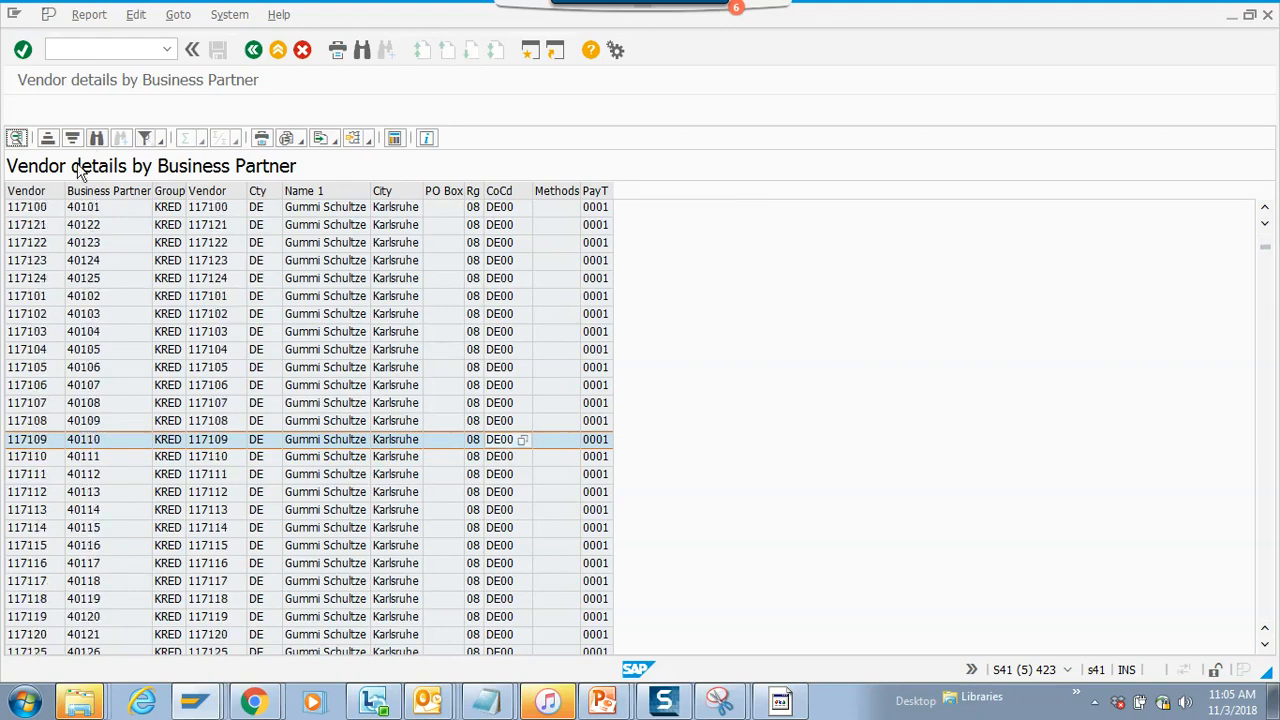
{"action": "mouse_move", "coordinate": [210, 276]}
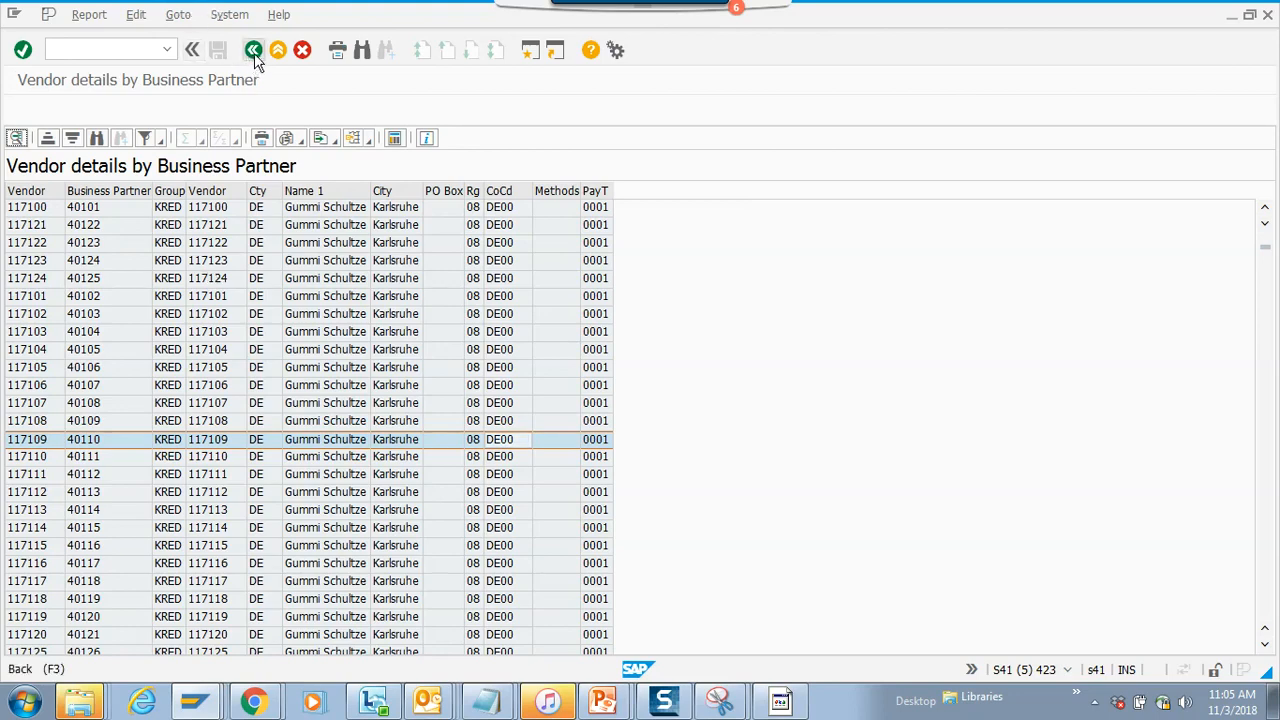
- Return to the selection screen with DE00 filled in and focus the vendor account number field
{"action": "left_click", "coordinate": [252, 50]}
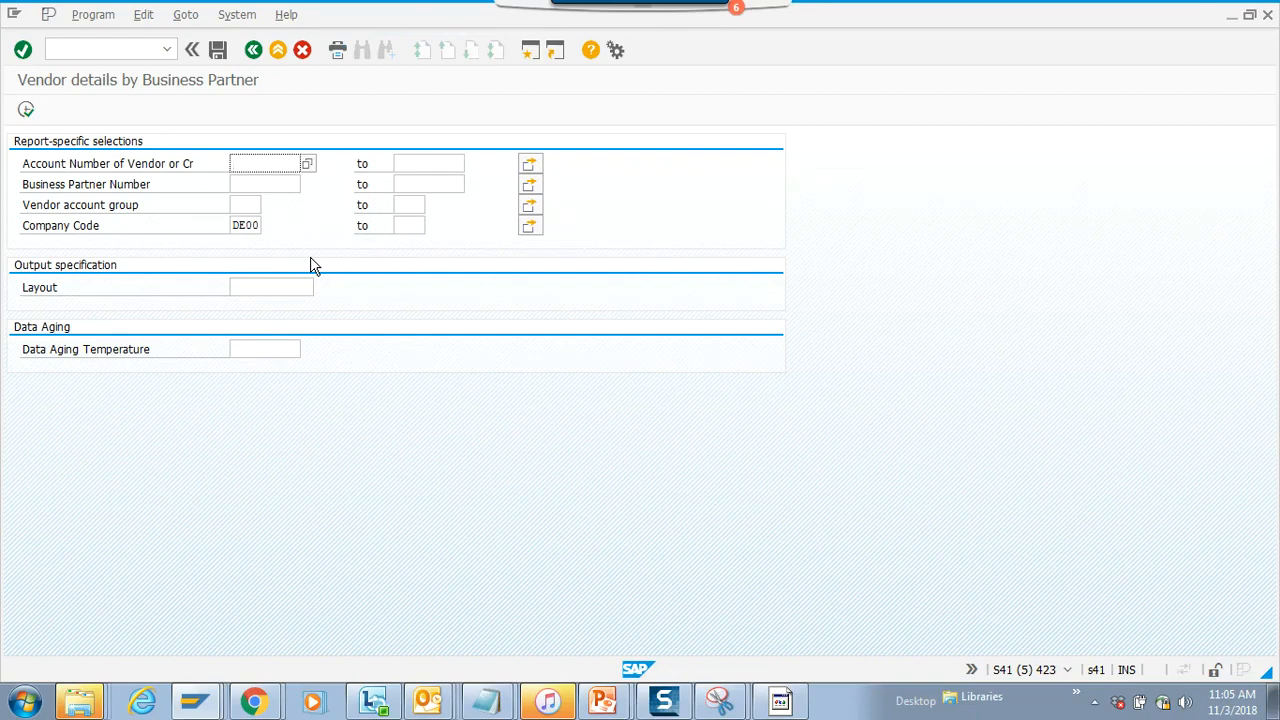
{"action": "left_click", "coordinate": [264, 164]}
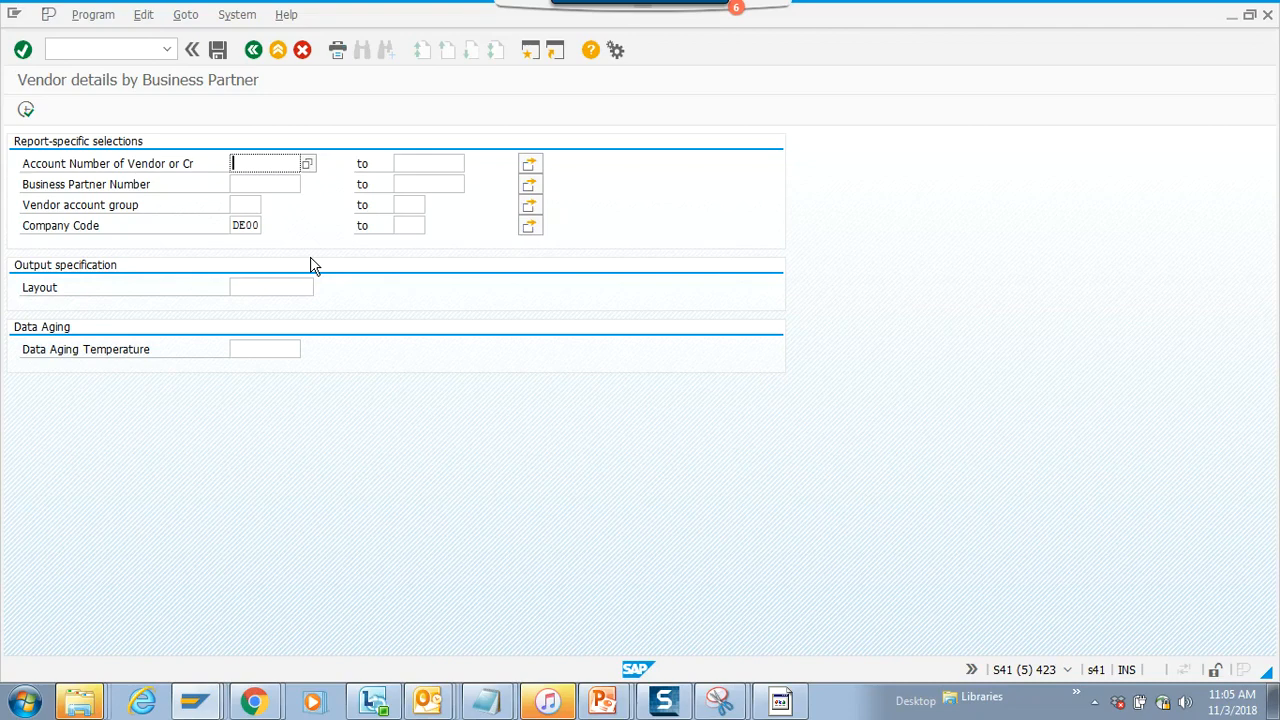